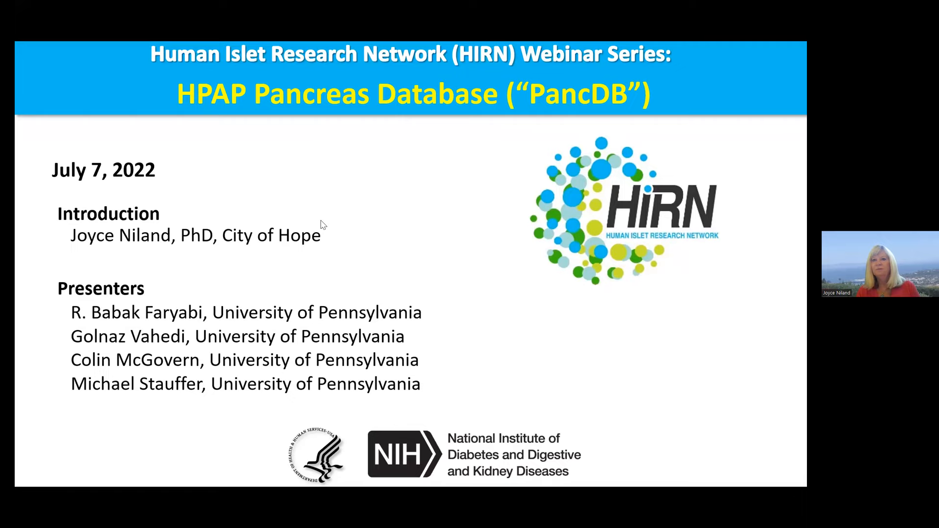
{"action": "mouse_move", "coordinate": [668, 61]}
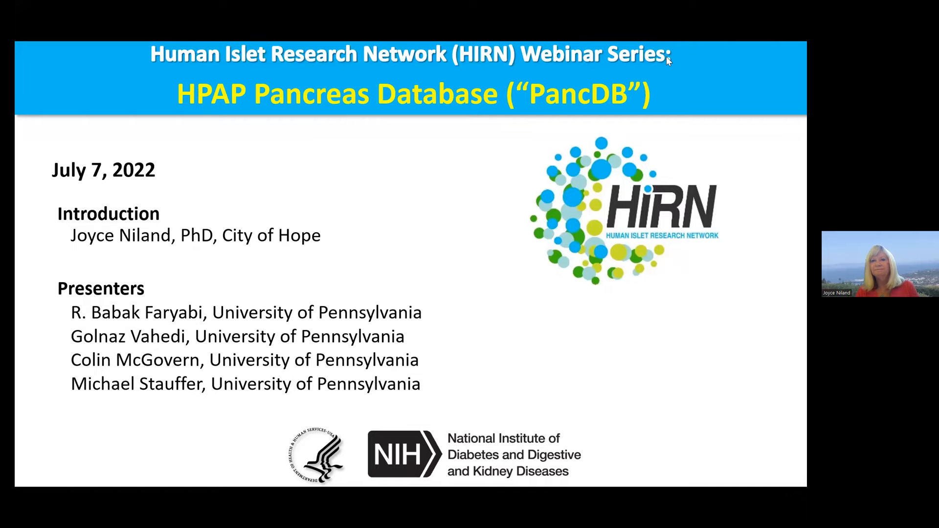
{"action": "mouse_move", "coordinate": [470, 225]}
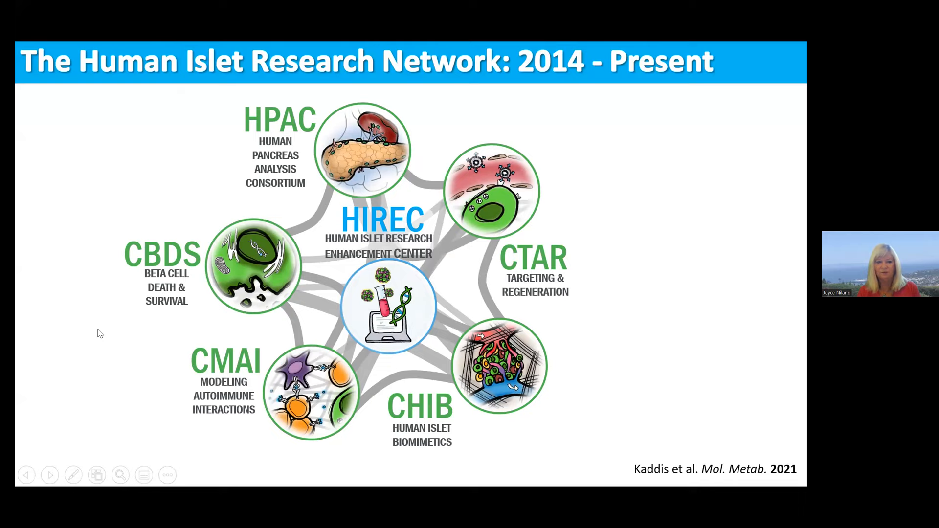
{"action": "mouse_move", "coordinate": [500, 448]}
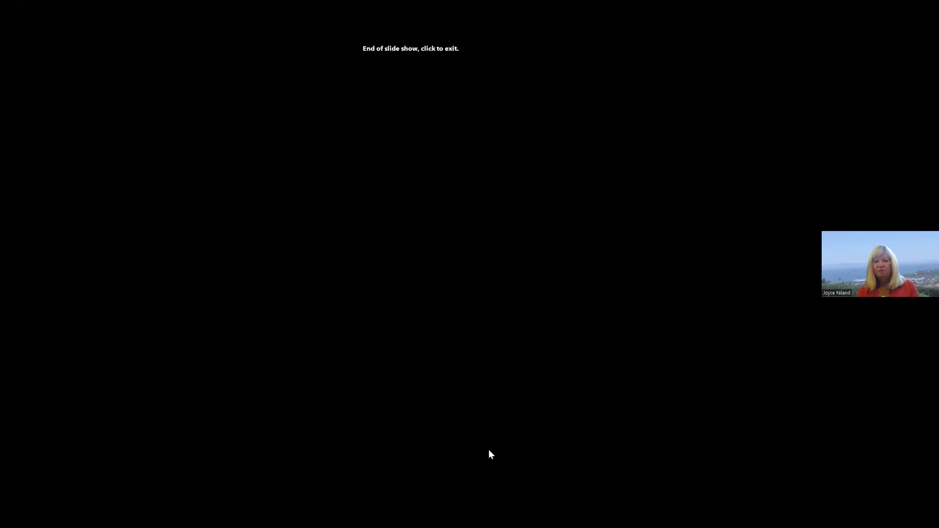
Exit the finished PowerPoint slide show, revealing the PANC-DB 2.0 Google Slides title slide.
{"action": "left_click", "coordinate": [490, 453]}
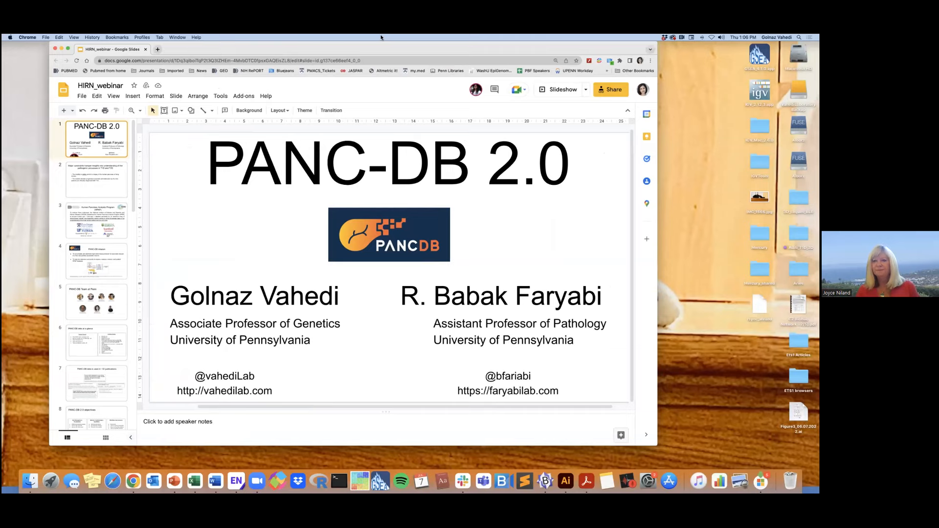
{"action": "left_click", "coordinate": [560, 89]}
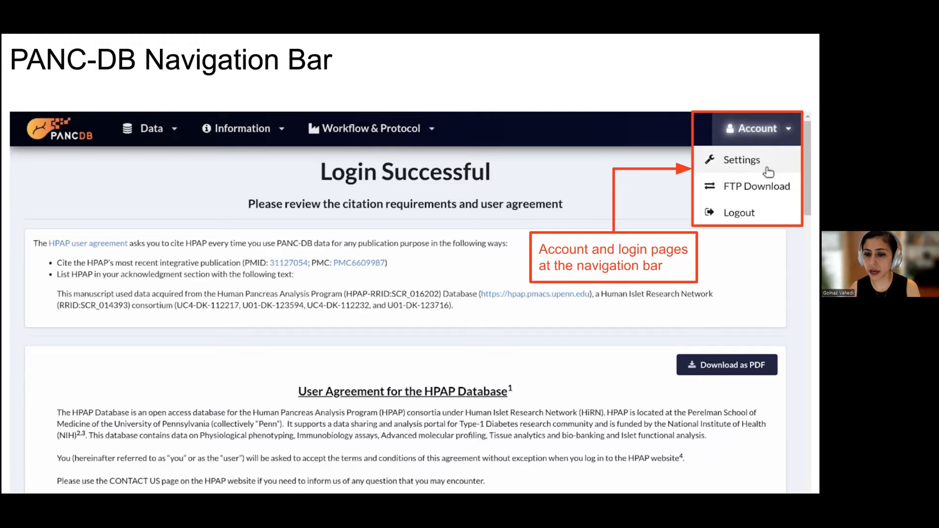
Advance to the 'PANC-DB Navigation Bar' slide showing where account and login pages are.
{"action": "key", "text": "Right"}
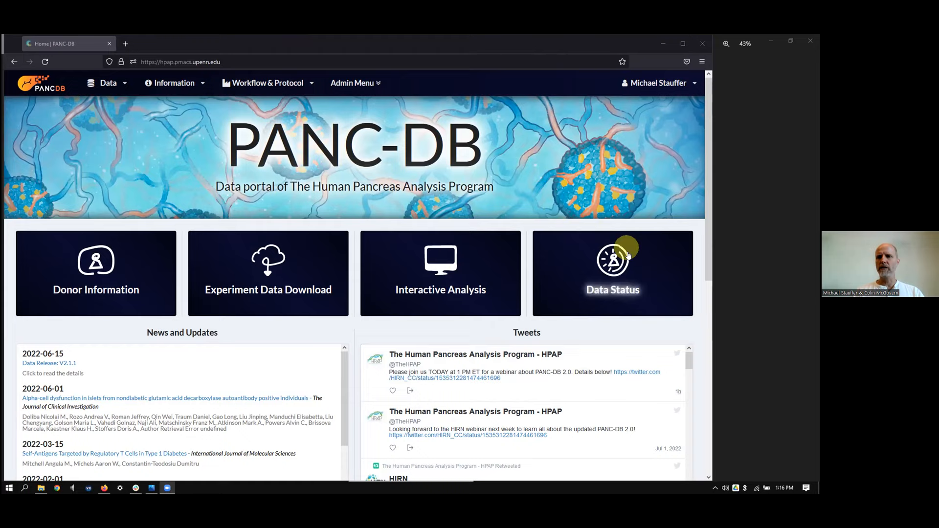
Open the Data Status tile to show the By Data Status & Donor experiment matrix.
{"action": "left_click", "coordinate": [267, 273]}
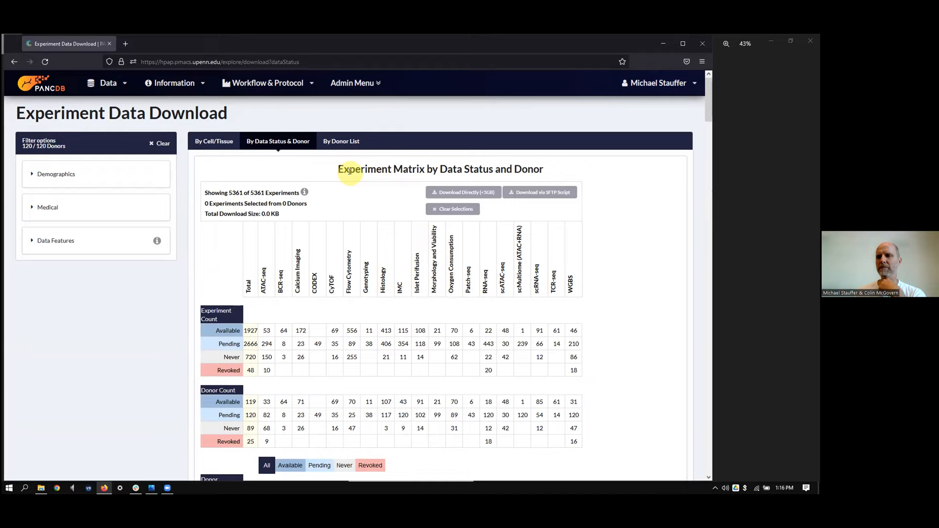
{"action": "mouse_move", "coordinate": [266, 257]}
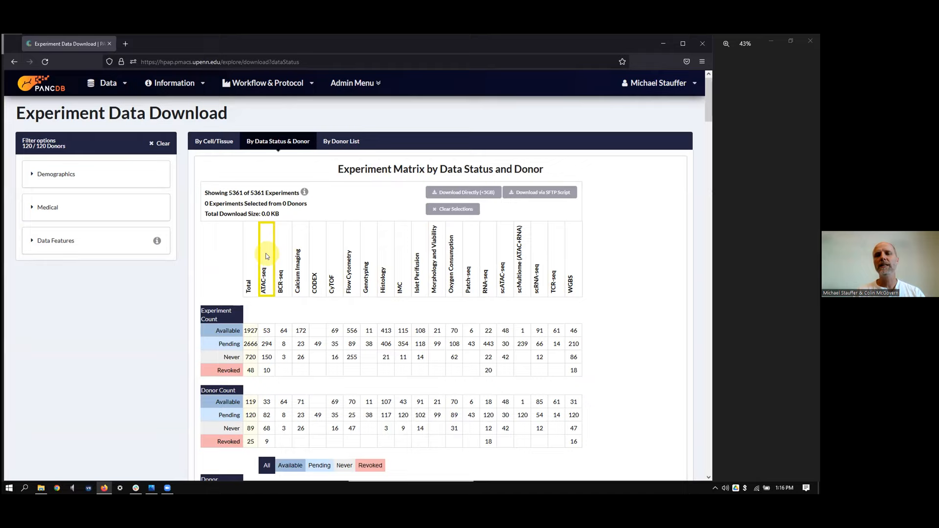
{"action": "mouse_move", "coordinate": [298, 278]}
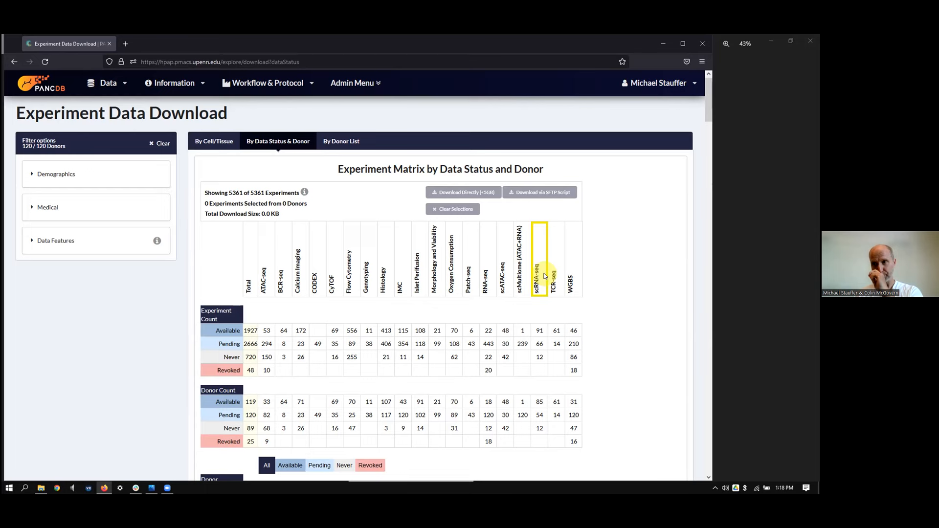
{"action": "scroll", "scroll_direction": "down", "scroll_amount": 3}
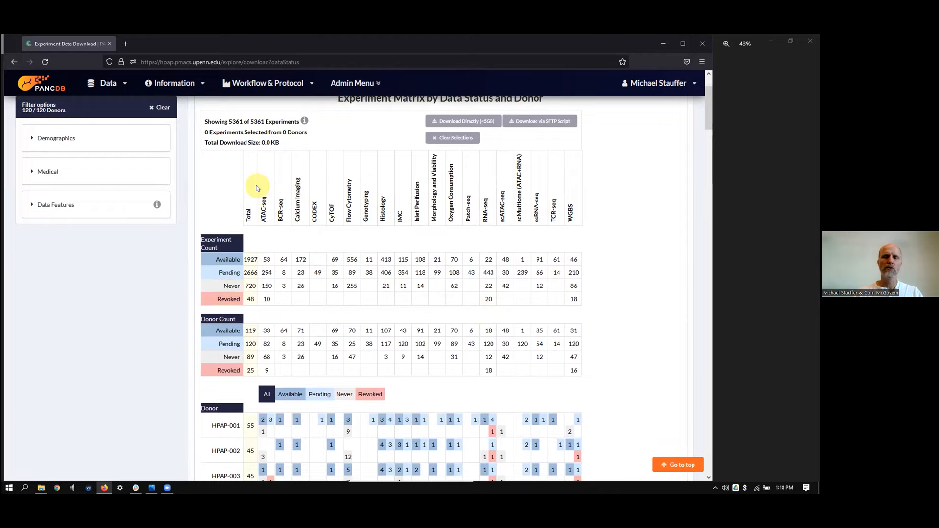
{"action": "left_click", "coordinate": [266, 198]}
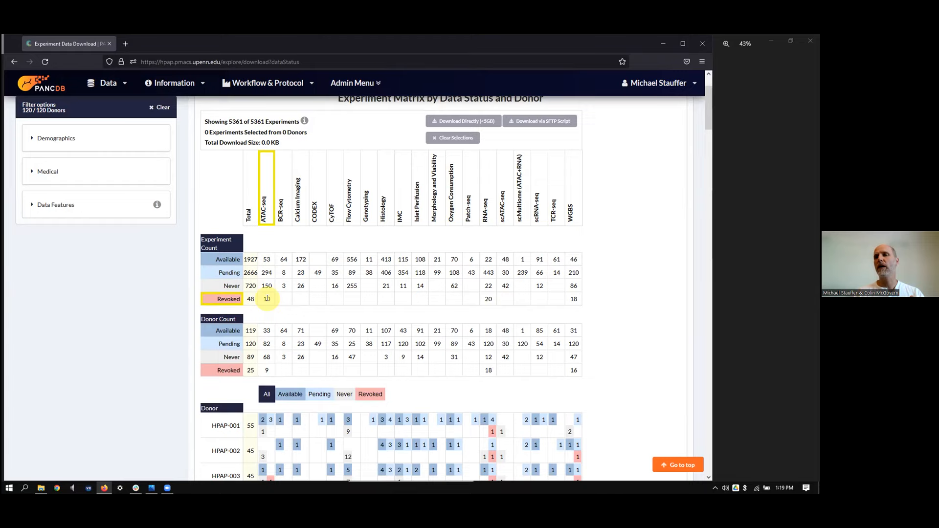
{"action": "mouse_move", "coordinate": [254, 317]}
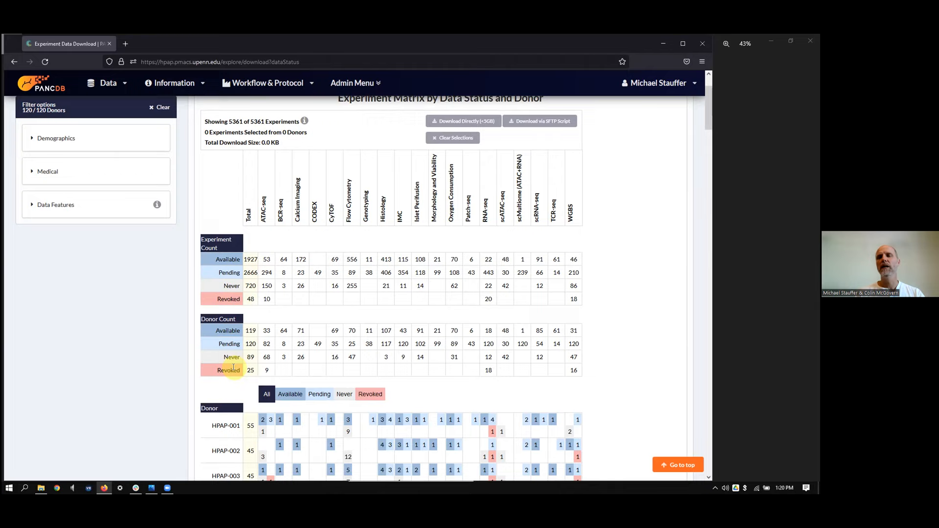
{"action": "scroll", "scroll_direction": "up", "scroll_amount": 3}
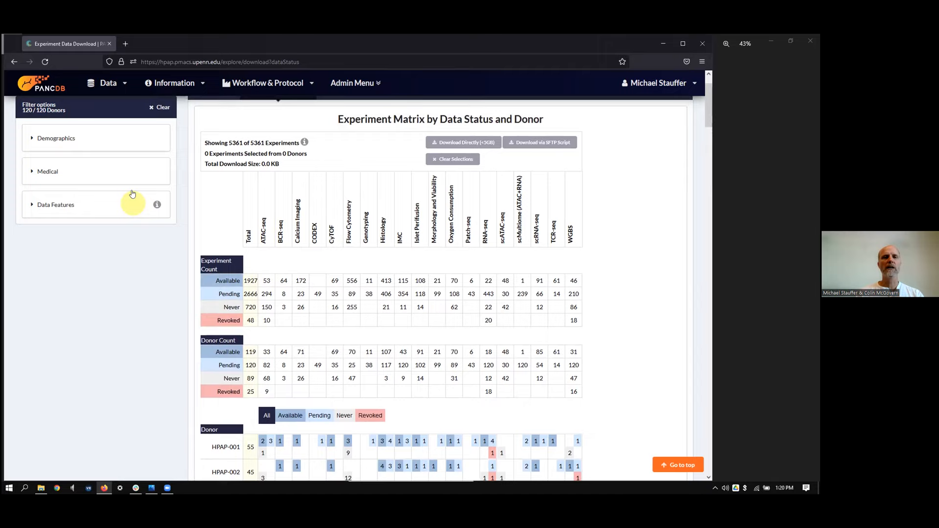
{"action": "mouse_move", "coordinate": [27, 117]}
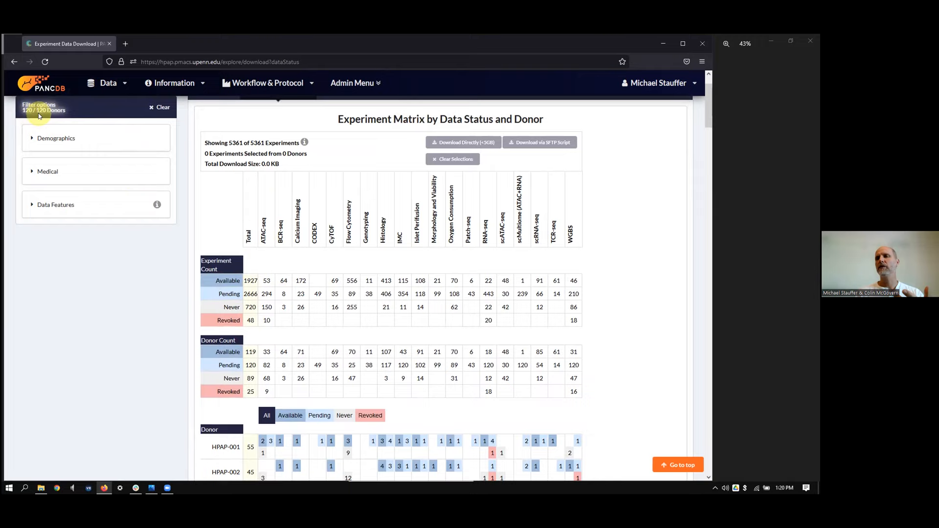
Expand the Medical filters: disease, BMI, HbA1c and autoantibodies.
{"action": "left_click", "coordinate": [56, 138]}
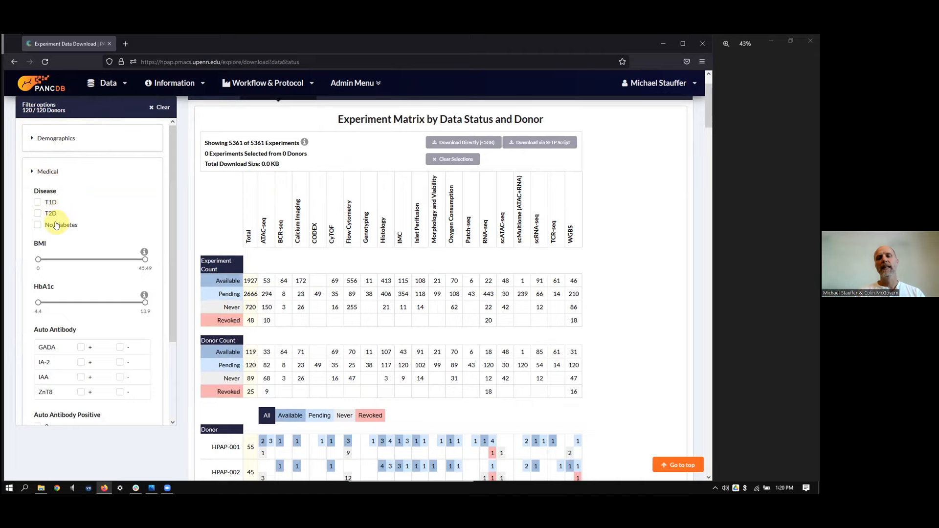
Filter to non-diabetic, GADA-positive donors, narrowing to 17 of 120 donors and 785 experiments.
{"action": "left_click", "coordinate": [38, 225]}
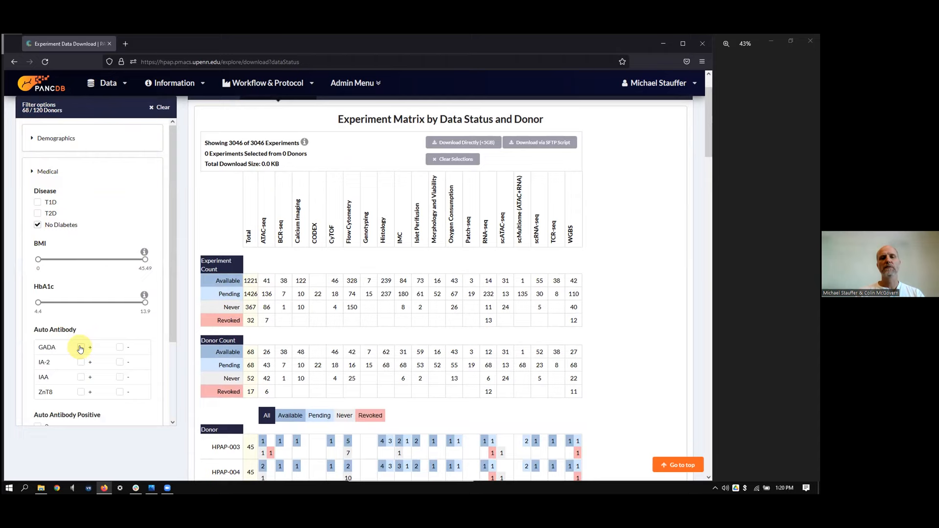
{"action": "left_click", "coordinate": [81, 348]}
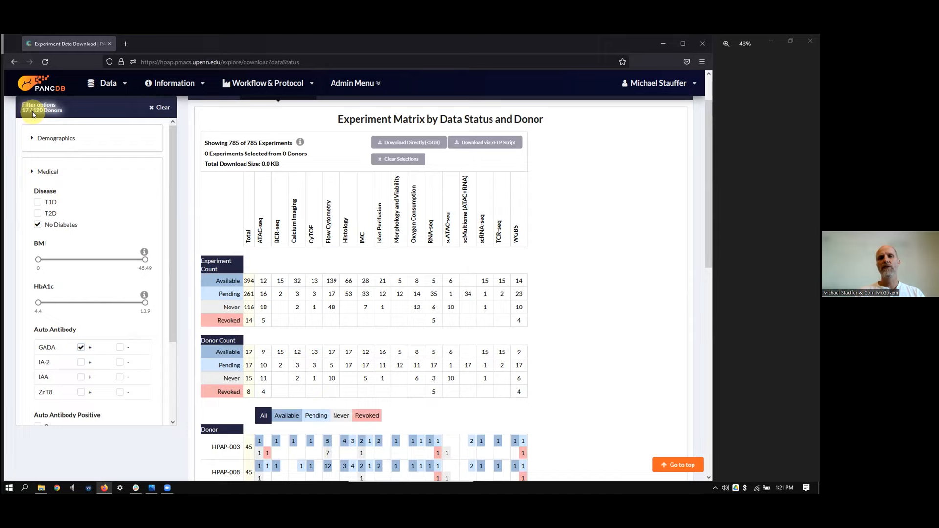
{"action": "mouse_move", "coordinate": [347, 222]}
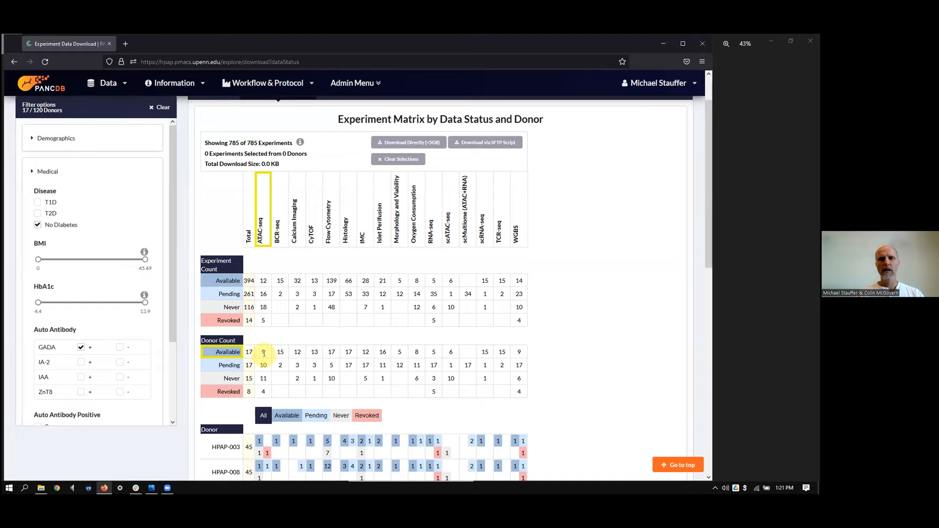
{"action": "left_click", "coordinate": [163, 108]}
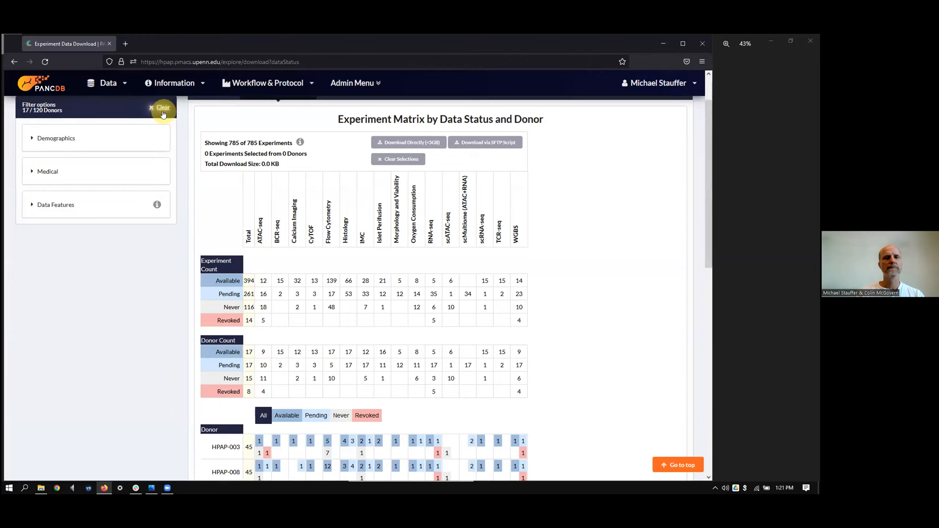
Clear donor filters and limit the matrix to University of Pennsylvania data (4631 experiments).
{"action": "left_click", "coordinate": [162, 107]}
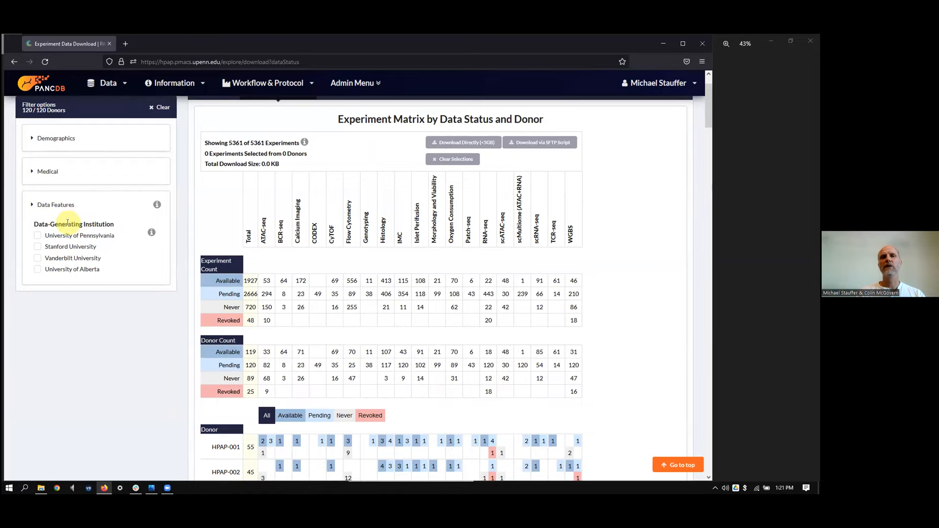
{"action": "left_click", "coordinate": [38, 235]}
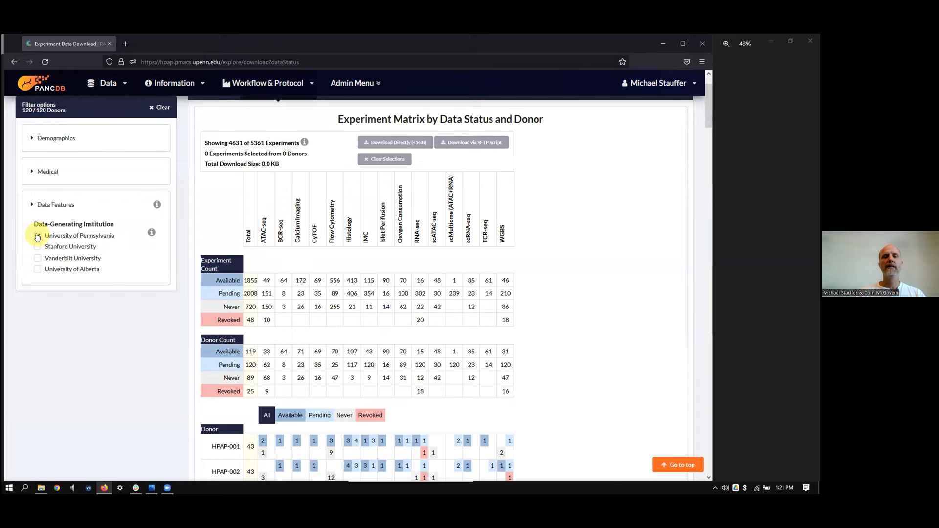
{"action": "left_click", "coordinate": [37, 235]}
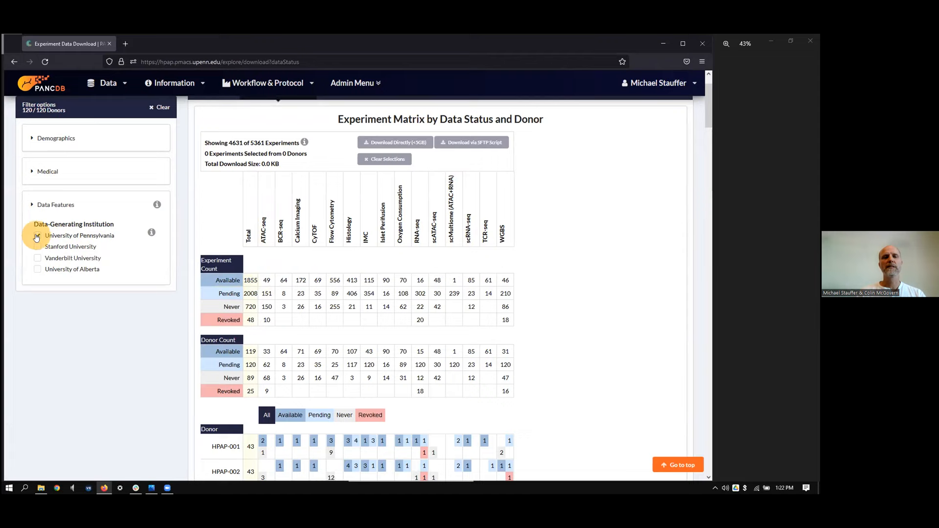
Restrict the matrix to Stanford University data, showing 392 of 5361 experiments.
{"action": "left_click", "coordinate": [37, 246]}
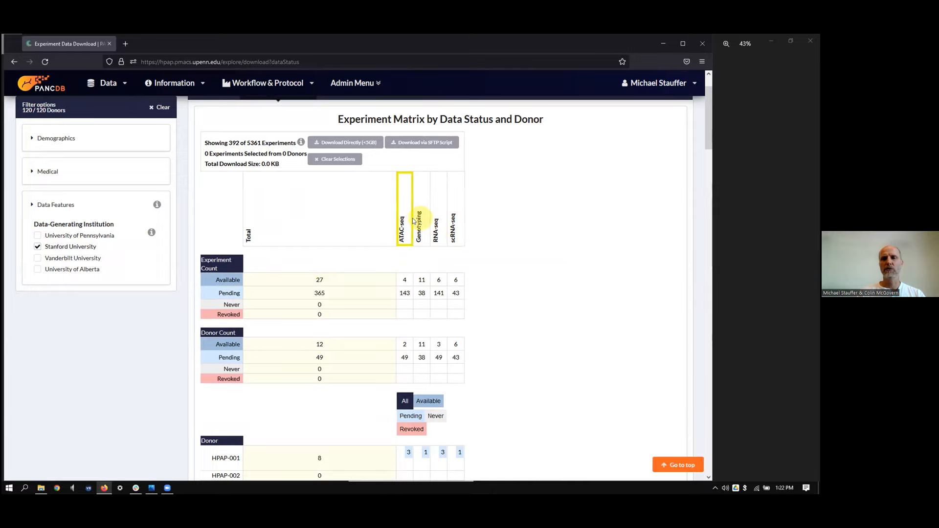
{"action": "mouse_move", "coordinate": [408, 280]}
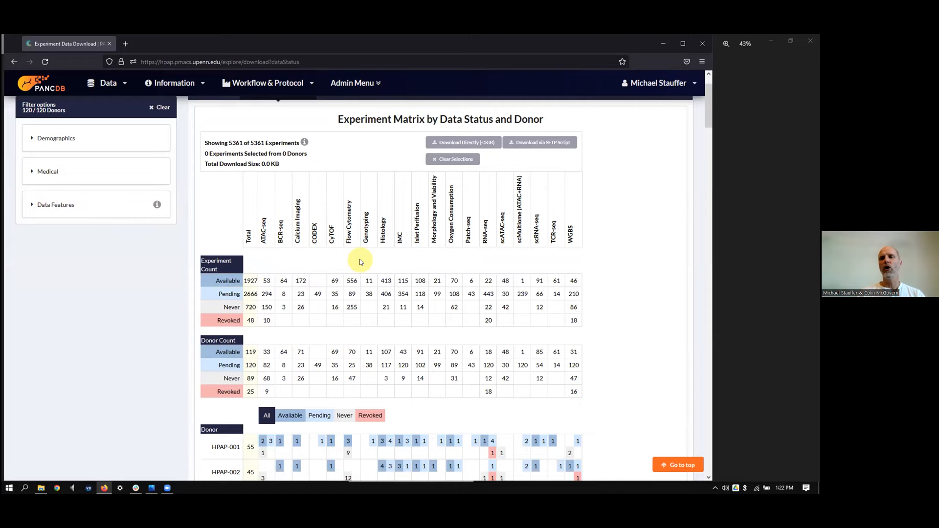
Clear the institution filter to restore all 5361 experiments and scroll to the donor rows.
{"action": "scroll", "scroll_direction": "down", "scroll_amount": 3}
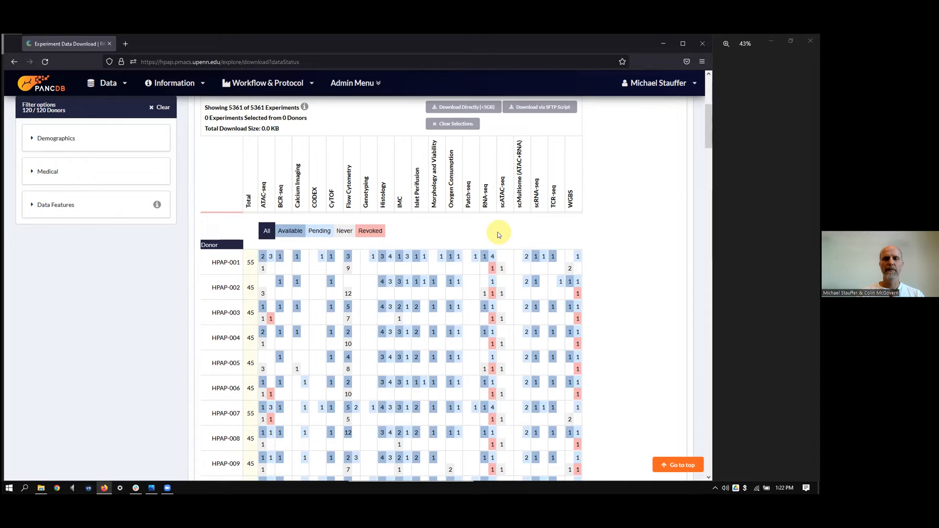
{"action": "left_click", "coordinate": [226, 262]}
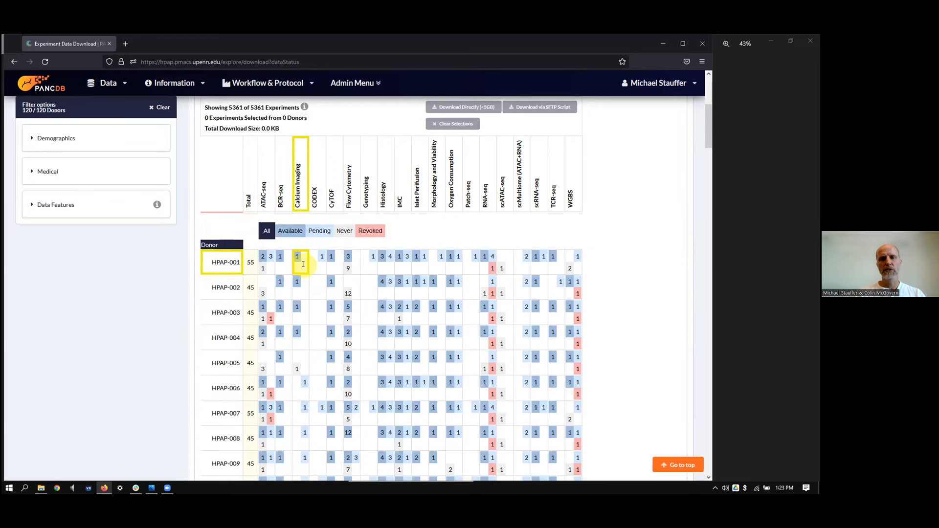
{"action": "left_click", "coordinate": [288, 230]}
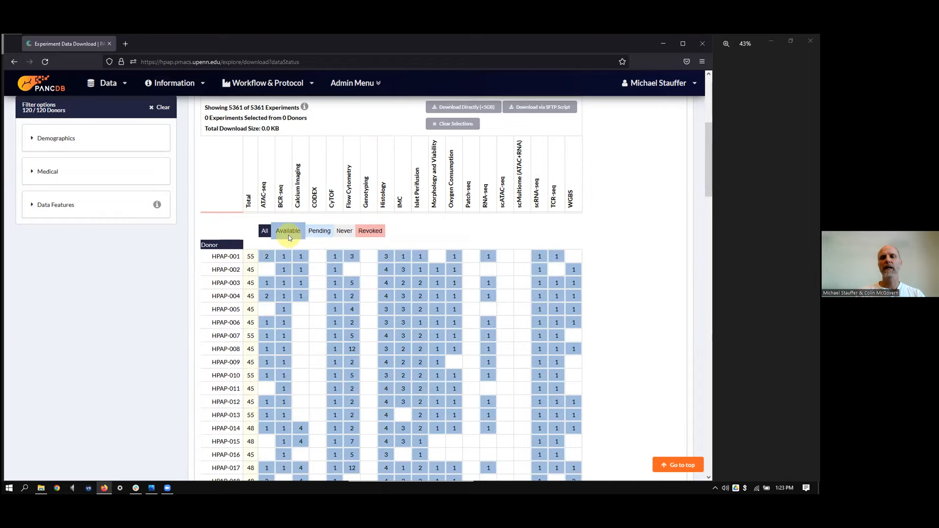
{"action": "left_click", "coordinate": [318, 231]}
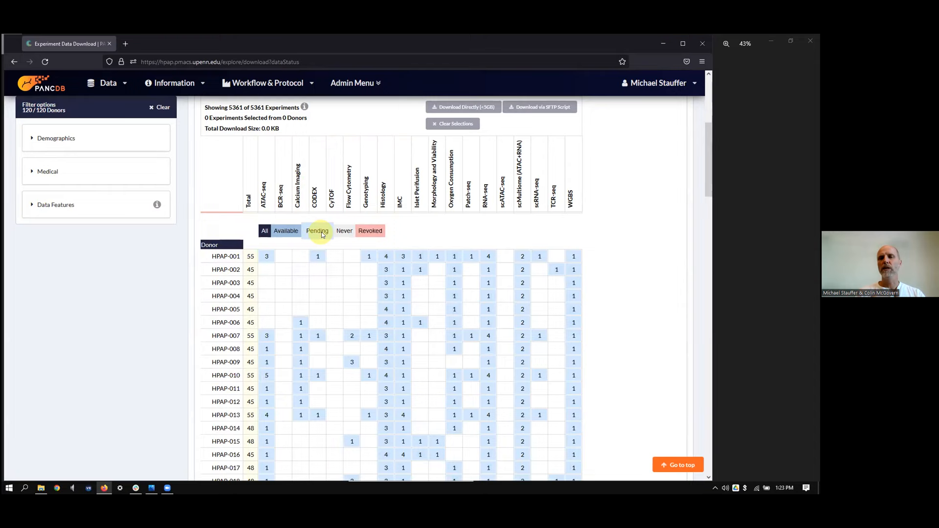
{"action": "left_click", "coordinate": [285, 230]}
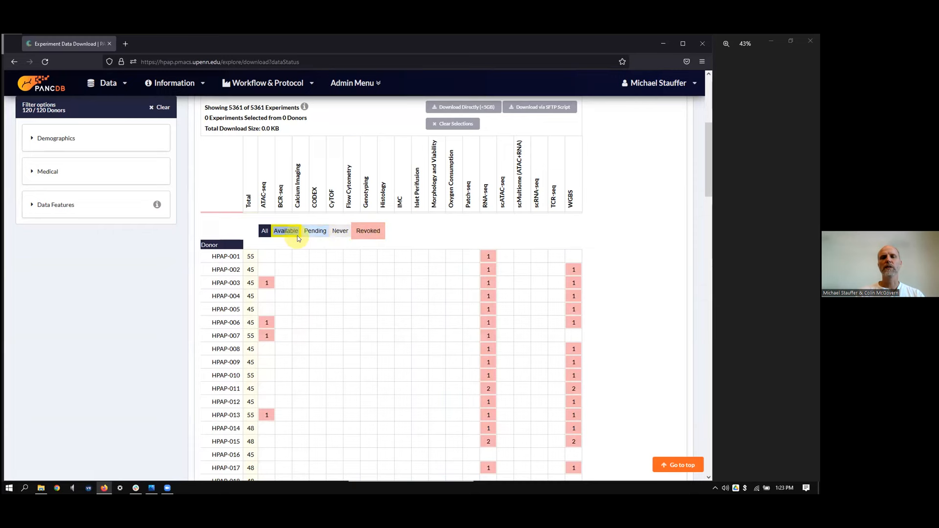
{"action": "left_click", "coordinate": [264, 230]}
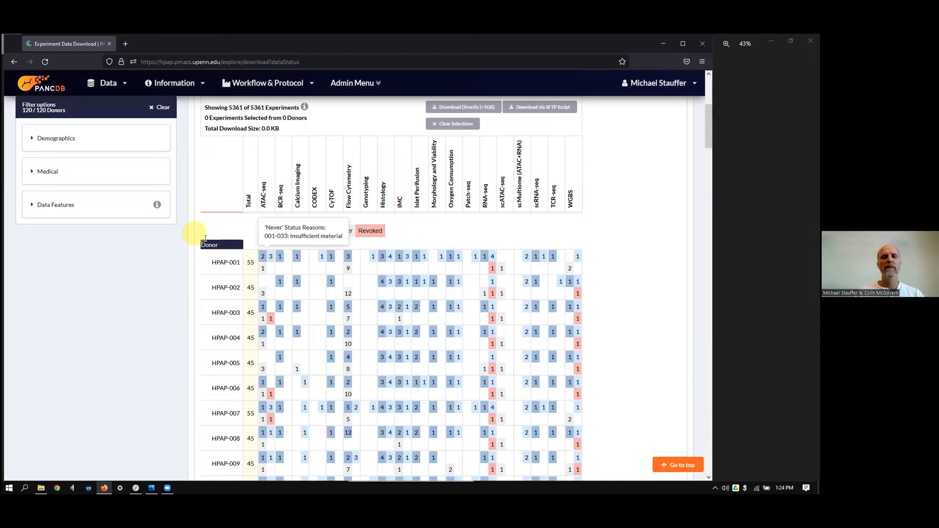
{"action": "left_click", "coordinate": [55, 205]}
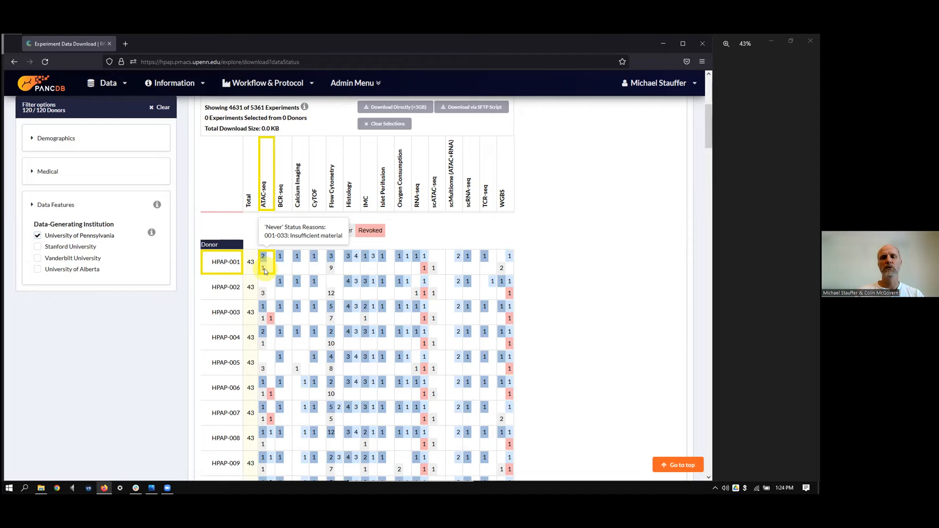
{"action": "left_click", "coordinate": [37, 246]}
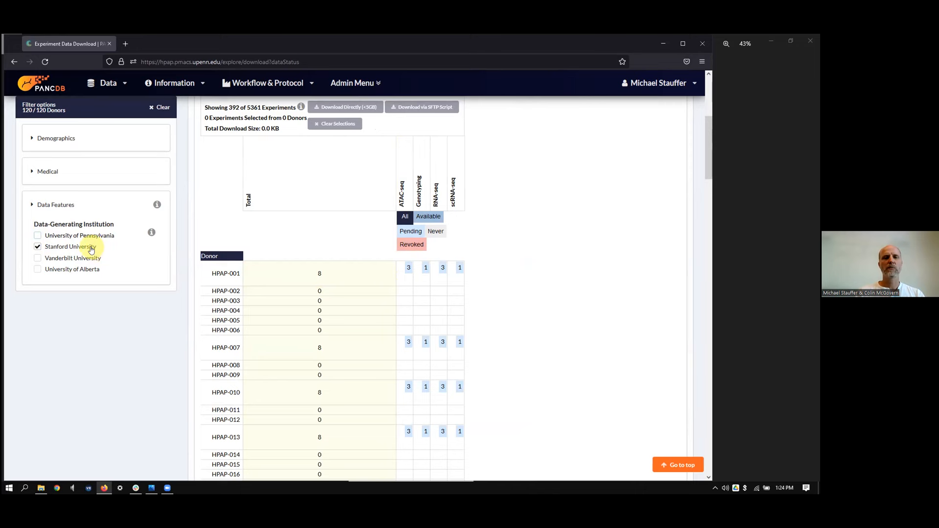
{"action": "left_click", "coordinate": [37, 246]}
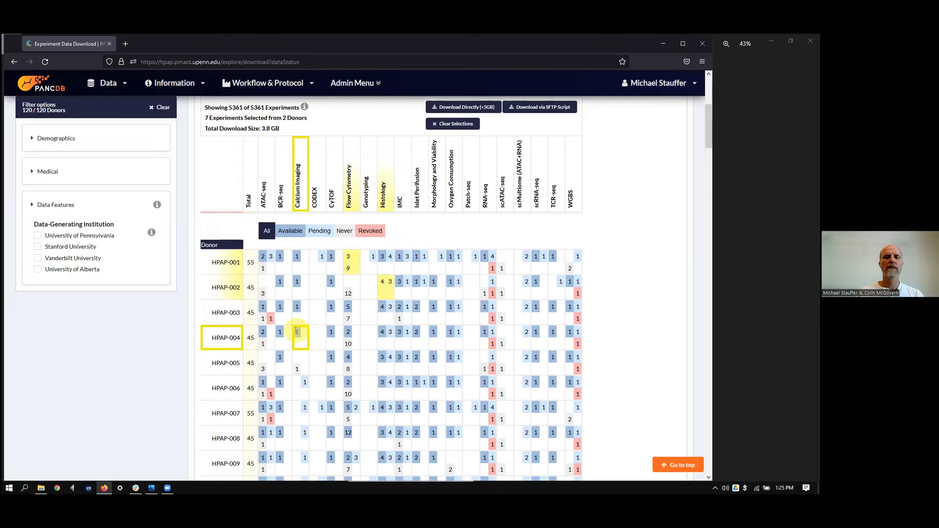
Add HPAP-004's Calcium Imaging experiment and download the SFTP script for 33 experiments.
{"action": "left_click", "coordinate": [383, 185]}
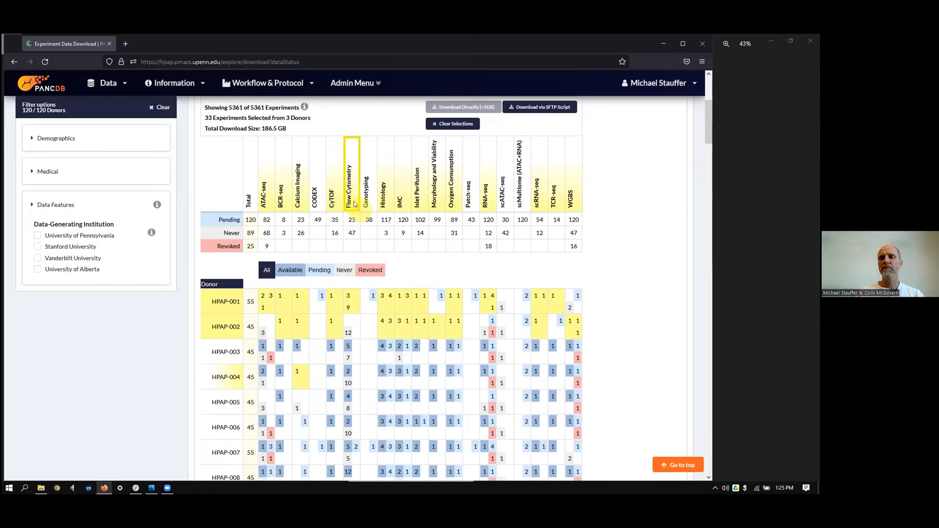
{"action": "mouse_move", "coordinate": [538, 107]}
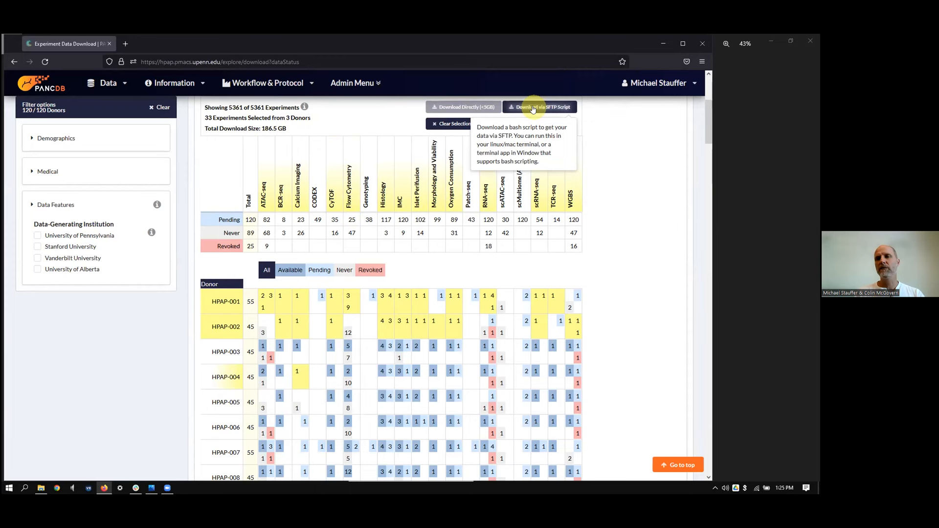
{"action": "left_click", "coordinate": [538, 106]}
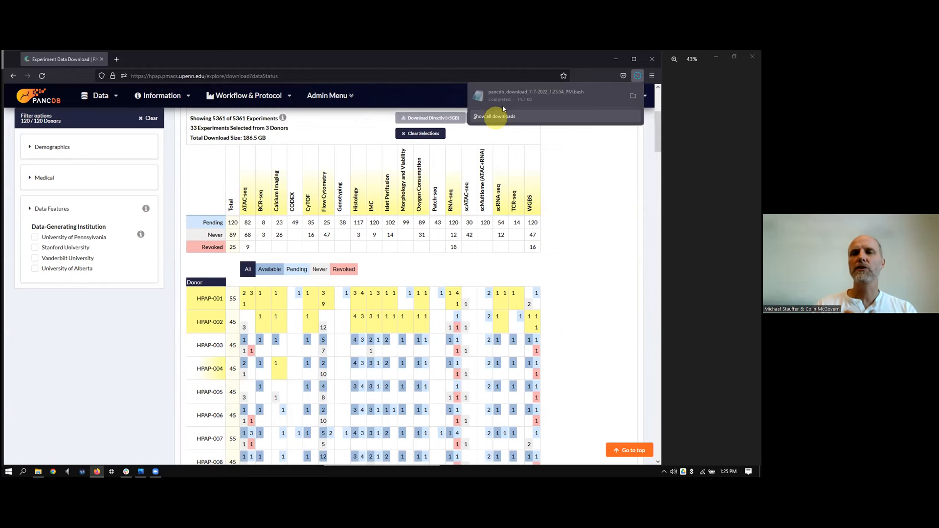
Open the downloaded bash script in Notepad to view its hpapdata file paths.
{"action": "left_click", "coordinate": [536, 95]}
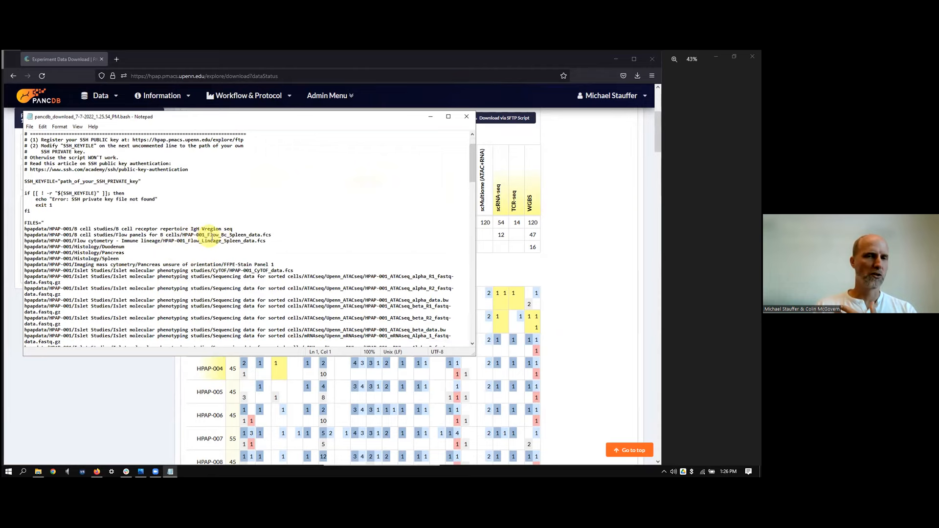
{"action": "mouse_move", "coordinate": [220, 256]}
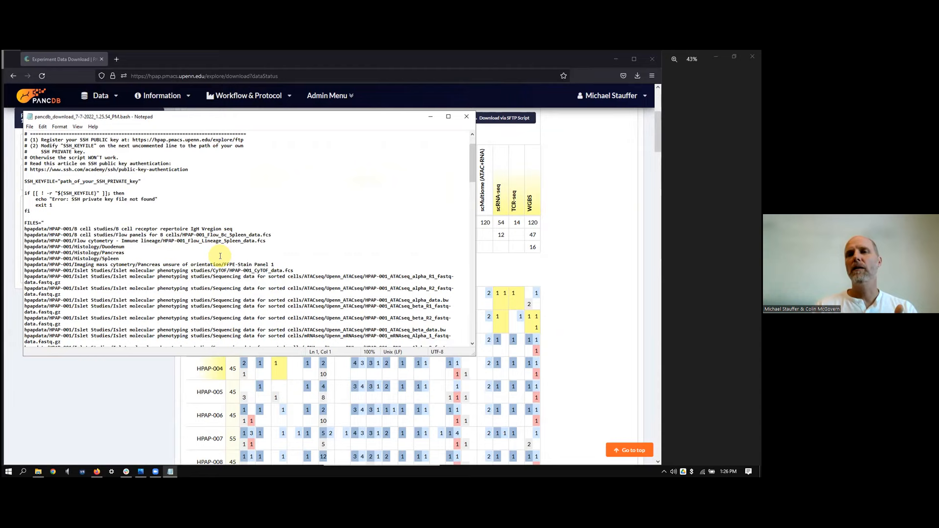
{"action": "mouse_move", "coordinate": [413, 133]}
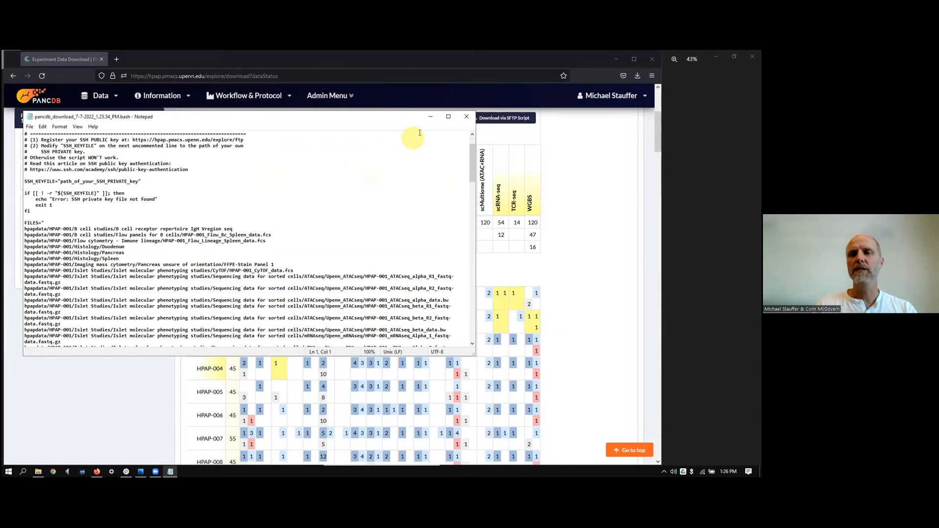
{"action": "mouse_move", "coordinate": [467, 116]}
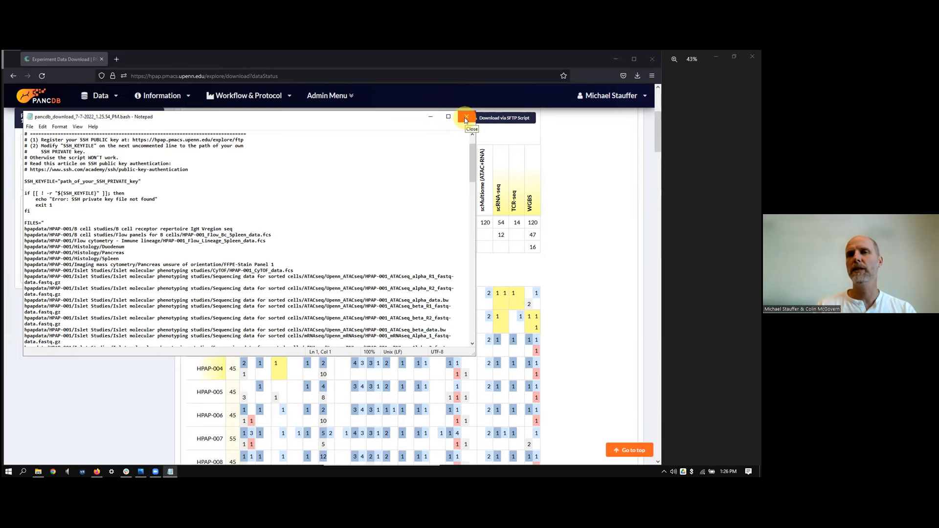
Close the download script in Notepad and go to PANC-DB's FTP Download page from the user menu.
{"action": "left_click", "coordinate": [467, 117]}
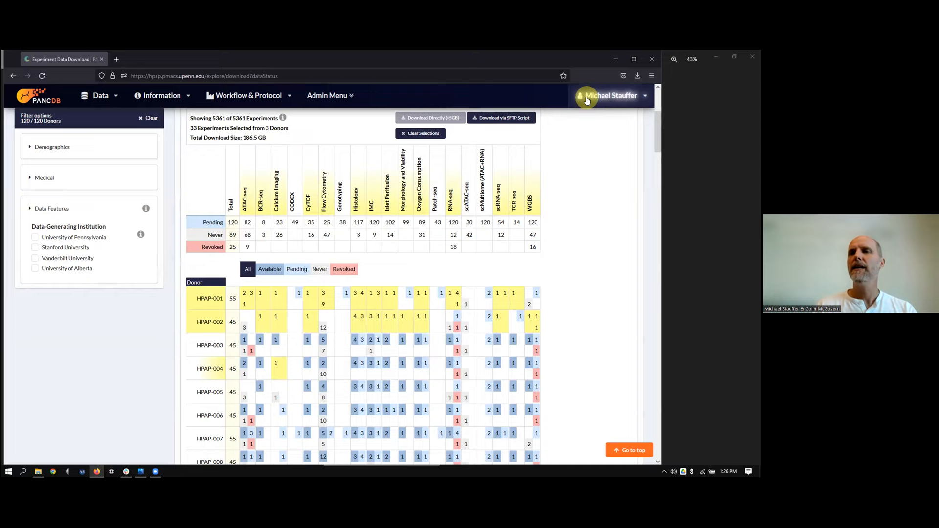
{"action": "left_click", "coordinate": [610, 96]}
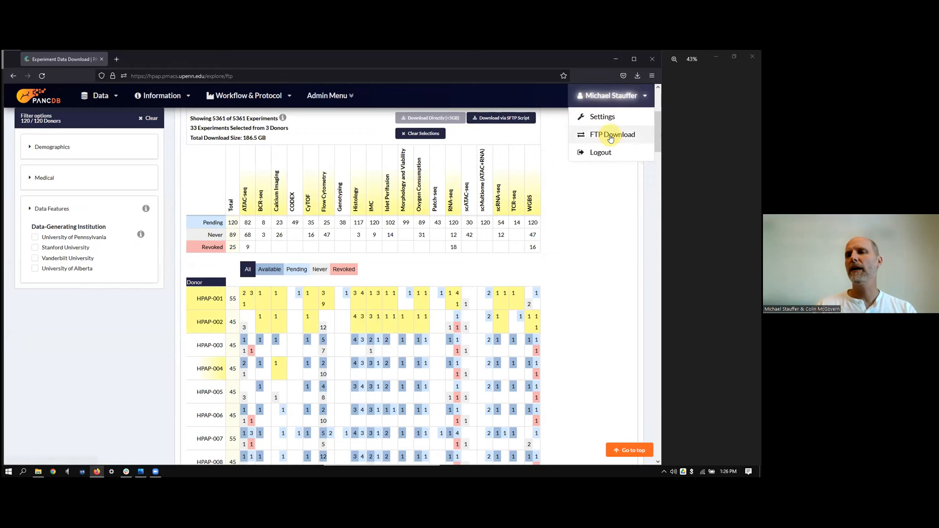
{"action": "left_click", "coordinate": [612, 134]}
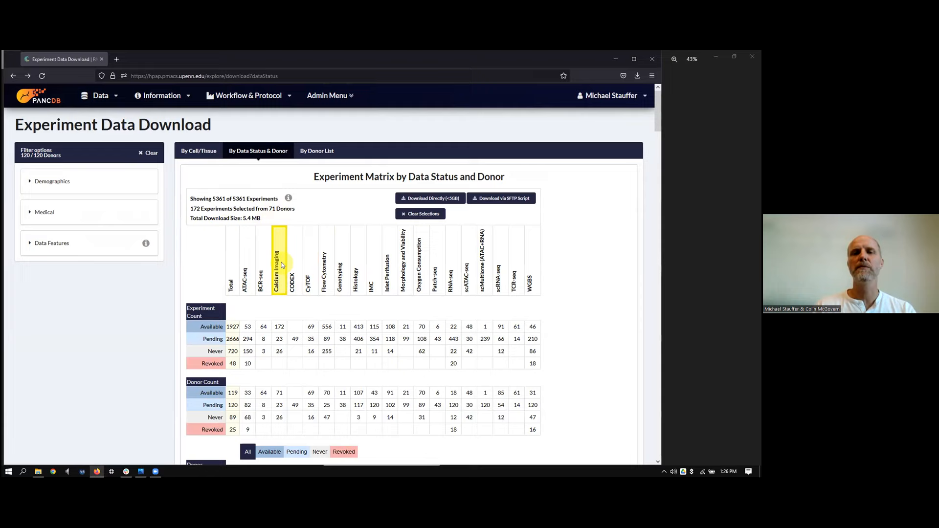
{"action": "mouse_move", "coordinate": [430, 199]}
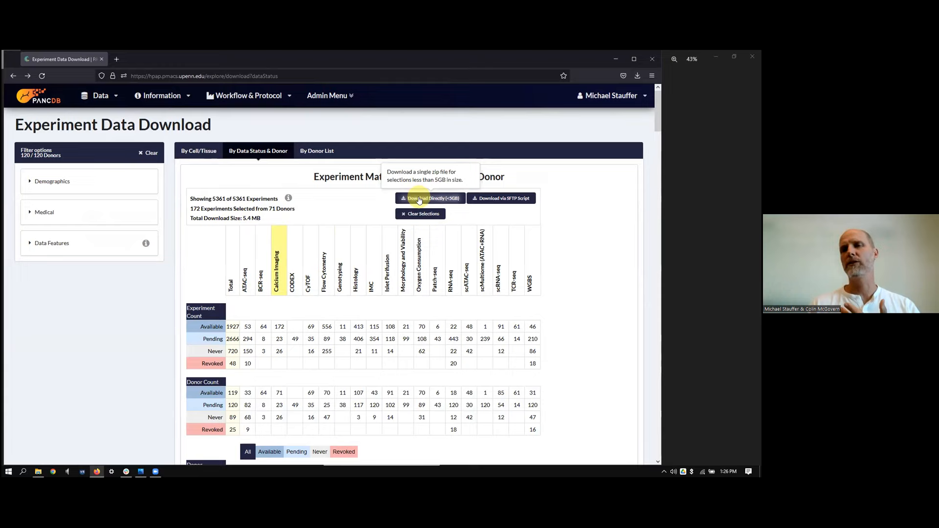
{"action": "mouse_move", "coordinate": [336, 217]}
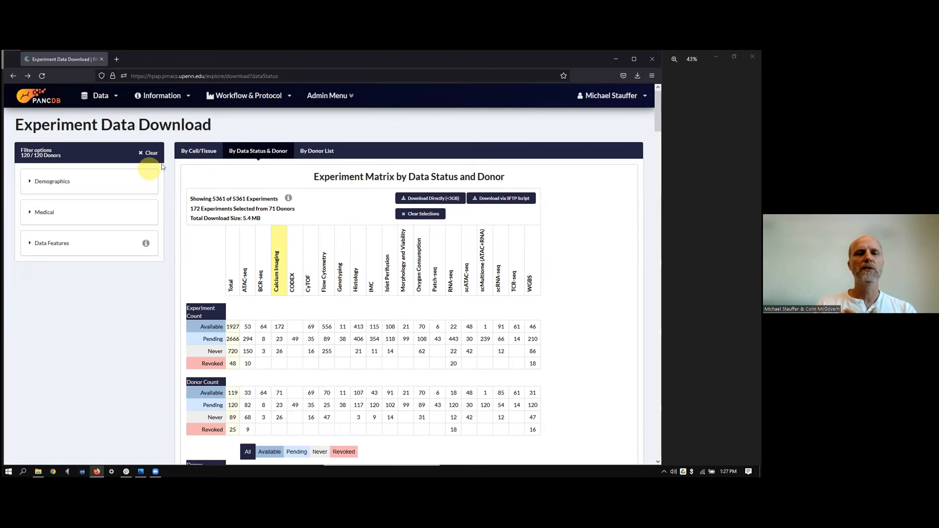
Clear the donor filters and switch from By Data Status & Donor back to the By Cell/Tissue matrix.
{"action": "left_click", "coordinate": [198, 150]}
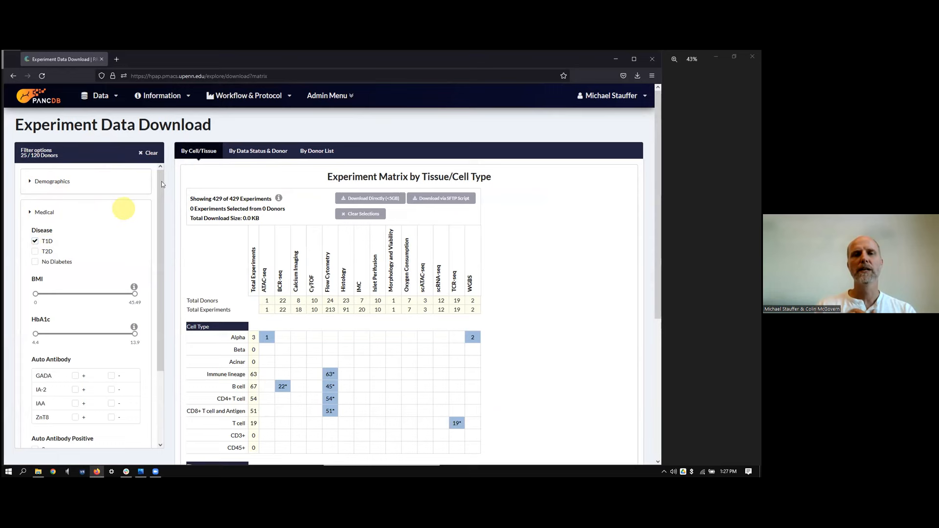
{"action": "left_click", "coordinate": [259, 150]}
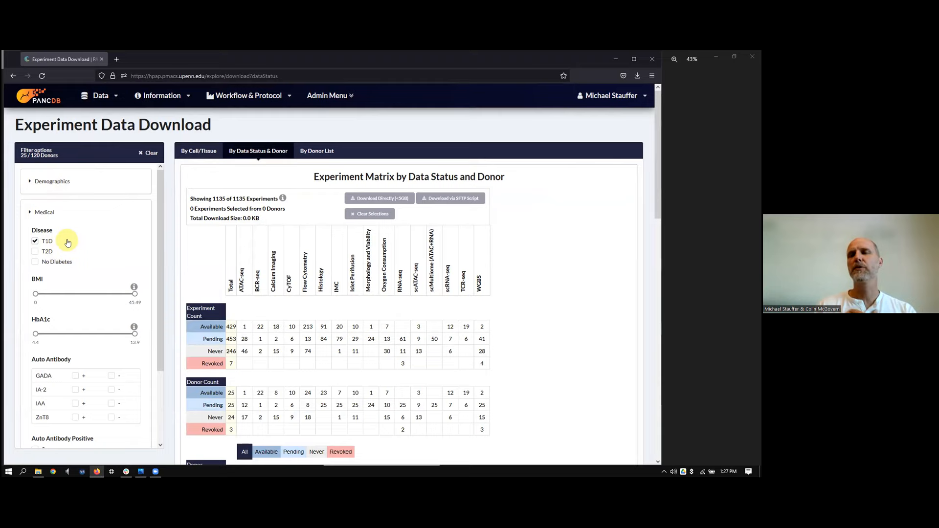
{"action": "scroll", "scroll_direction": "down", "scroll_amount": 3}
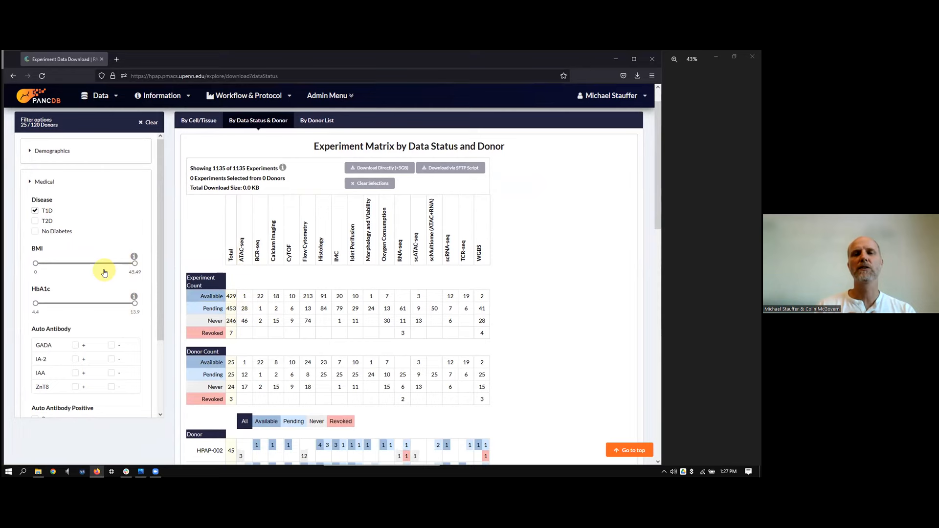
{"action": "left_click", "coordinate": [198, 120]}
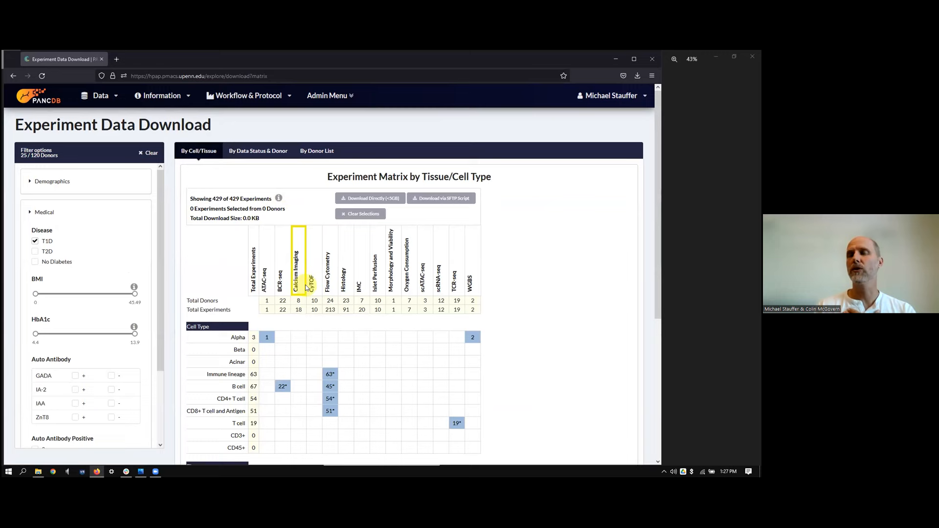
{"action": "scroll", "scroll_direction": "down", "scroll_amount": 3}
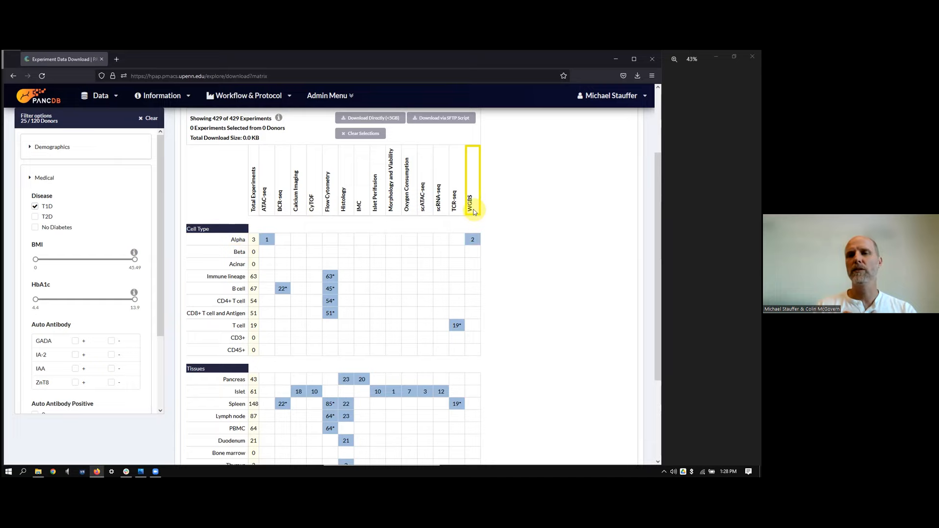
{"action": "scroll", "scroll_direction": "down", "scroll_amount": 3}
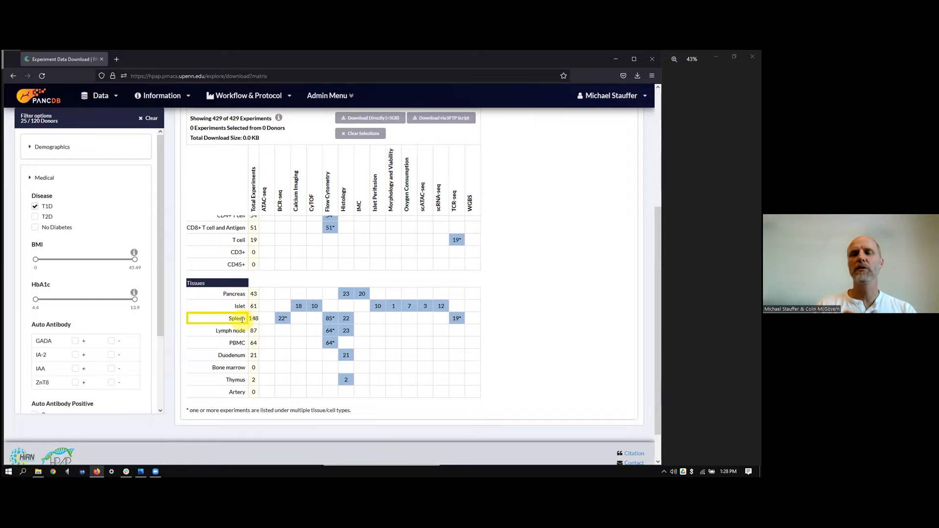
{"action": "mouse_move", "coordinate": [379, 306]}
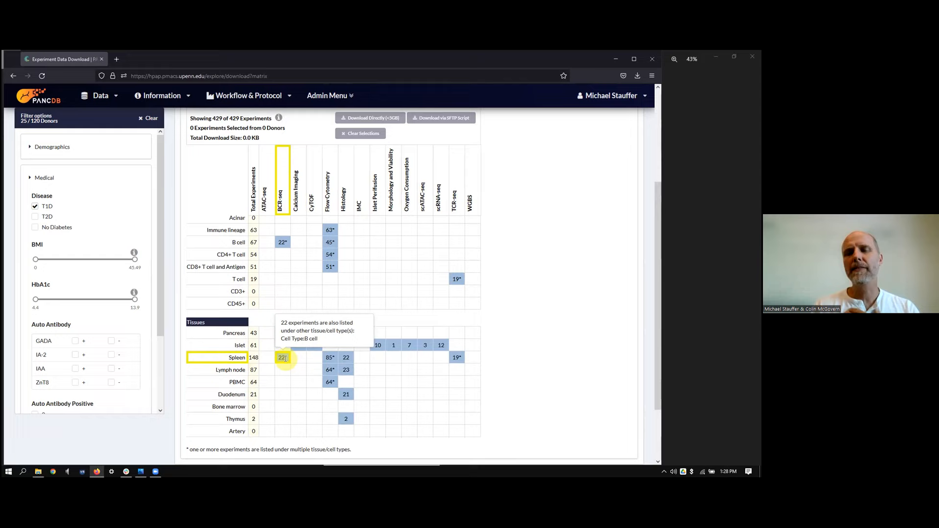
Select the 22 spleen BCR-seq experiments (28.3 GB) and switch to the By Donor List tab.
{"action": "scroll", "scroll_direction": "up", "scroll_amount": 3}
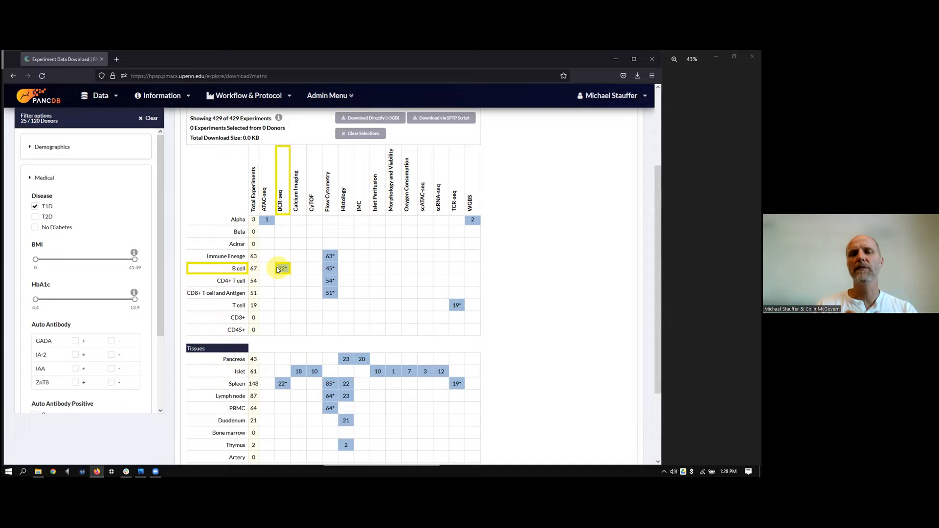
{"action": "mouse_move", "coordinate": [282, 268]}
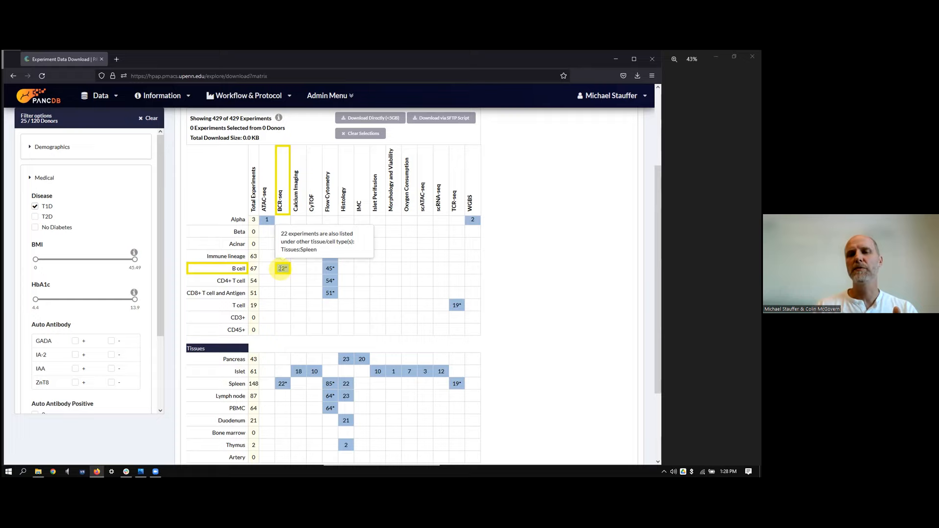
{"action": "mouse_move", "coordinate": [282, 383]}
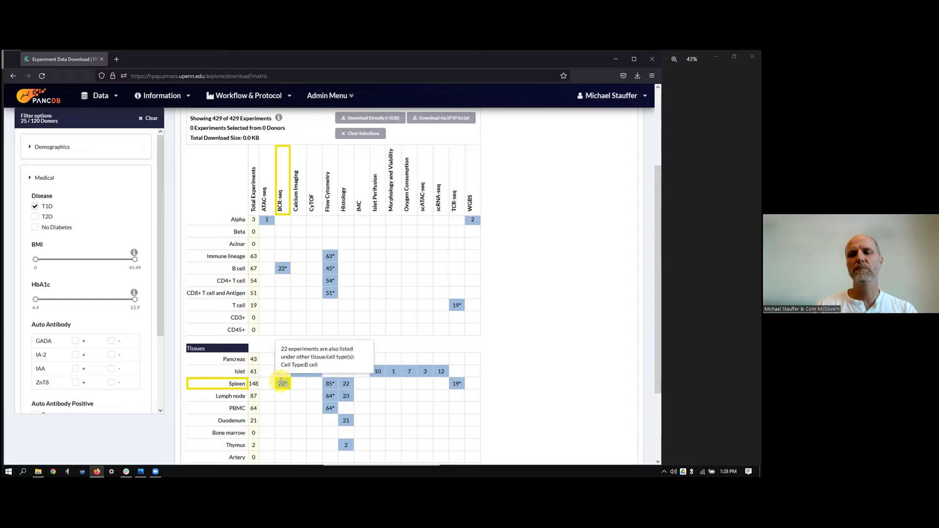
{"action": "left_click", "coordinate": [282, 383]}
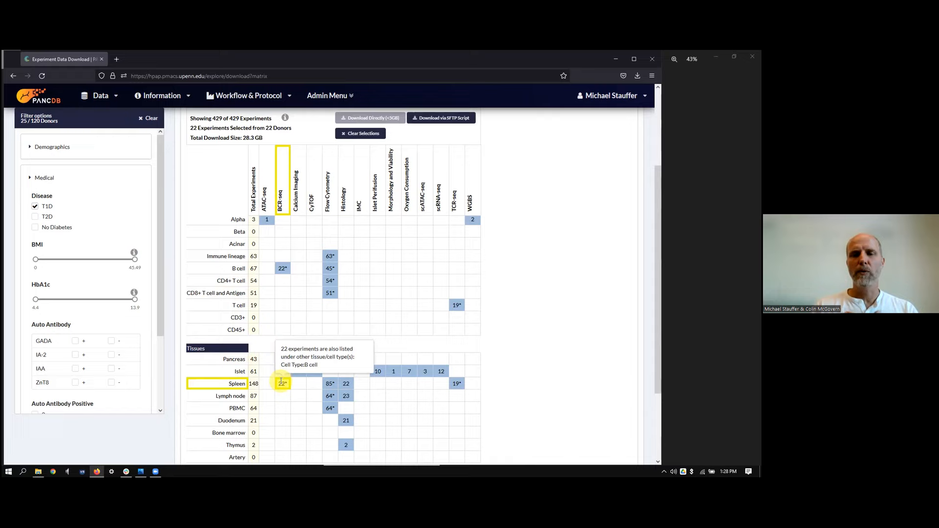
{"action": "left_click", "coordinate": [330, 280]}
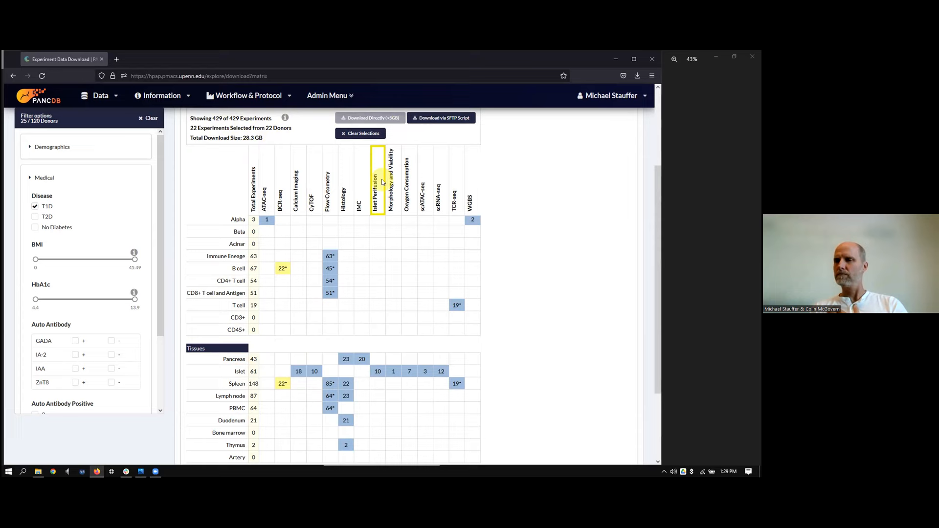
{"action": "left_click", "coordinate": [317, 150]}
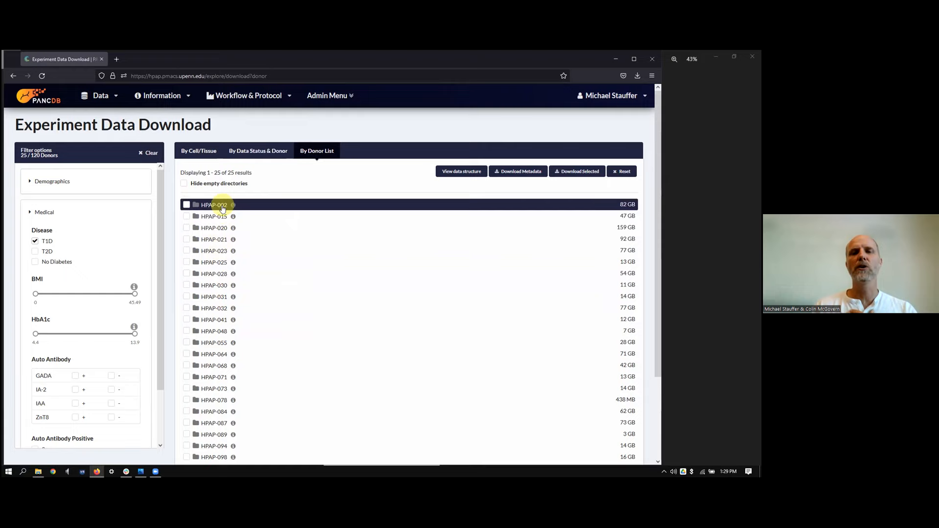
Expand donor HPAP-002 and its Imaging mass cytometry folder, then return to By Cell/Tissue.
{"action": "left_click", "coordinate": [233, 204]}
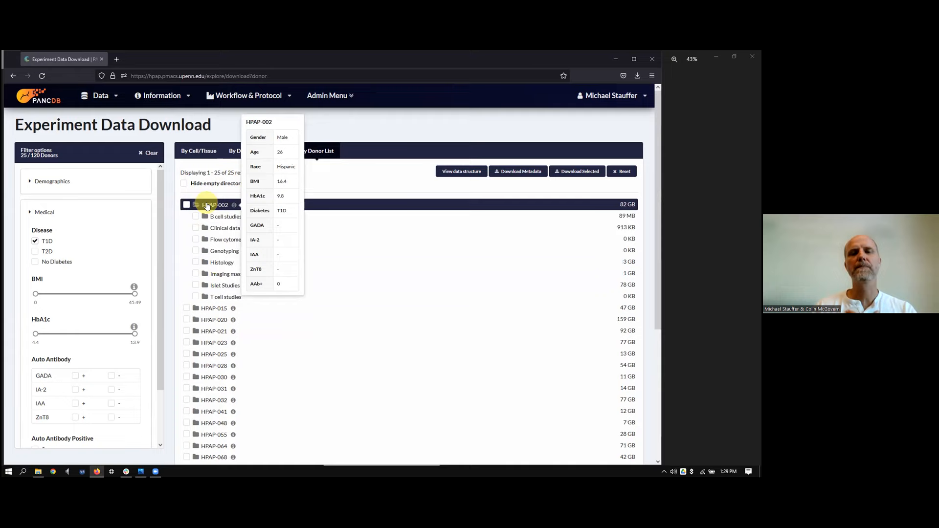
{"action": "left_click", "coordinate": [241, 274]}
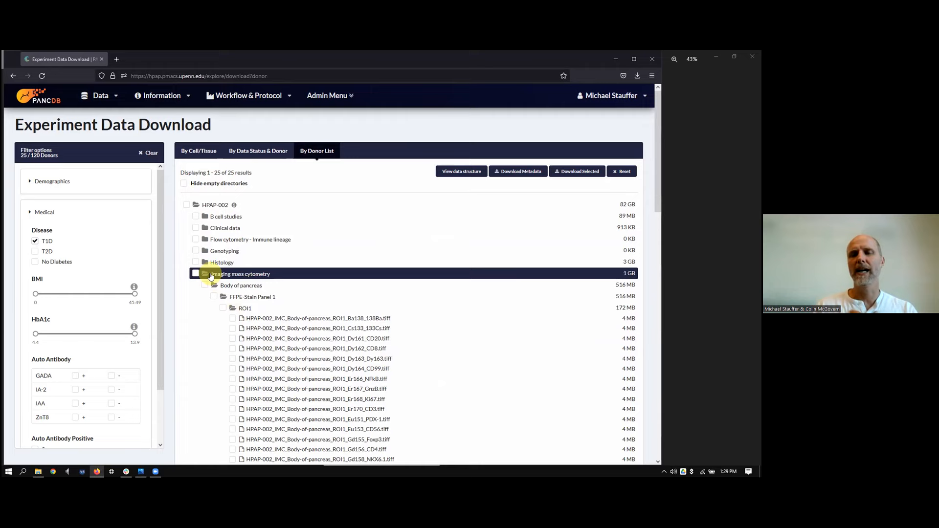
{"action": "left_click", "coordinate": [199, 151]}
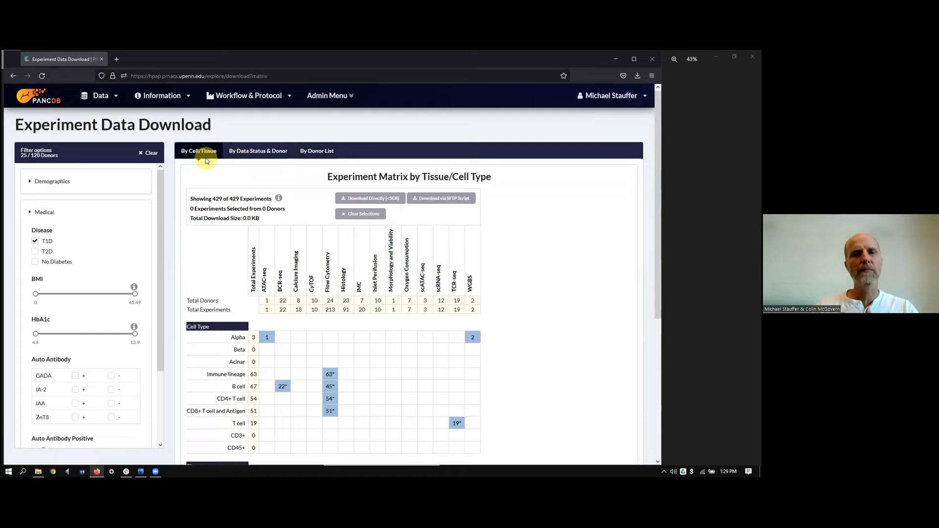
Go to the Donor Information page and clear the filters to list all 120 donors.
{"action": "left_click", "coordinate": [99, 95]}
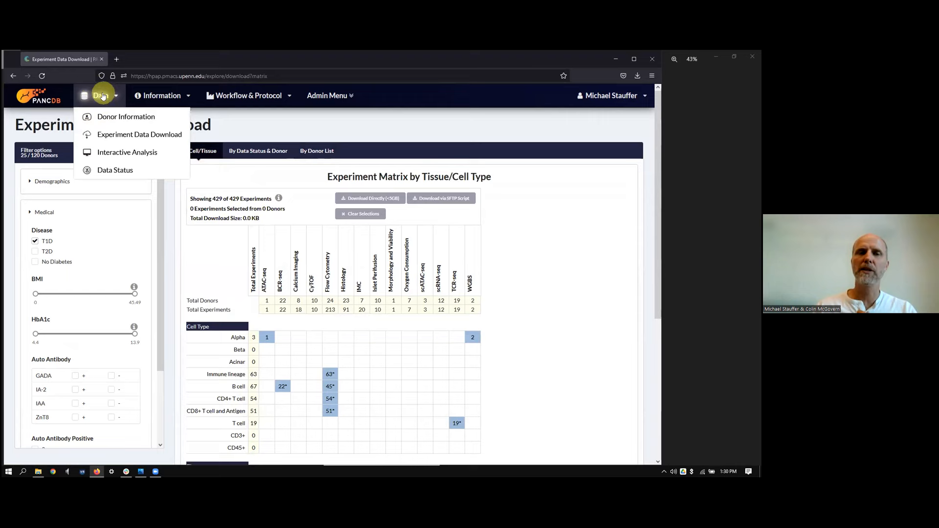
{"action": "left_click", "coordinate": [125, 117]}
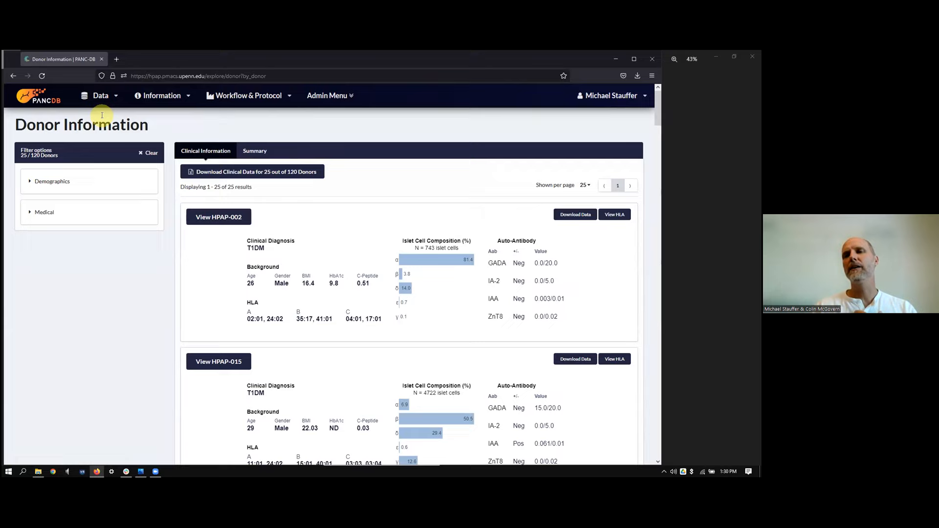
{"action": "mouse_move", "coordinate": [328, 281]}
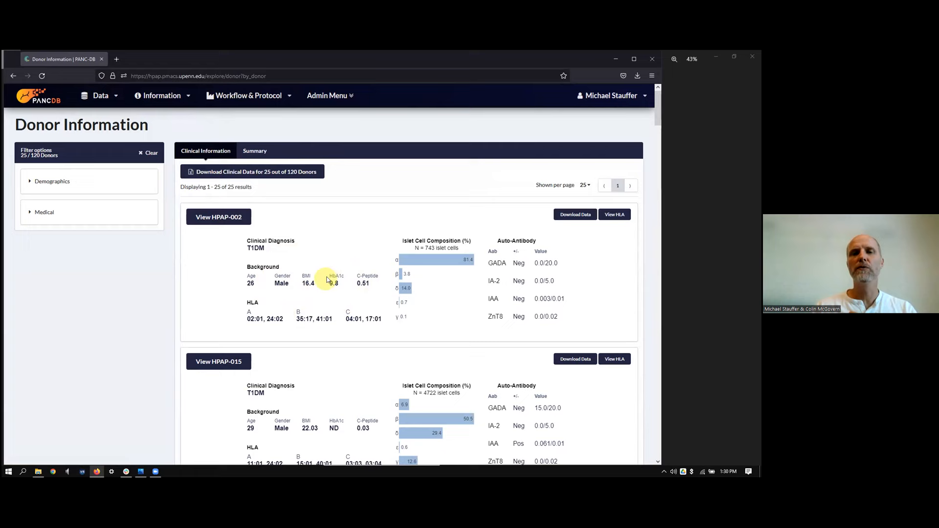
{"action": "left_click", "coordinate": [149, 153]}
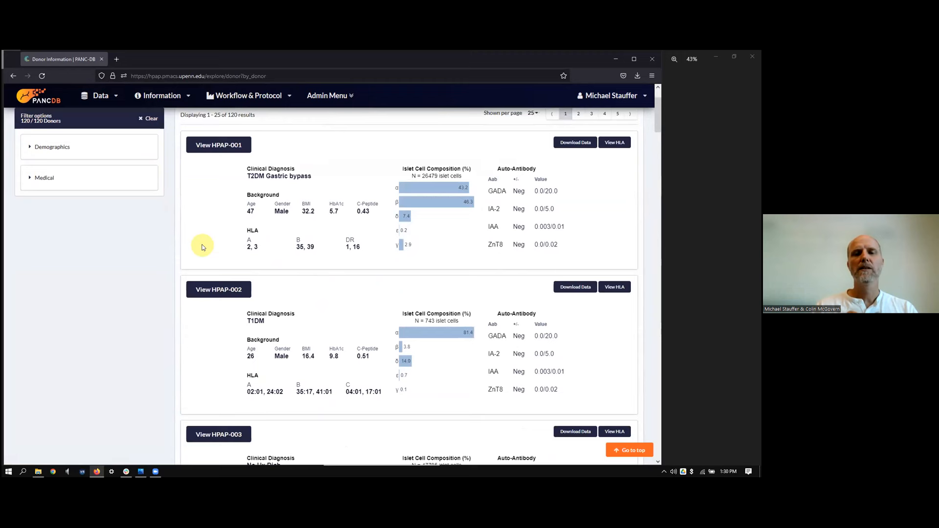
Open donor HPAP-003's detail window showing its clinical Donor Summary.
{"action": "left_click", "coordinate": [219, 434]}
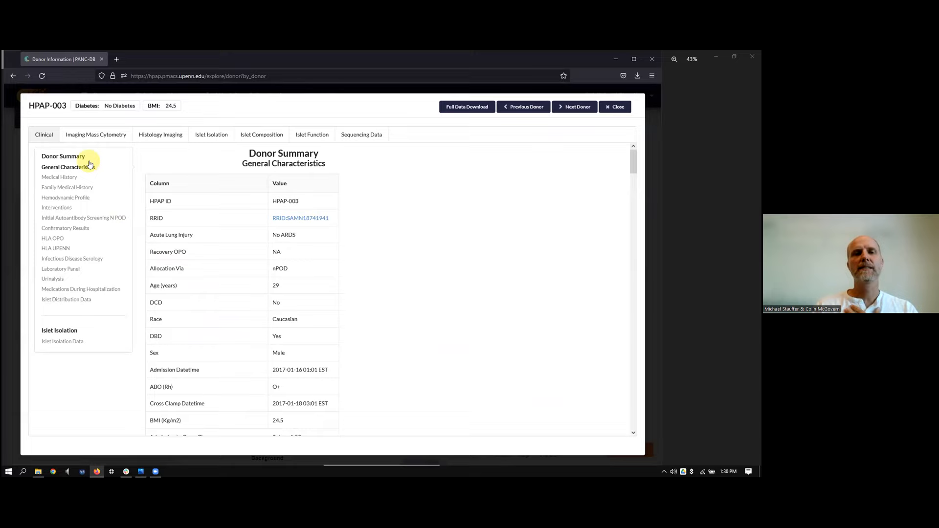
{"action": "mouse_move", "coordinate": [206, 251]}
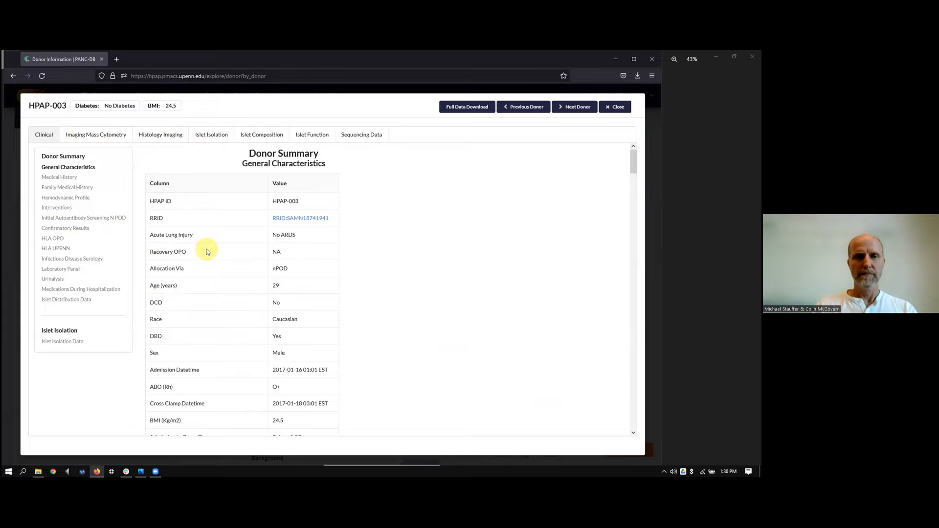
{"action": "mouse_move", "coordinate": [135, 158]}
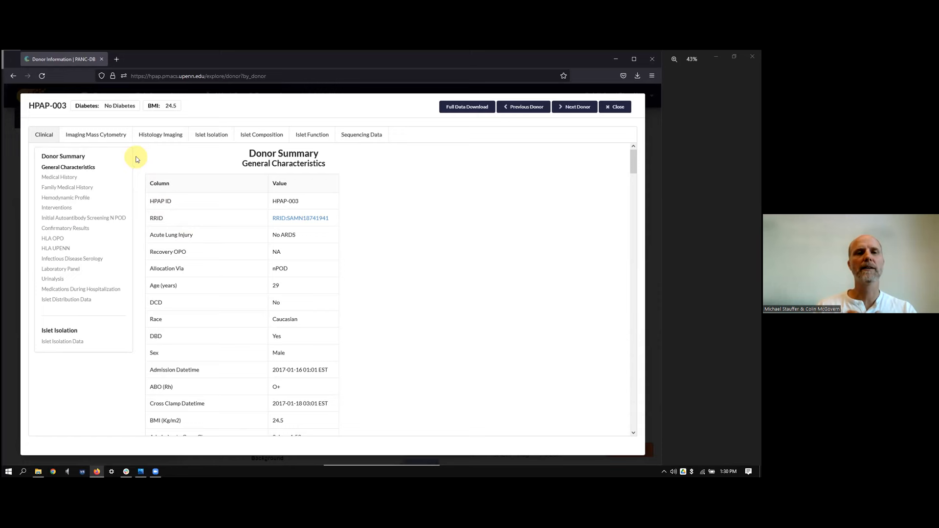
View HPAP-003's Imaging Mass Cytometry, Histology Imaging and Islet Function tabs.
{"action": "left_click", "coordinate": [95, 135]}
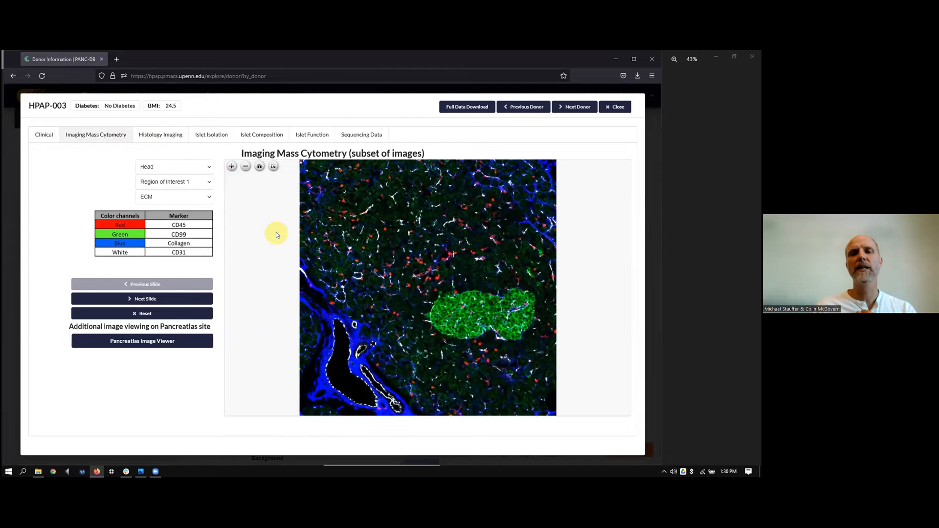
{"action": "mouse_move", "coordinate": [150, 357]}
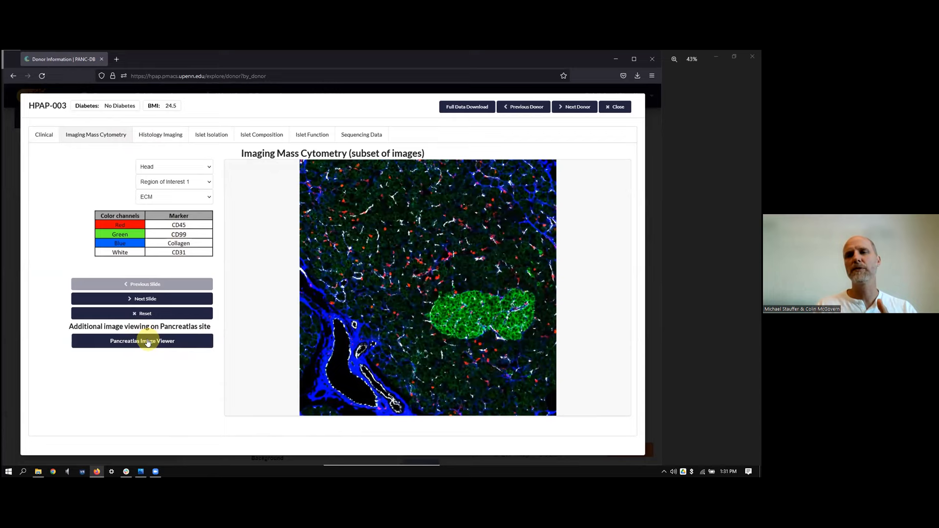
{"action": "left_click", "coordinate": [160, 134]}
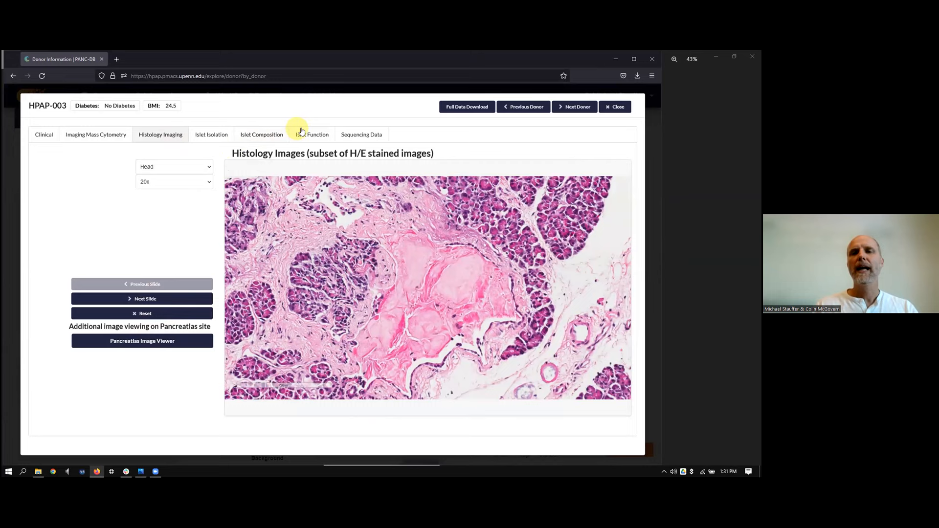
{"action": "left_click", "coordinate": [312, 134]}
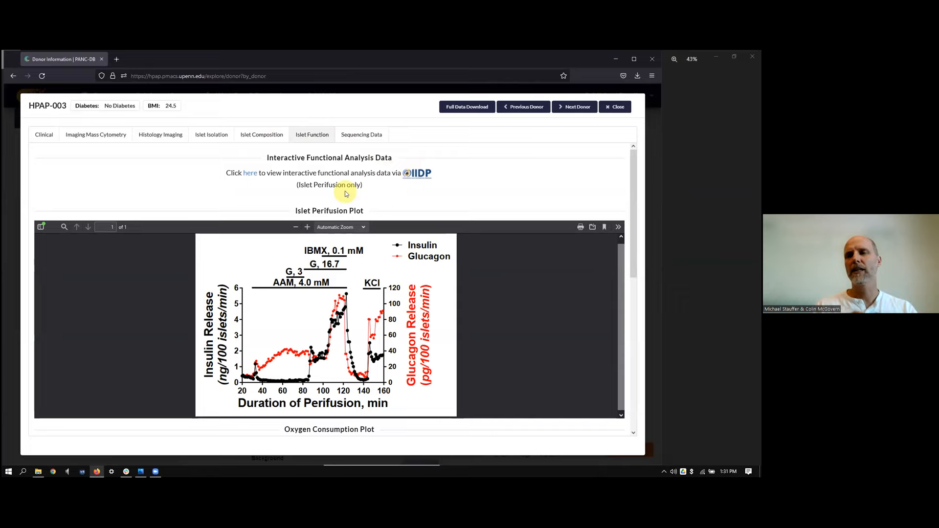
View HPAP-003's Sequencing Data section, then close the donor details.
{"action": "left_click", "coordinate": [361, 134]}
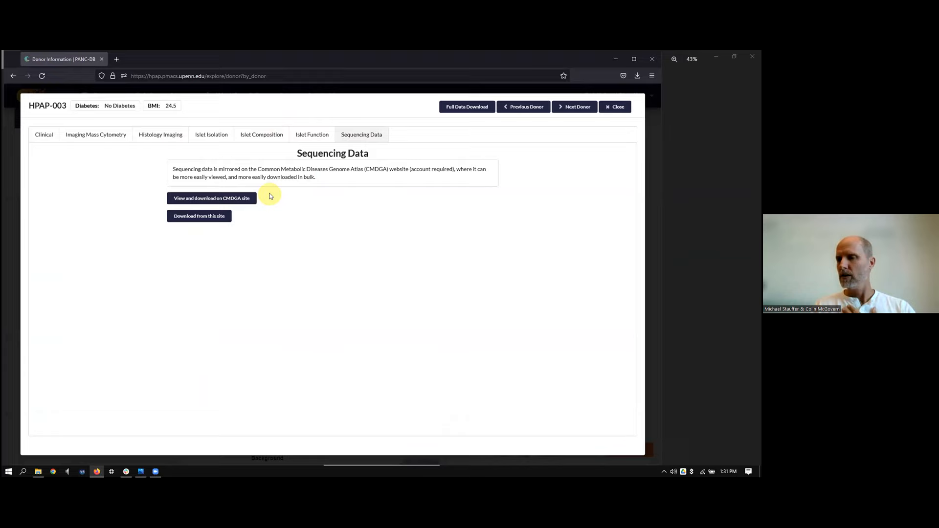
{"action": "left_click", "coordinate": [614, 107]}
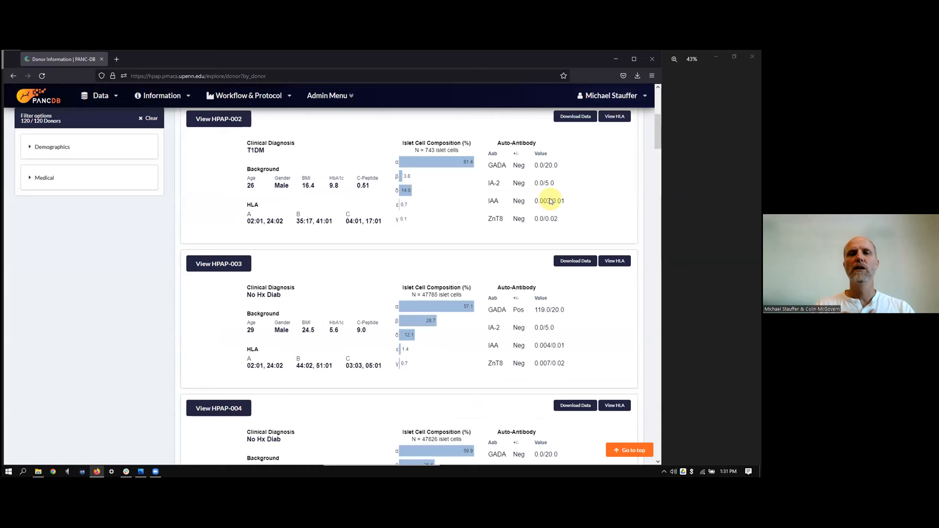
Return to the PANC-DB home page using the logo.
{"action": "left_click", "coordinate": [39, 99]}
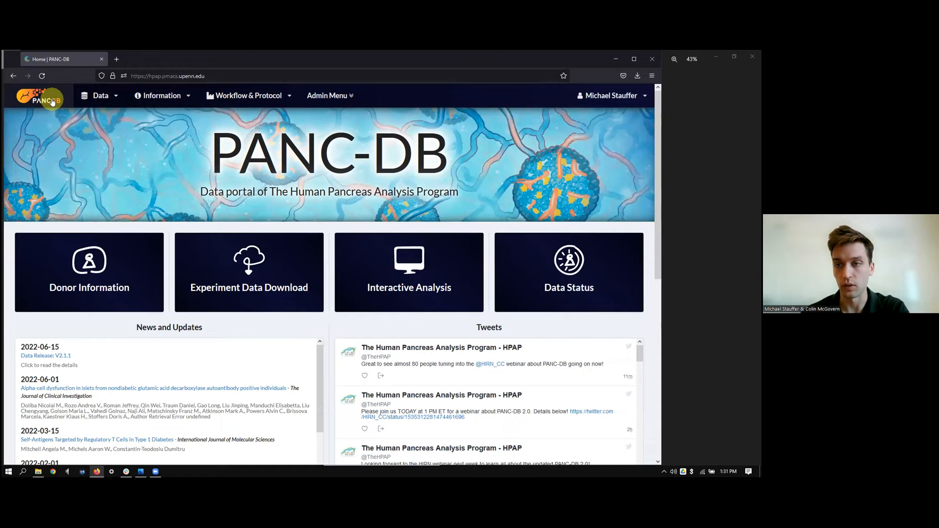
Go to Experiment Data Download from the Data menu.
{"action": "left_click", "coordinate": [100, 95]}
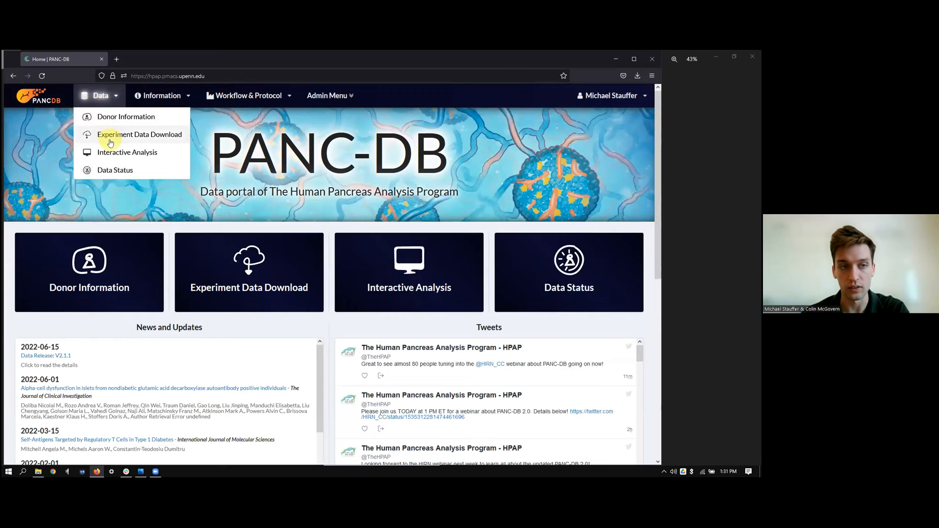
{"action": "left_click", "coordinate": [139, 134]}
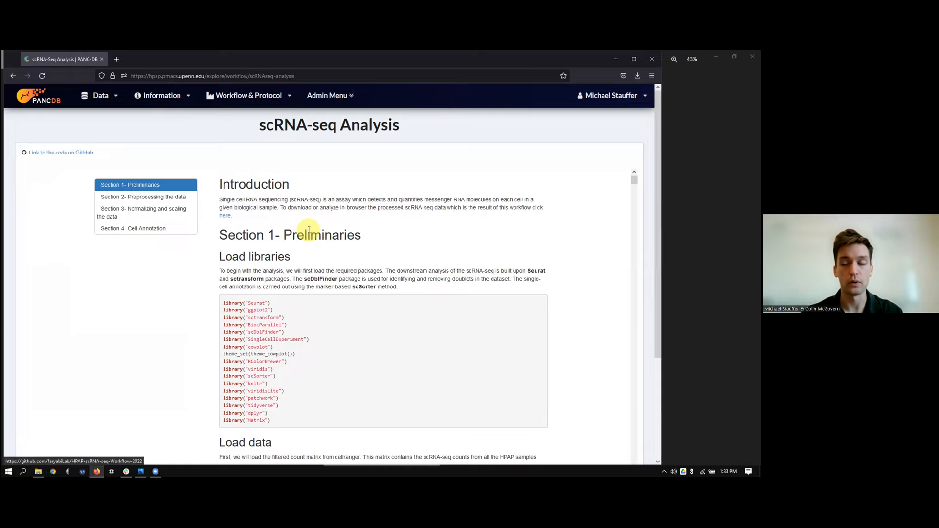
Go to PANC-DB's Interactive Analysis page through the Data menu.
{"action": "left_click", "coordinate": [100, 95]}
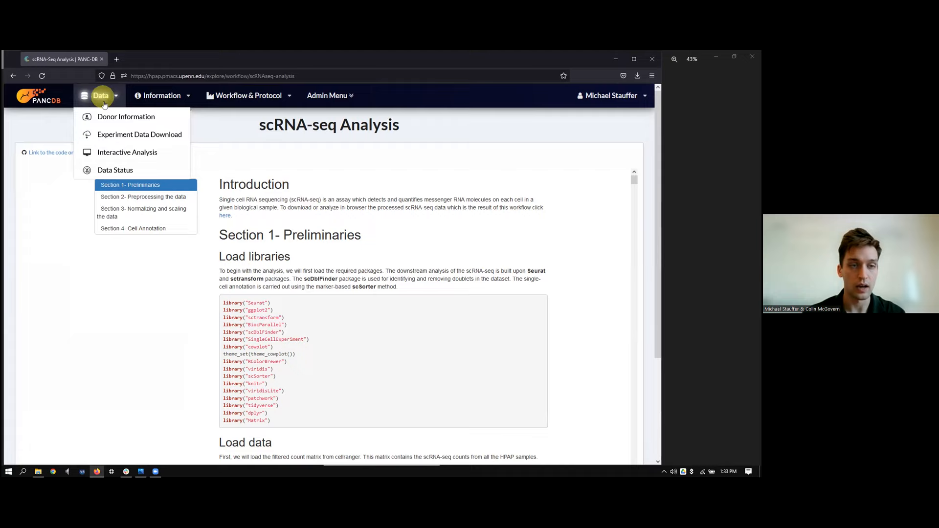
{"action": "left_click", "coordinate": [127, 152]}
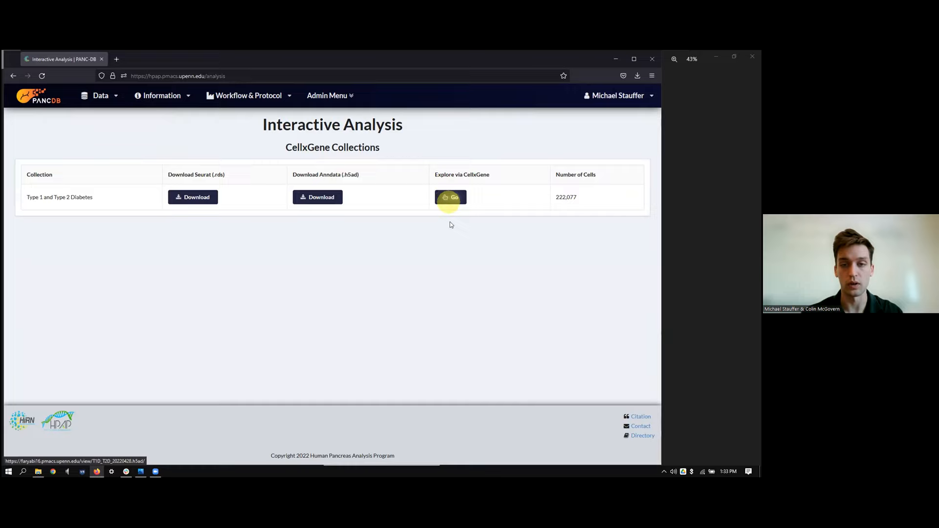
{"action": "mouse_move", "coordinate": [463, 239]}
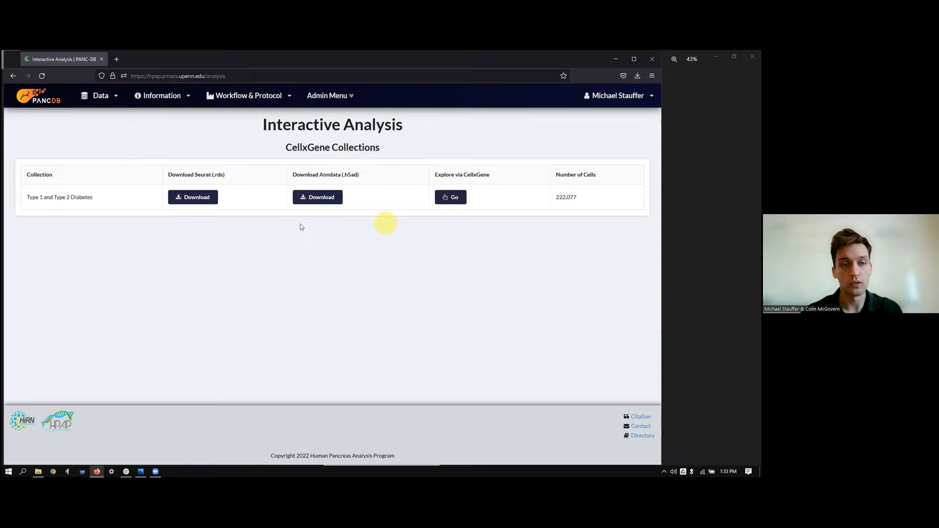
{"action": "mouse_move", "coordinate": [197, 197]}
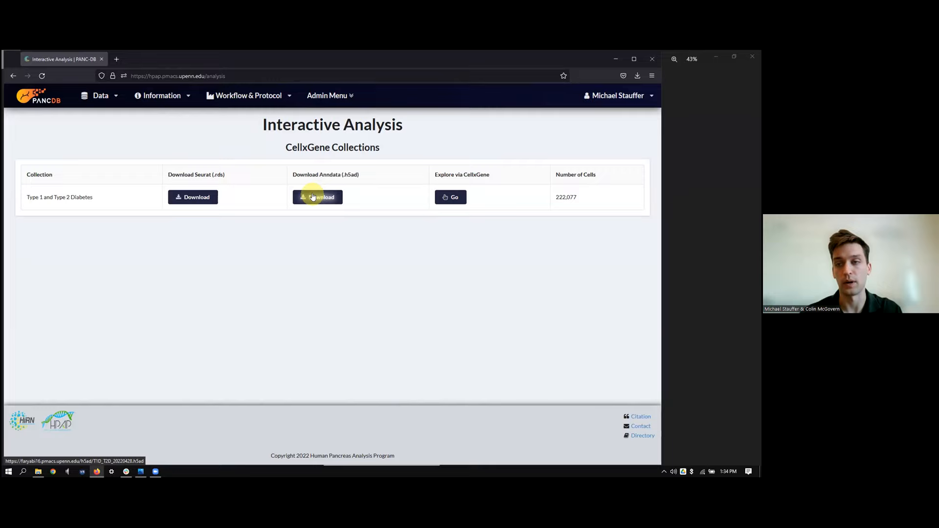
{"action": "mouse_move", "coordinate": [443, 179]}
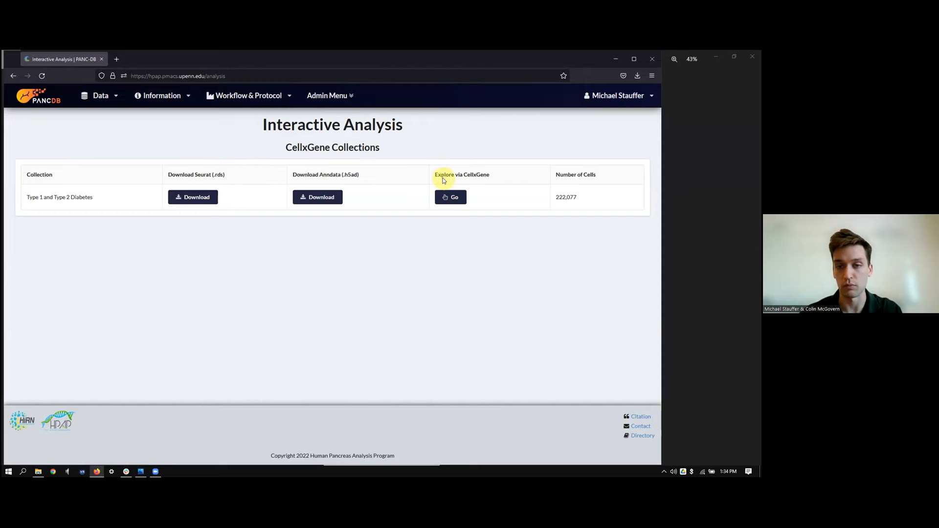
{"action": "left_click", "coordinate": [450, 197]}
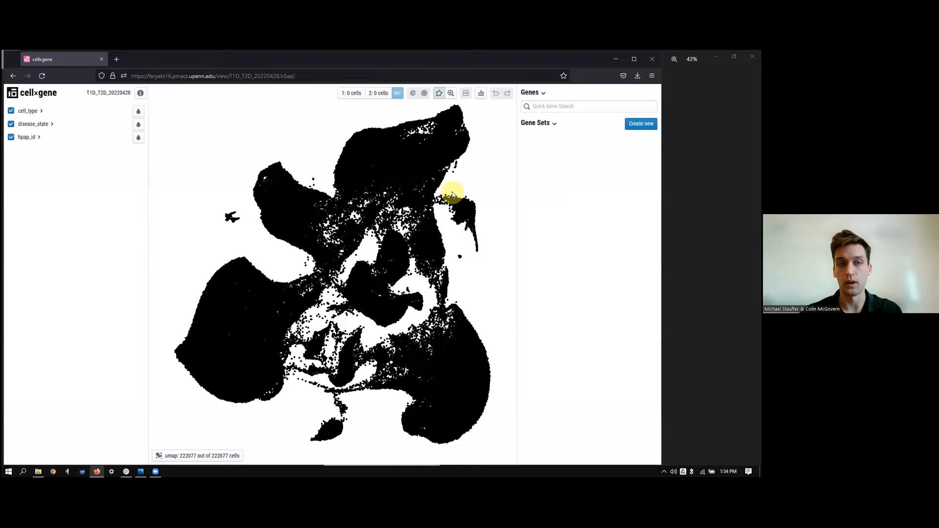
{"action": "mouse_move", "coordinate": [479, 180]}
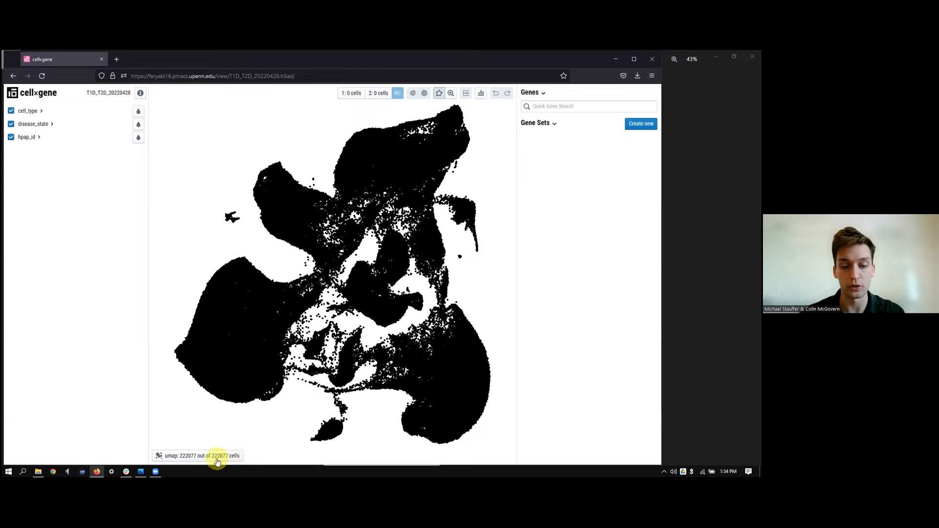
{"action": "mouse_move", "coordinate": [261, 421]}
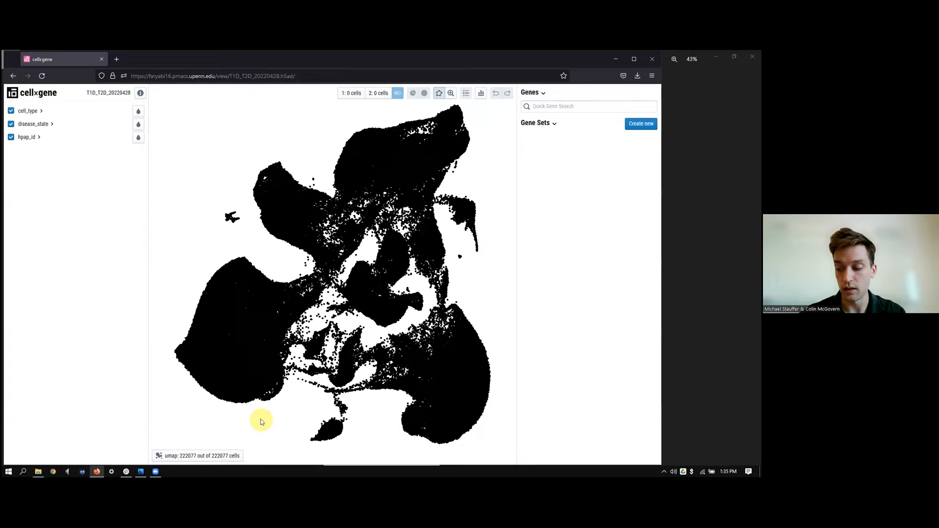
{"action": "mouse_move", "coordinate": [325, 380]}
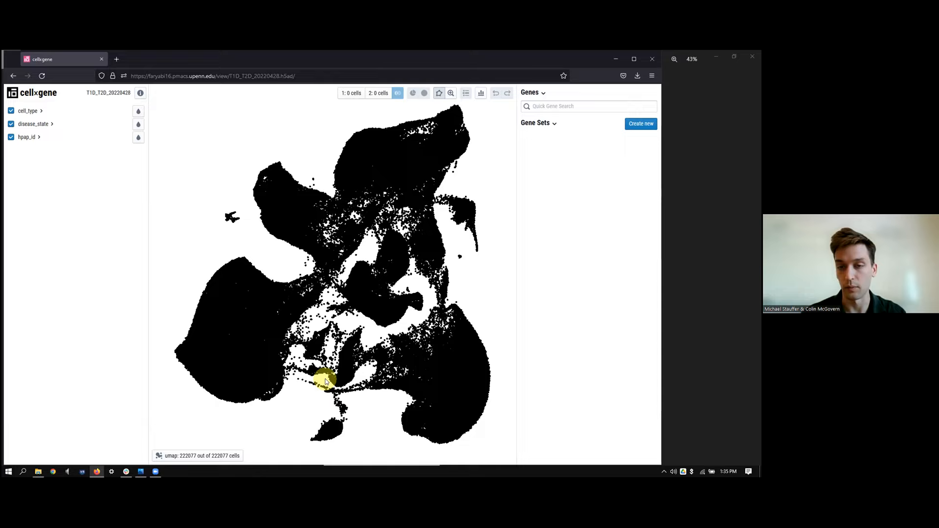
{"action": "mouse_move", "coordinate": [413, 329]}
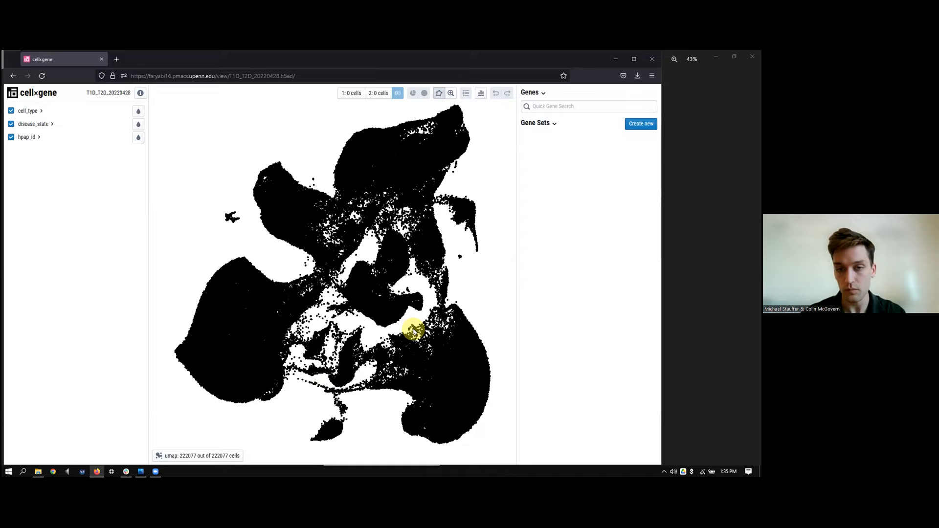
{"action": "mouse_move", "coordinate": [357, 443]}
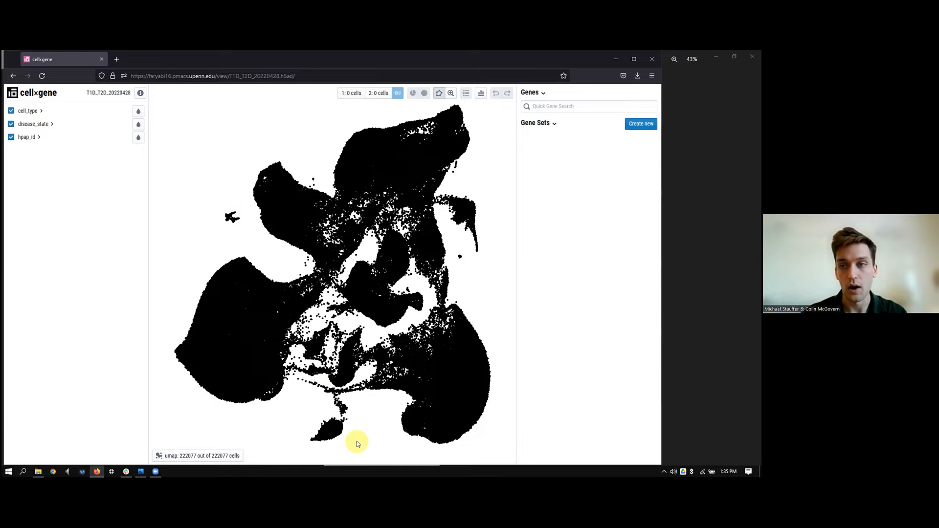
{"action": "mouse_move", "coordinate": [363, 346]}
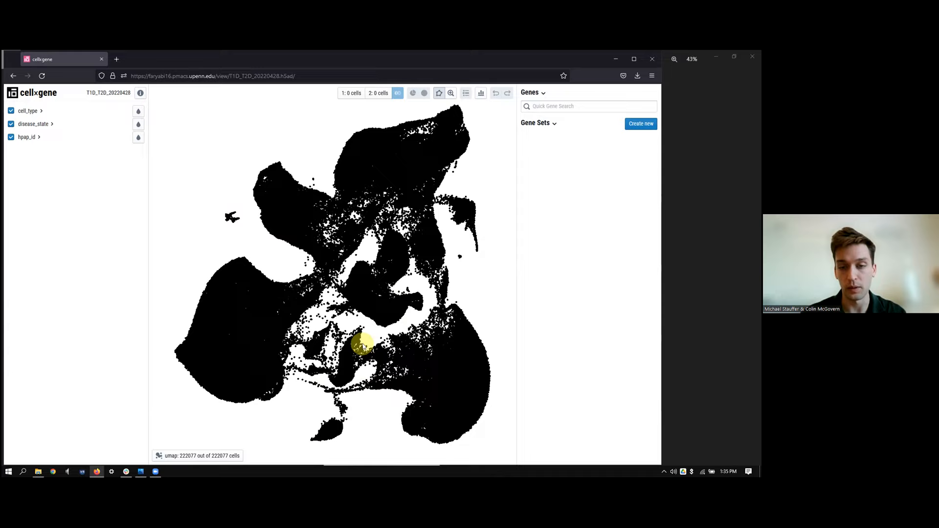
{"action": "mouse_move", "coordinate": [463, 248]}
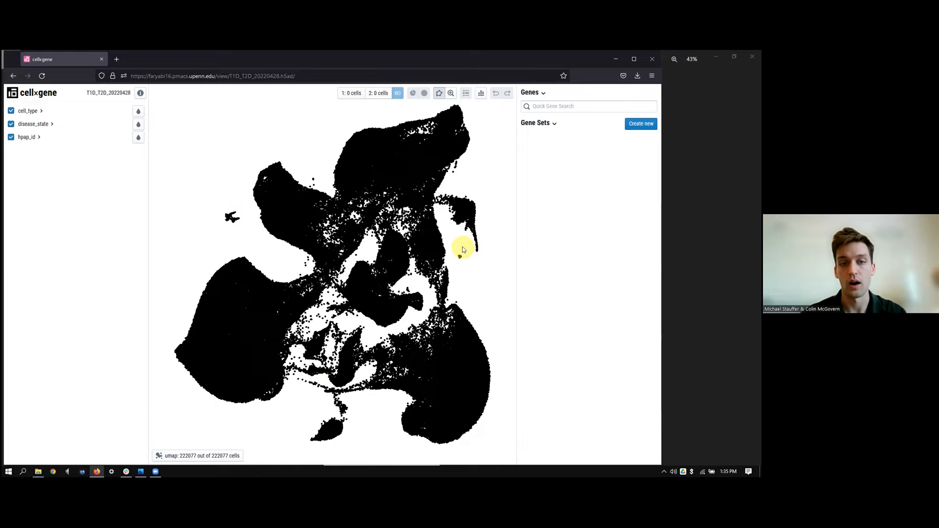
{"action": "mouse_move", "coordinate": [459, 258]}
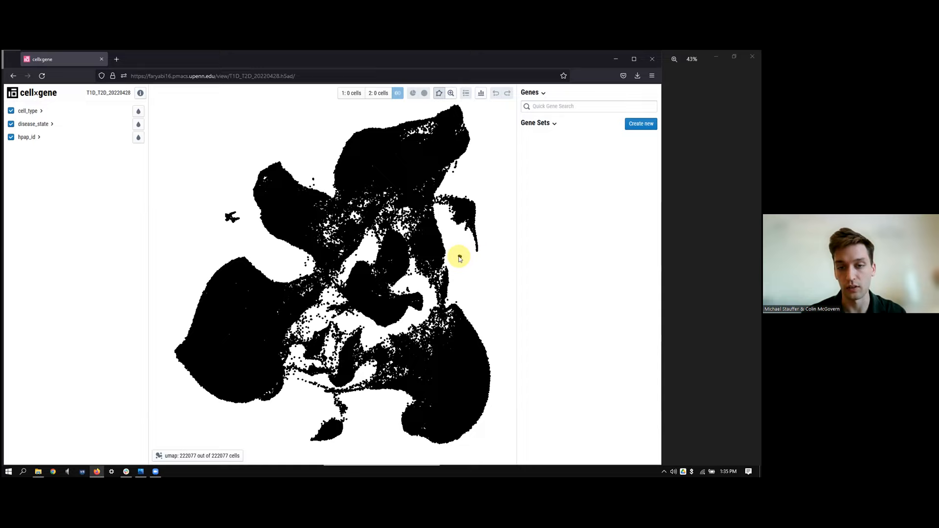
{"action": "mouse_move", "coordinate": [448, 274]}
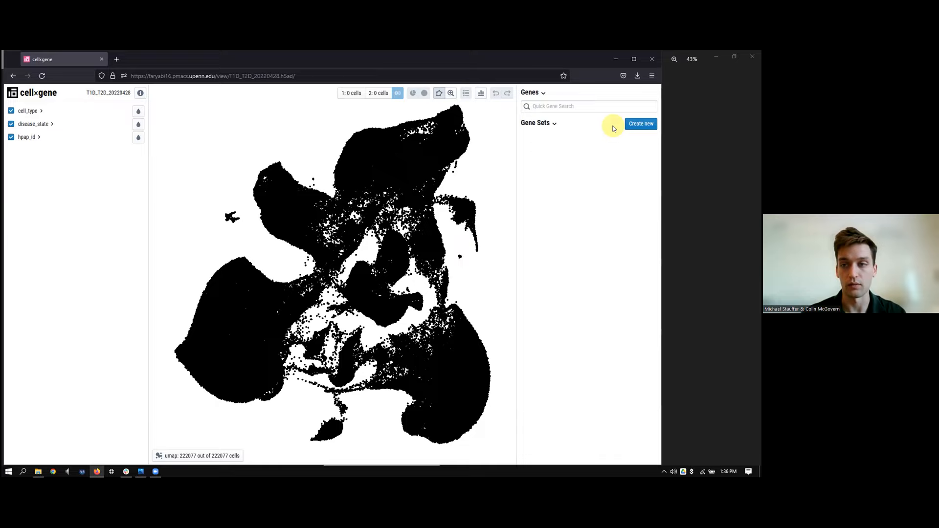
{"action": "mouse_move", "coordinate": [366, 222]}
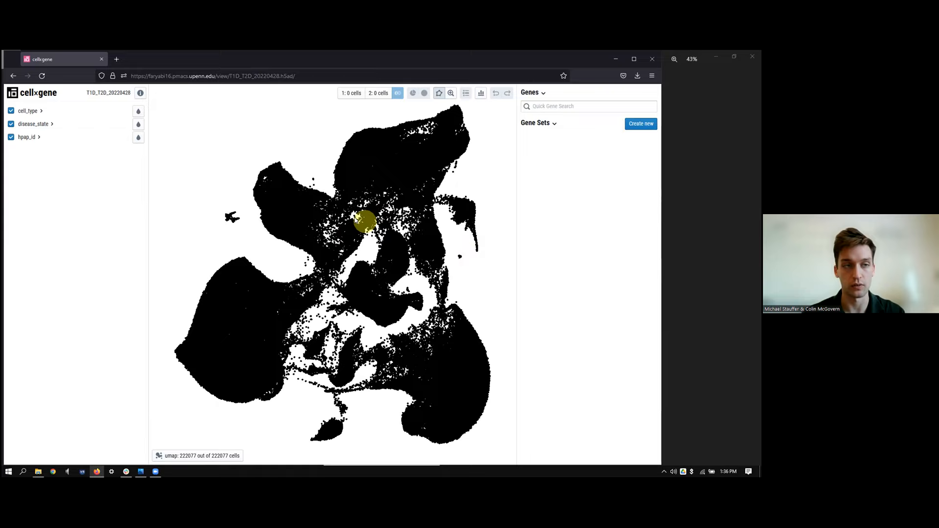
Expand cell_type, disease_state and hpap_id to list each value's cell count.
{"action": "left_click", "coordinate": [29, 111]}
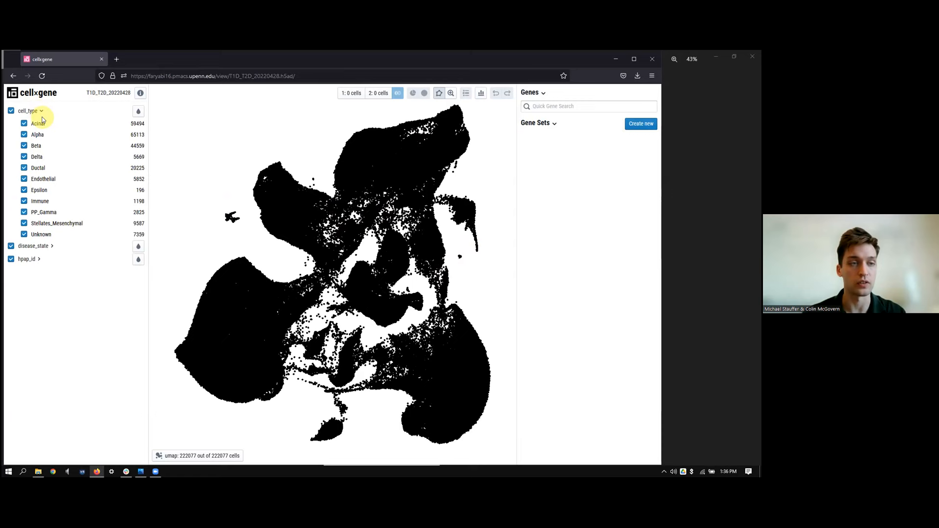
{"action": "left_click", "coordinate": [35, 245]}
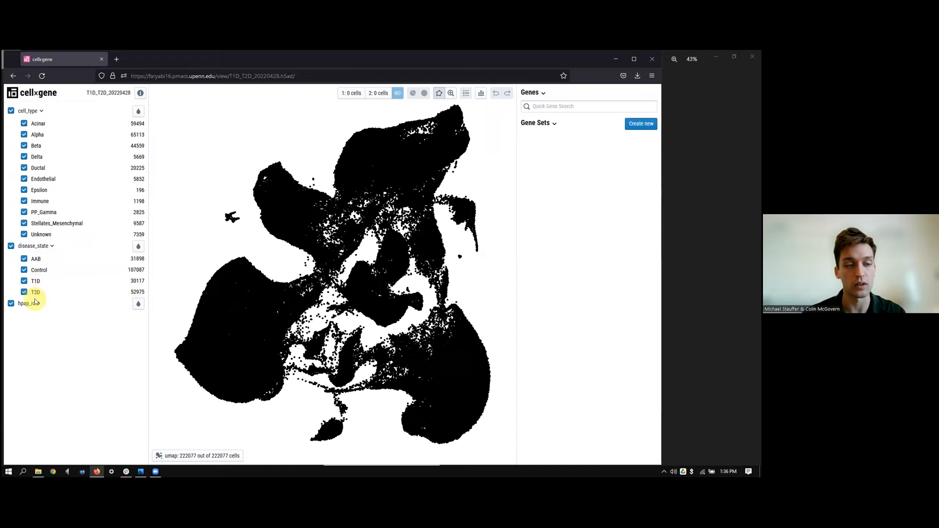
{"action": "left_click", "coordinate": [26, 303]}
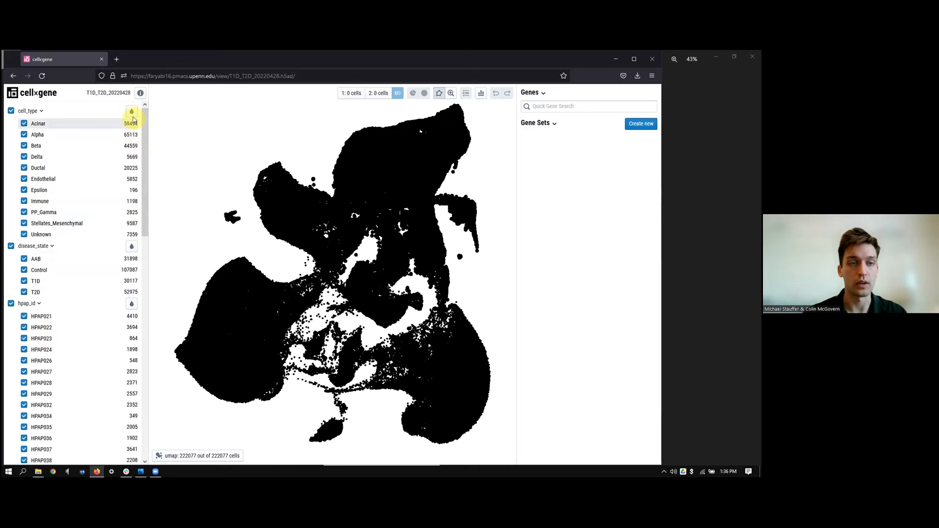
Colour the UMAP by cell type, then switch to disease_state (AAB, Control, T1D, T2D).
{"action": "left_click", "coordinate": [131, 112]}
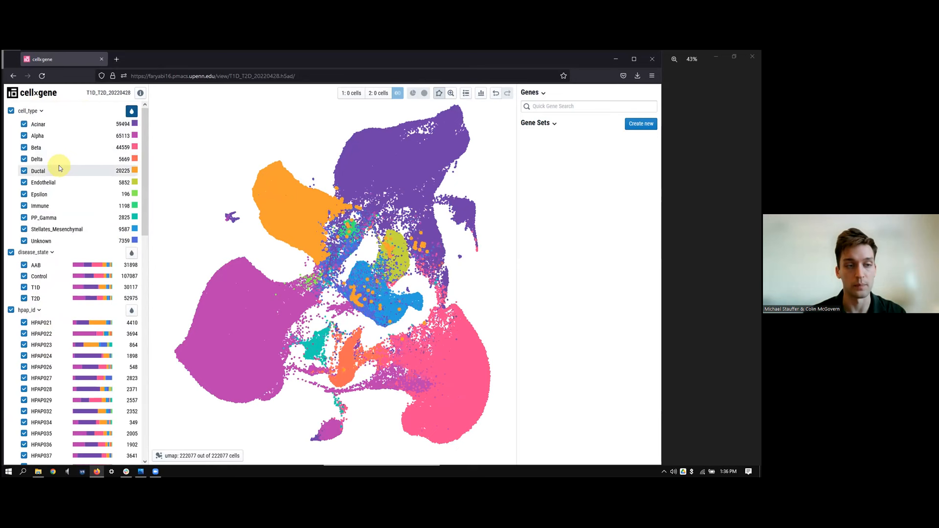
{"action": "left_click", "coordinate": [131, 252]}
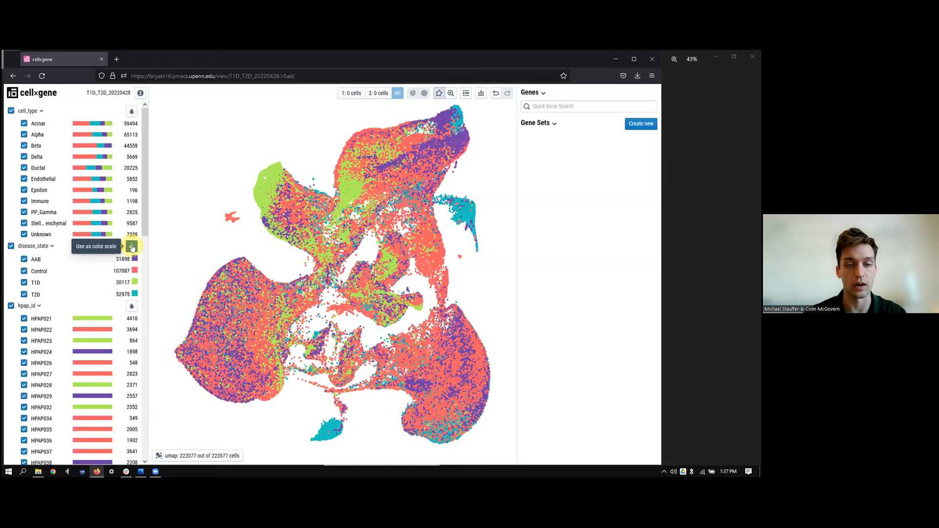
{"action": "left_click", "coordinate": [131, 246]}
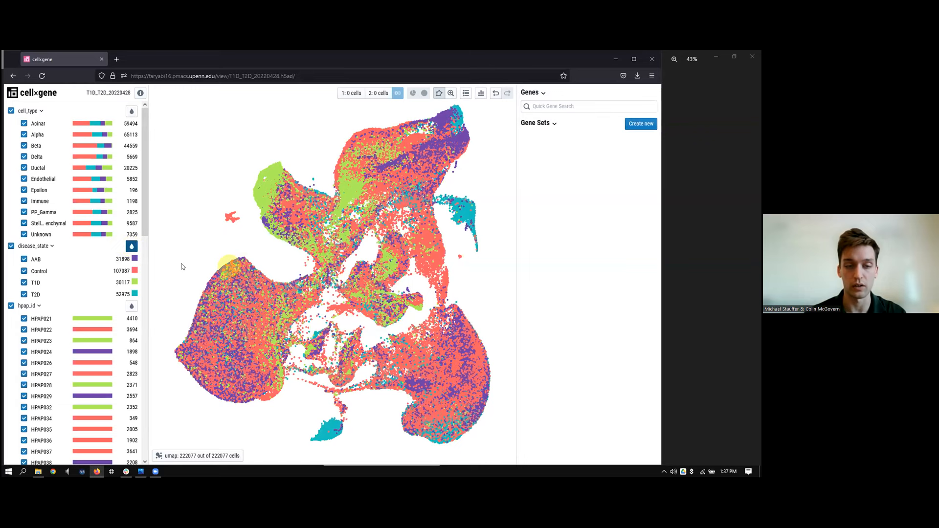
{"action": "mouse_move", "coordinate": [189, 307]}
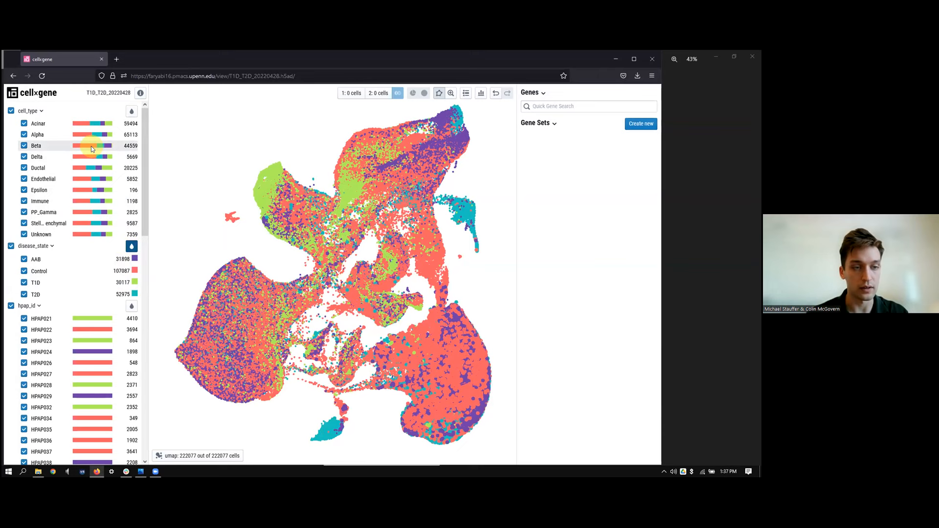
{"action": "mouse_move", "coordinate": [97, 148]}
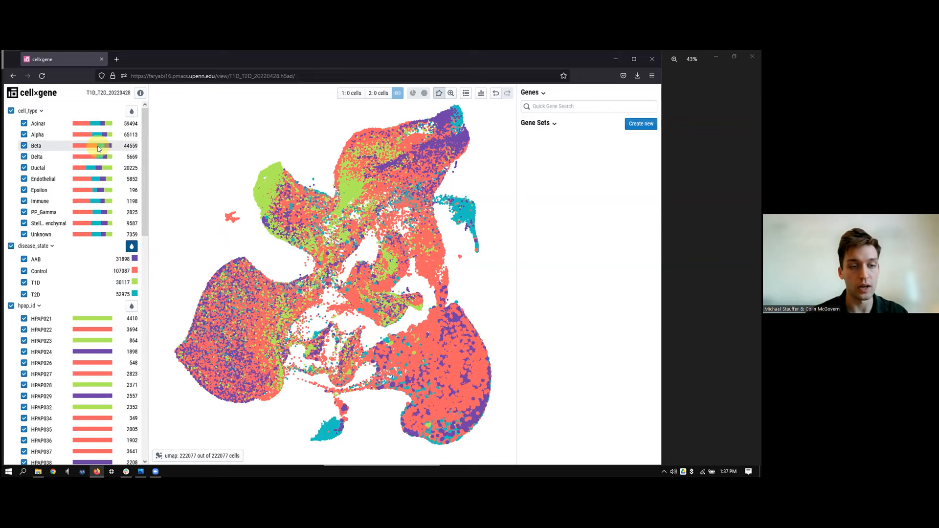
{"action": "mouse_move", "coordinate": [105, 150]}
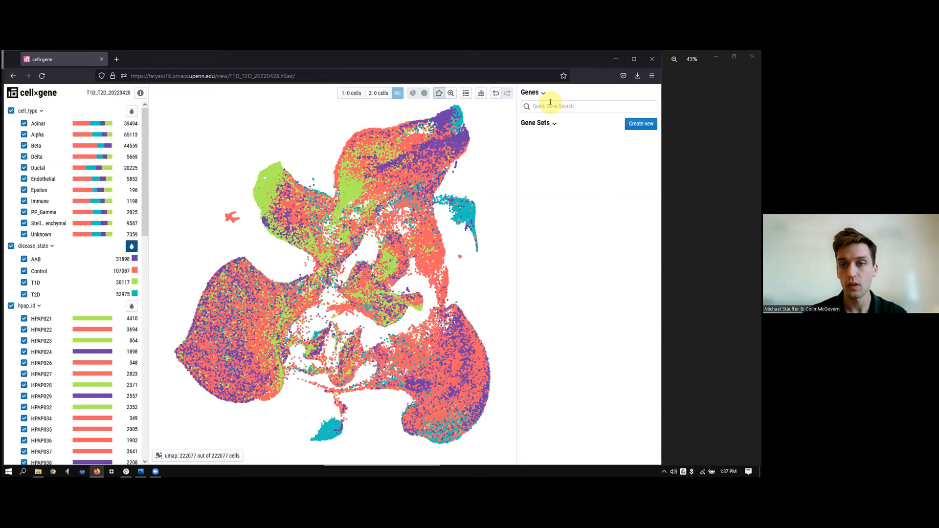
Search 'cpa1' and add CPA1 to the gene list to colour the UMAP.
{"action": "type", "text": "cpa1"}
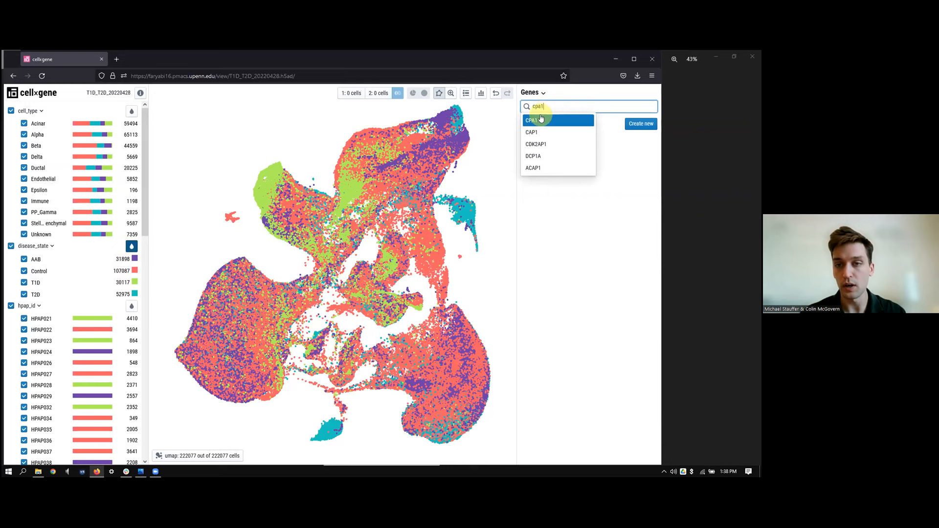
{"action": "left_click", "coordinate": [532, 120]}
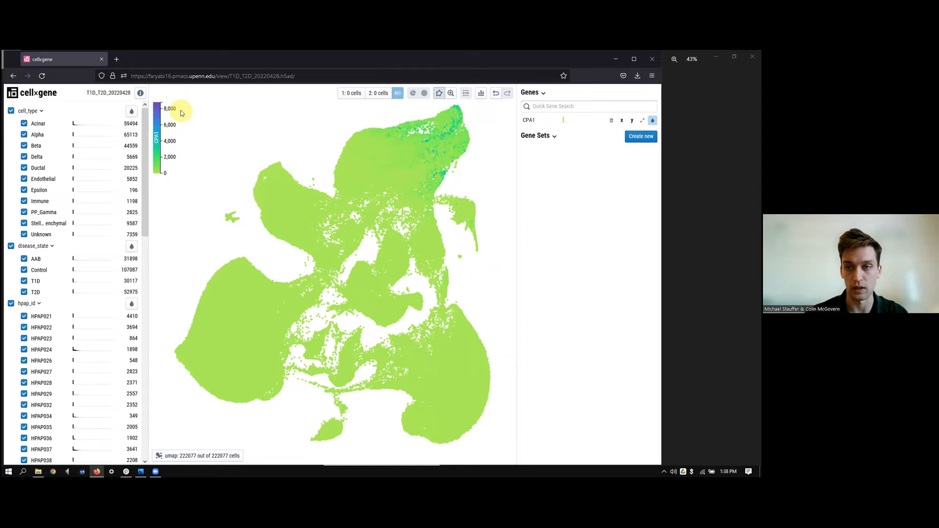
{"action": "mouse_move", "coordinate": [473, 111]}
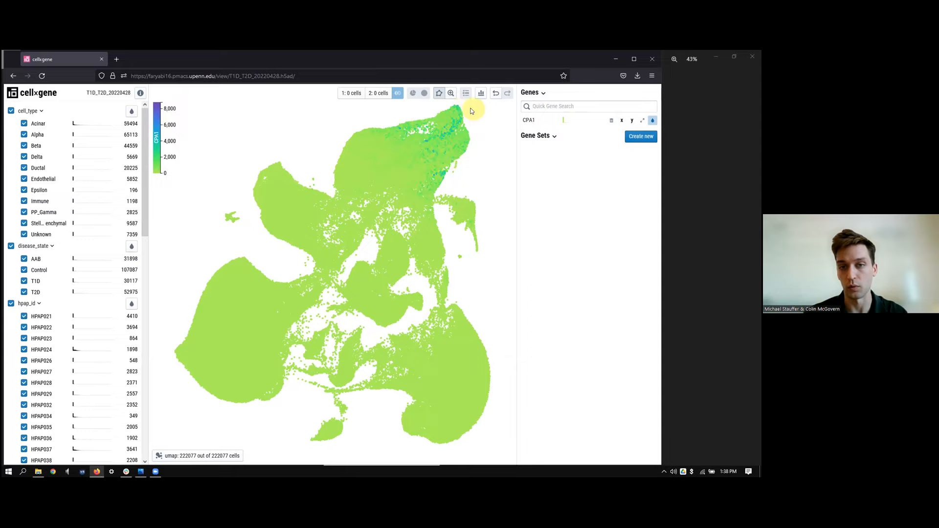
{"action": "mouse_move", "coordinate": [569, 168]}
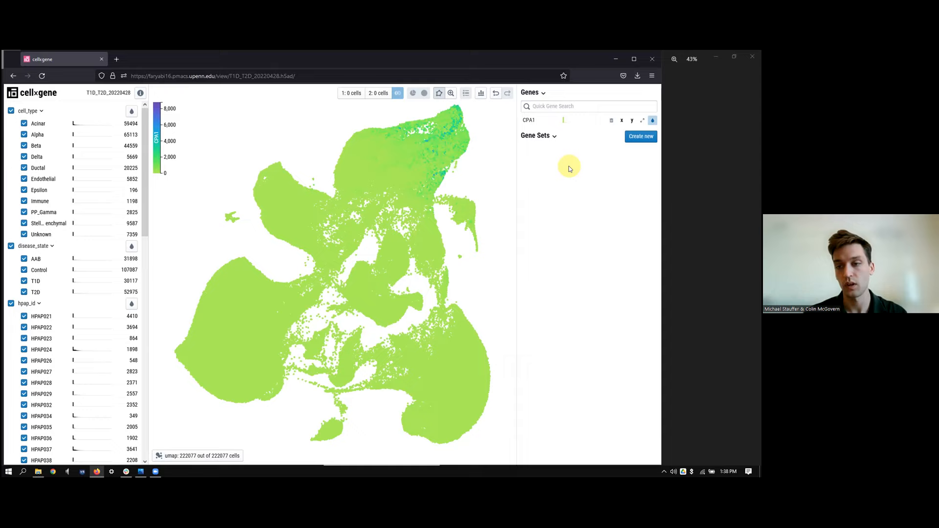
{"action": "mouse_move", "coordinate": [569, 124]}
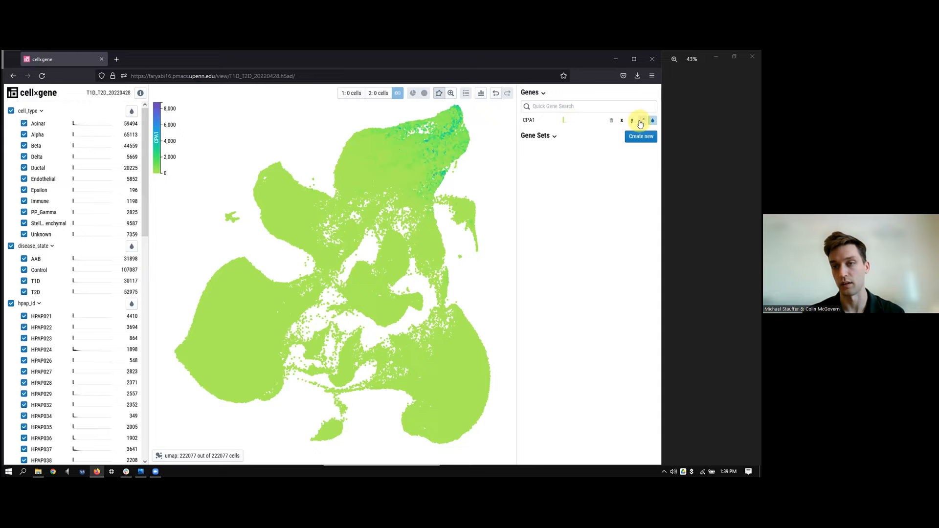
Expand the CPA1 expression histogram across all 222,077 cells.
{"action": "left_click", "coordinate": [641, 120]}
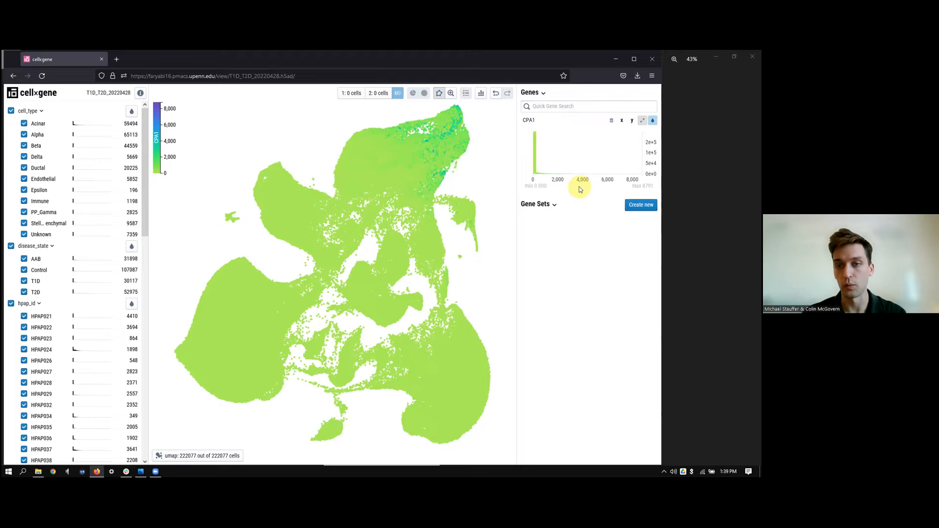
{"action": "mouse_move", "coordinate": [556, 179]}
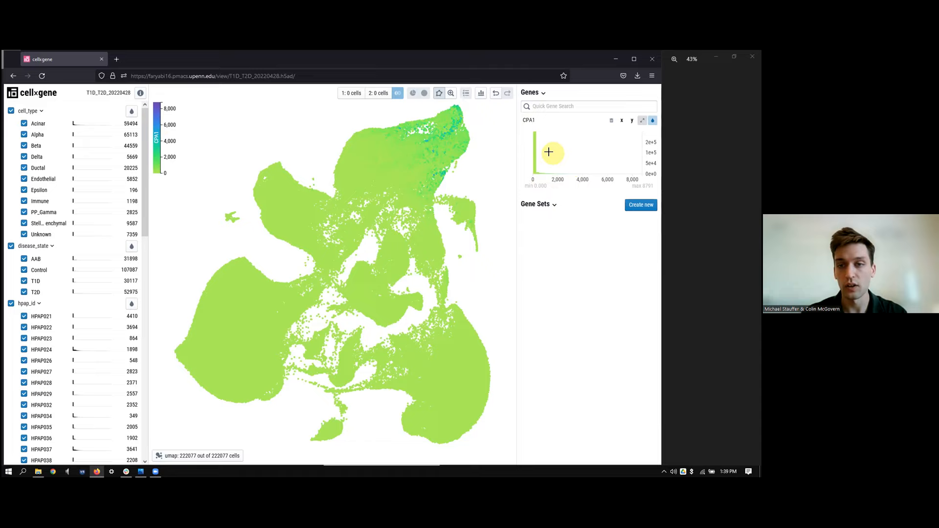
{"action": "mouse_move", "coordinate": [627, 151]}
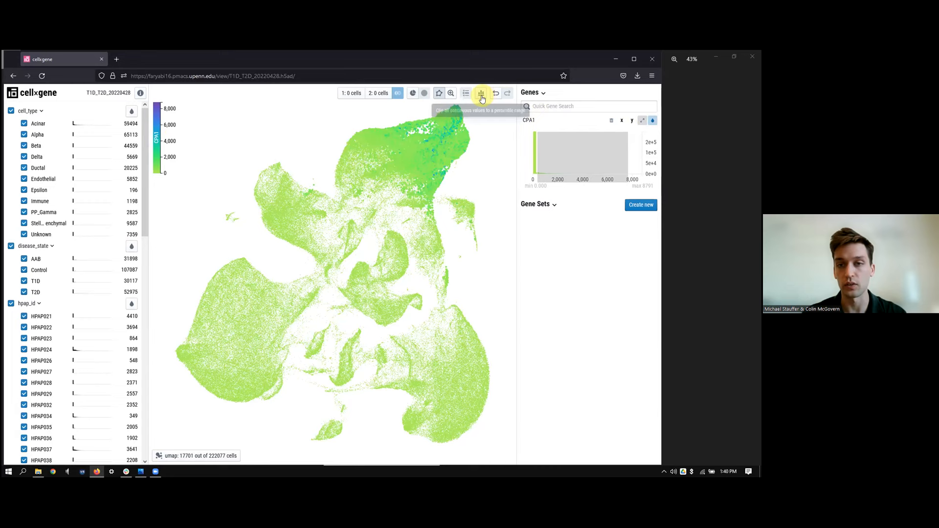
Clip the CPA1 colour scale to the 85th–99th percentile range.
{"action": "left_click", "coordinate": [480, 93]}
{"action": "type", "text": "99"}
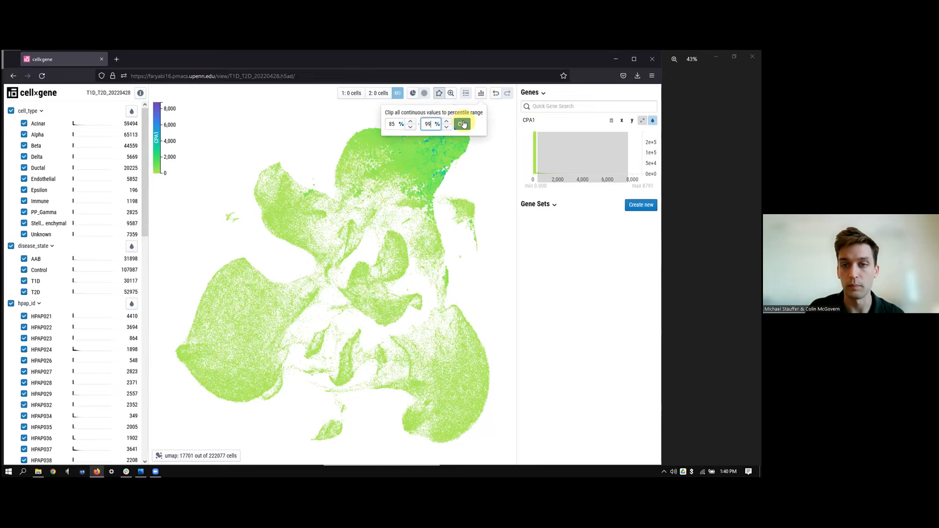
{"action": "left_click", "coordinate": [462, 124]}
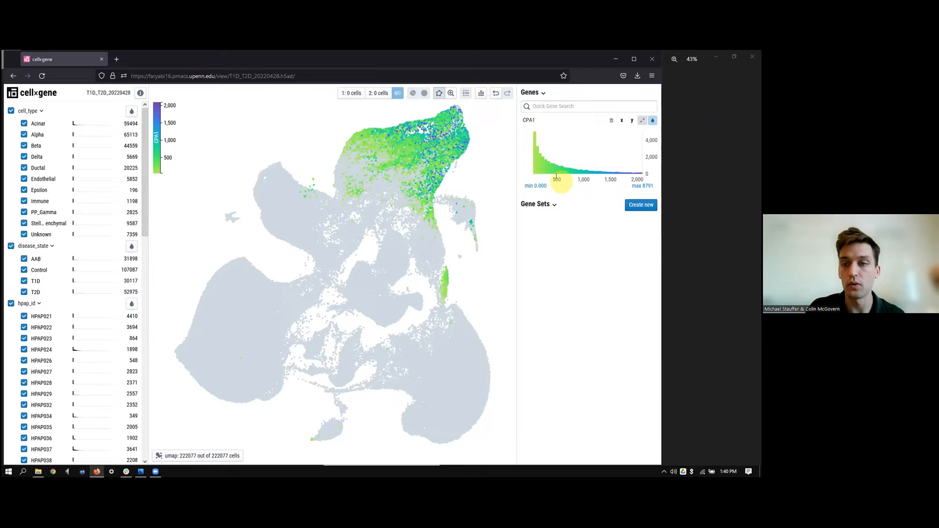
{"action": "mouse_move", "coordinate": [624, 176]}
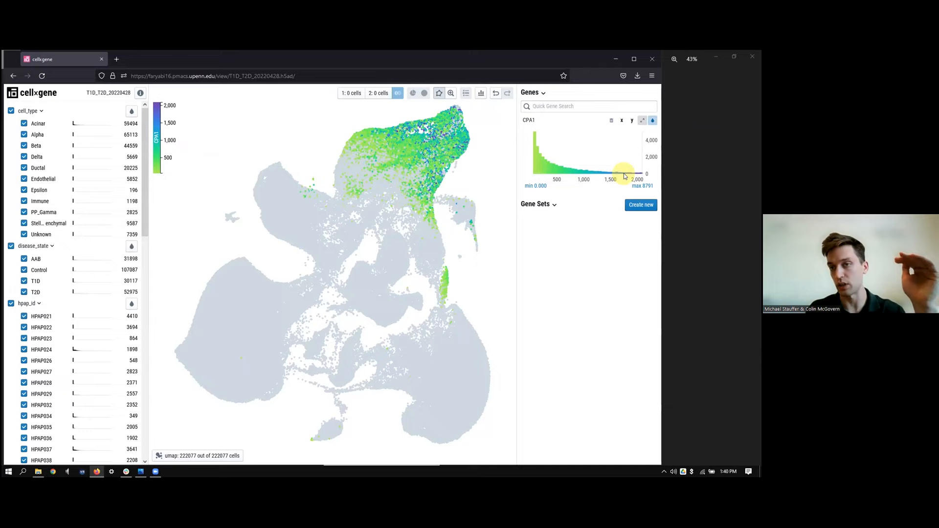
{"action": "mouse_move", "coordinate": [536, 173]}
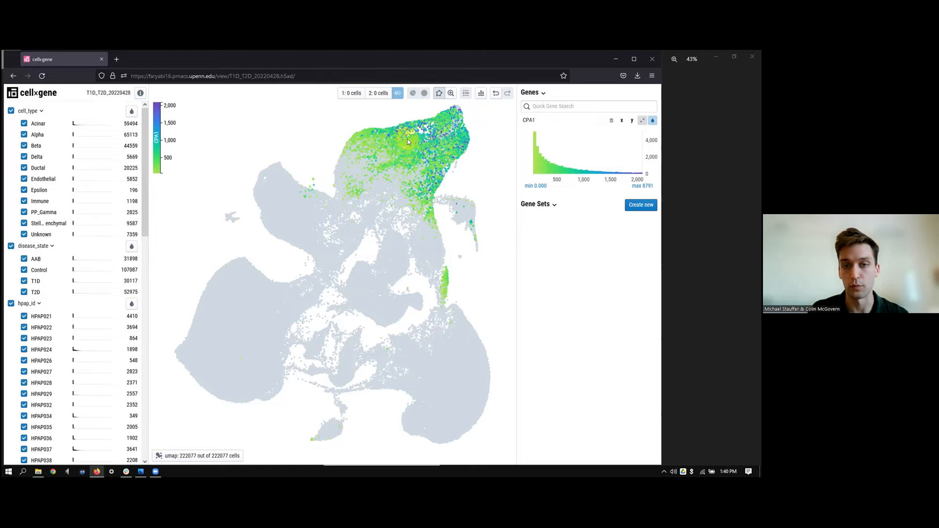
{"action": "mouse_move", "coordinate": [406, 160]}
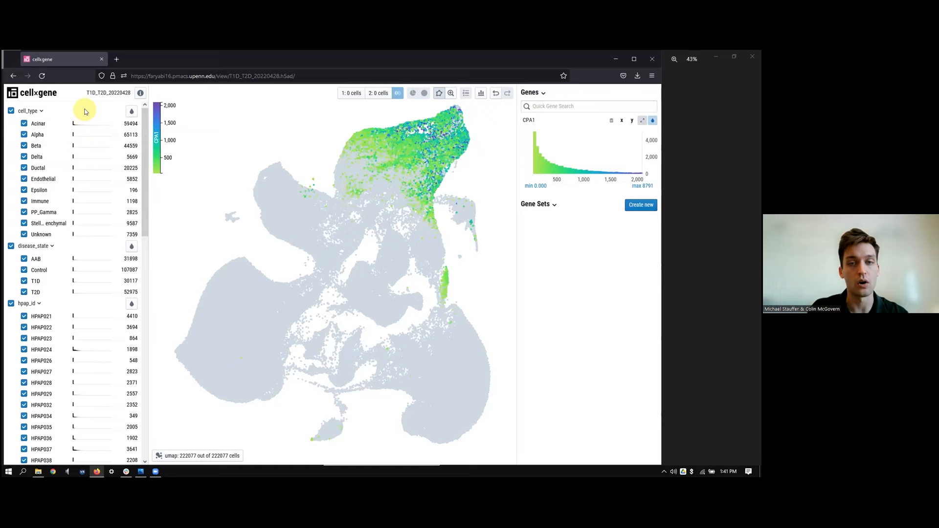
{"action": "mouse_move", "coordinate": [86, 120]}
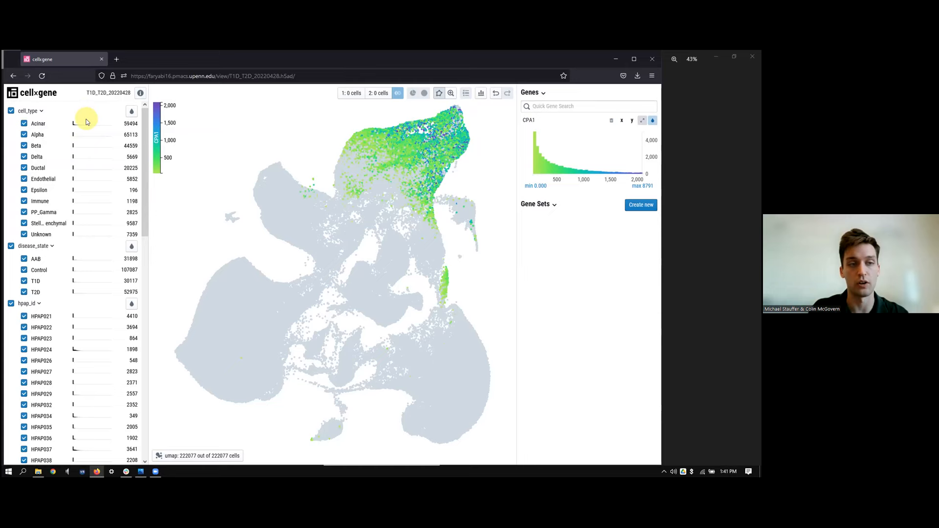
{"action": "mouse_move", "coordinate": [90, 124]}
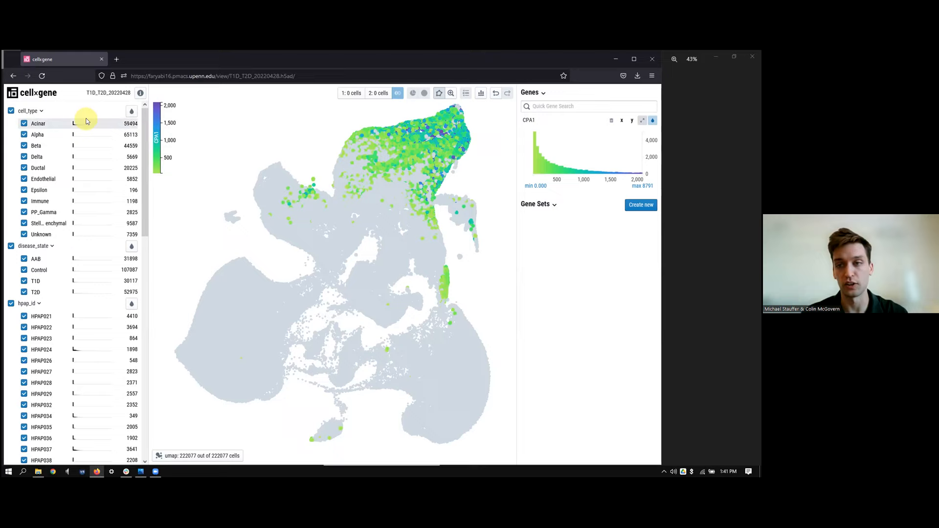
Deselect all cell types and disease states, then select only Control.
{"action": "left_click", "coordinate": [11, 111]}
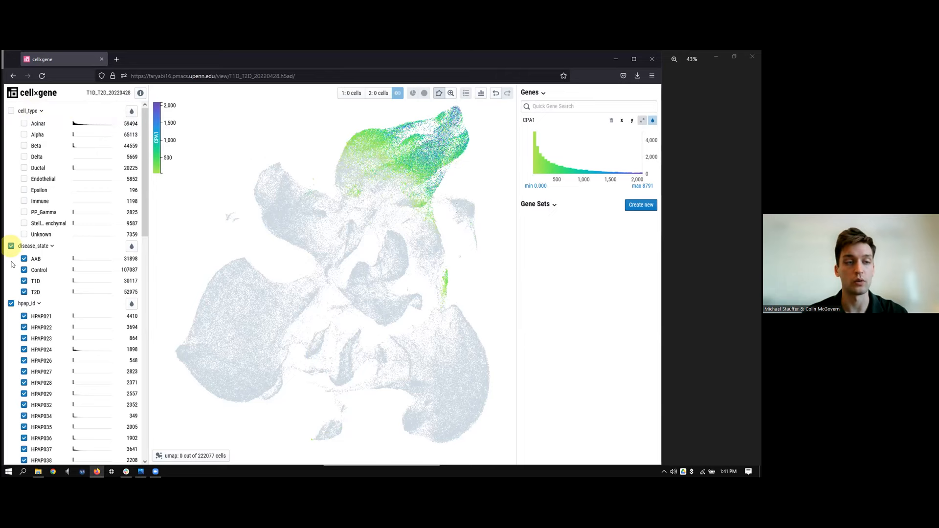
{"action": "left_click", "coordinate": [10, 246]}
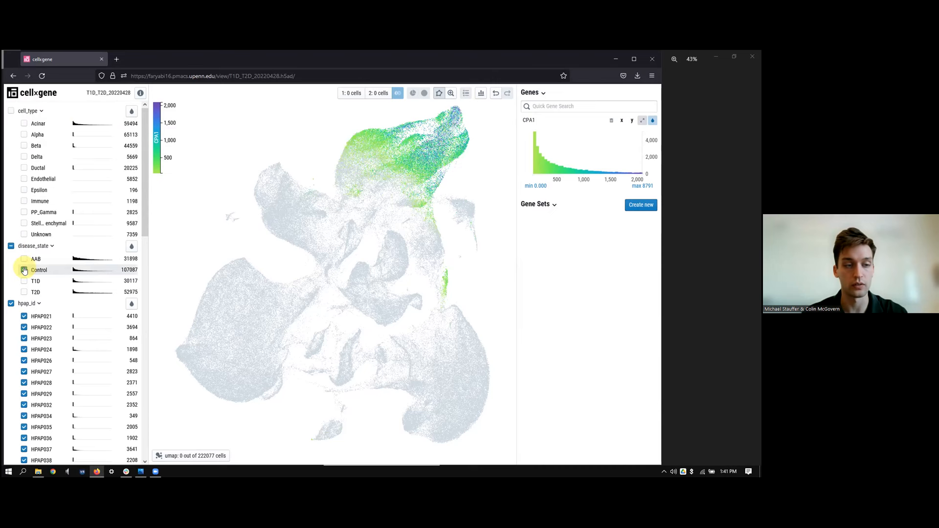
{"action": "left_click", "coordinate": [24, 270]}
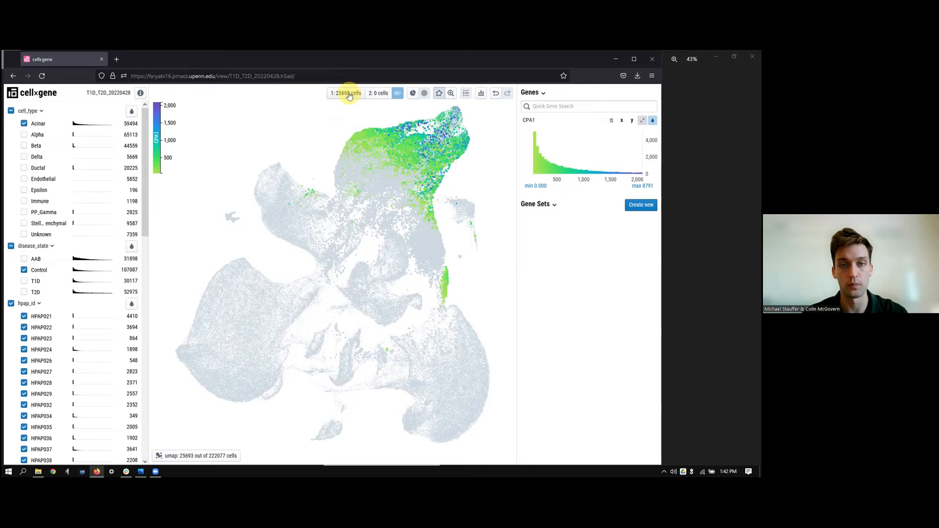
{"action": "mouse_move", "coordinate": [230, 120]}
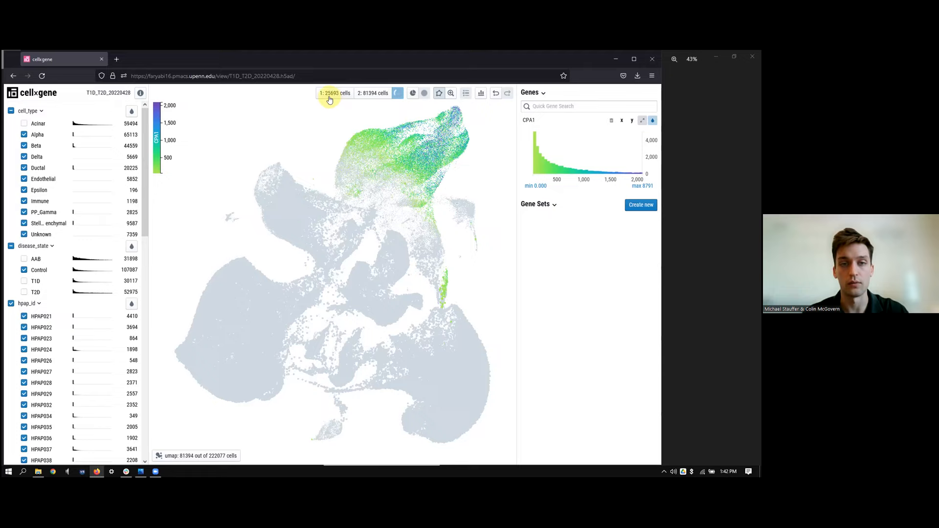
{"action": "mouse_move", "coordinate": [372, 93]}
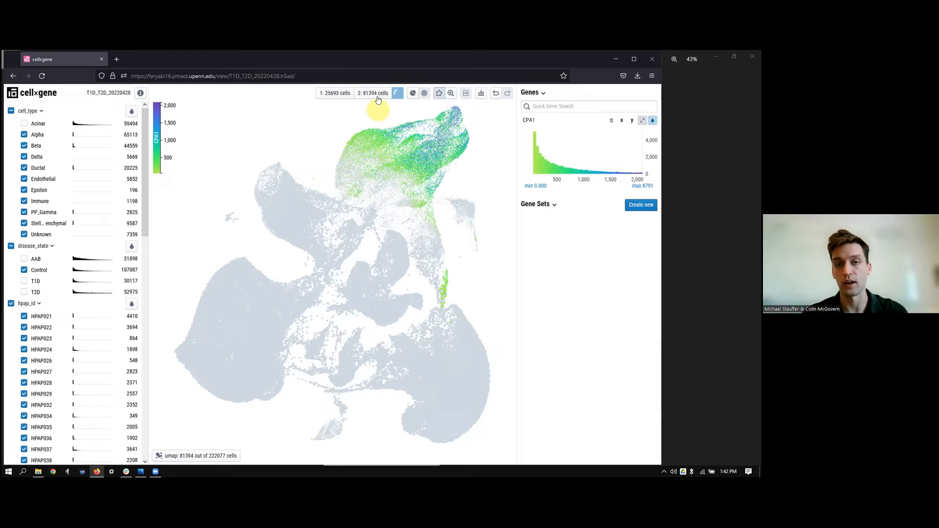
Reset clipping to the 0–100% range and colour the UMAP by cell_type.
{"action": "left_click", "coordinate": [398, 93]}
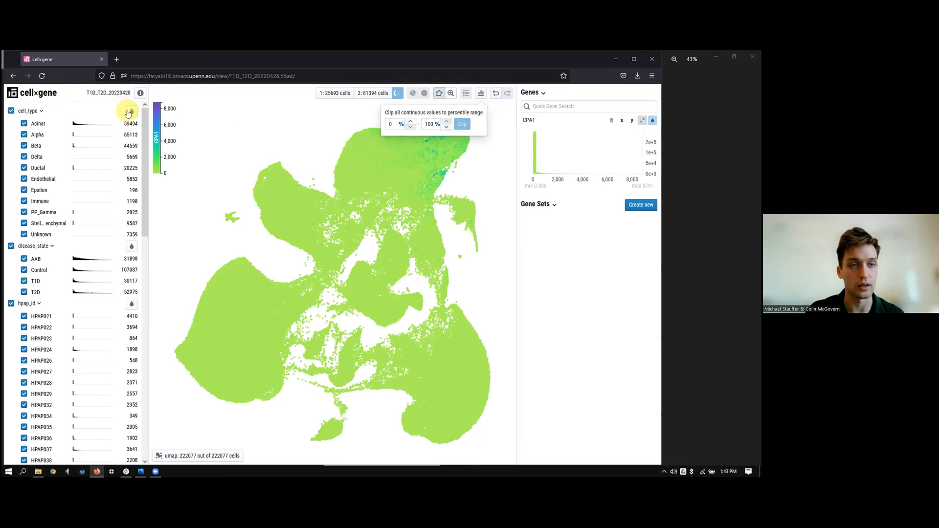
{"action": "left_click", "coordinate": [131, 112]}
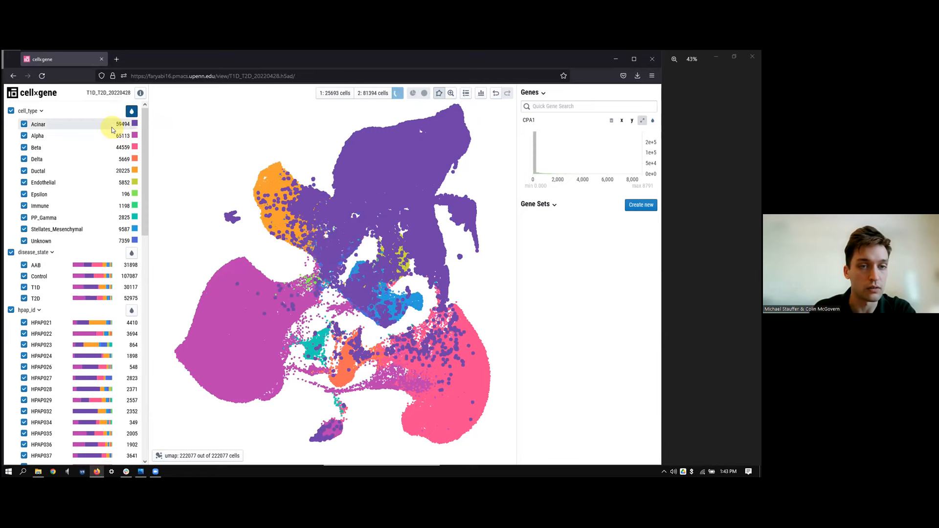
{"action": "mouse_move", "coordinate": [97, 130]}
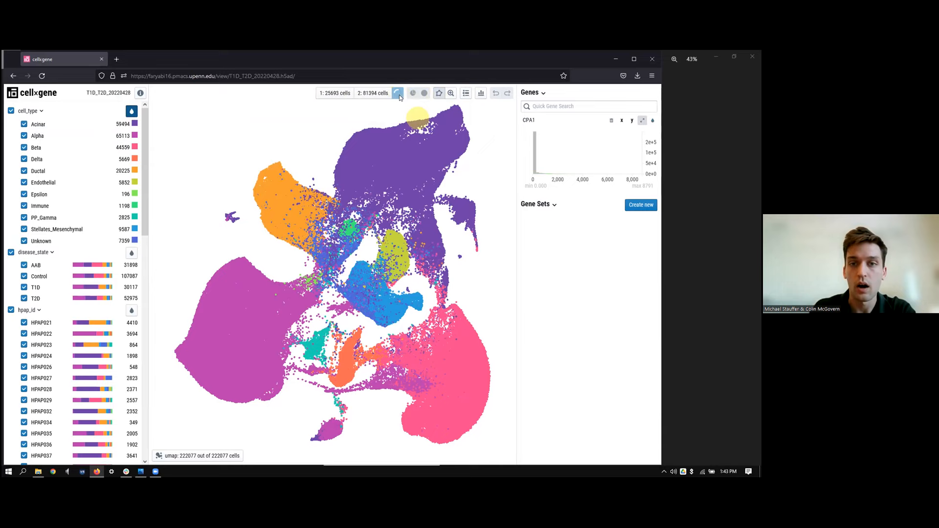
Show and then hide the cluster name labels on the cell-type UMAP.
{"action": "left_click", "coordinate": [466, 93]}
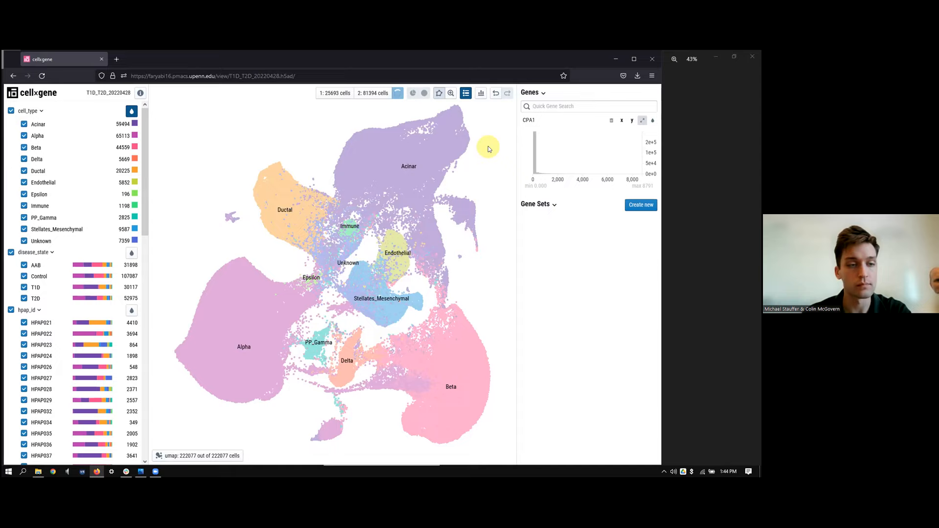
{"action": "mouse_move", "coordinate": [451, 203]}
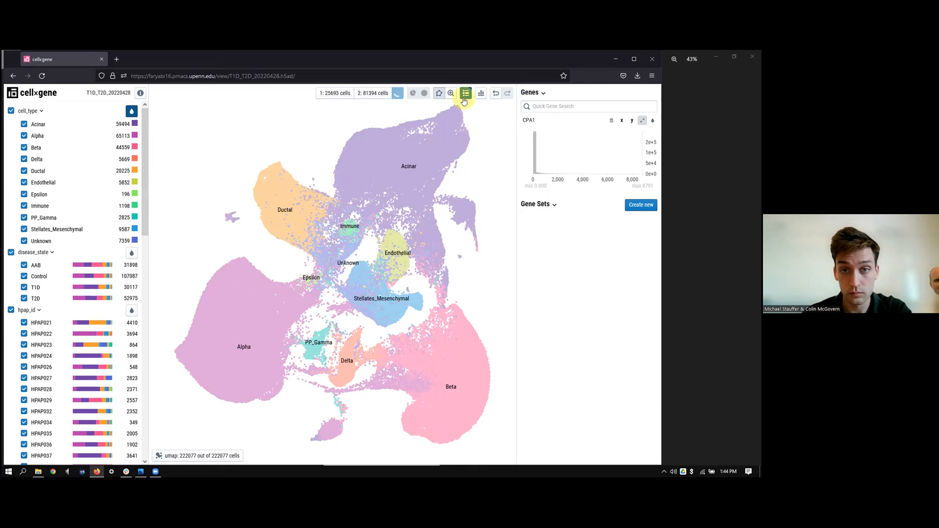
{"action": "left_click", "coordinate": [466, 93]}
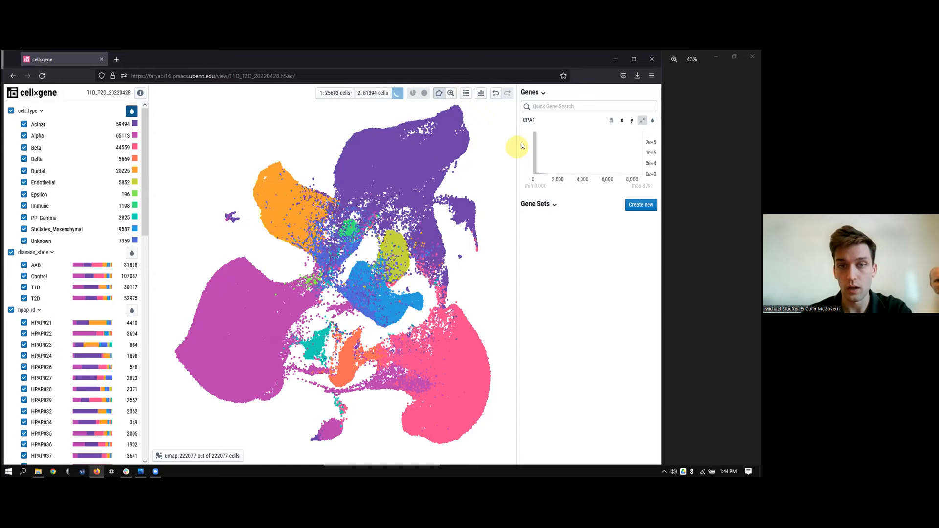
{"action": "left_click", "coordinate": [573, 106]}
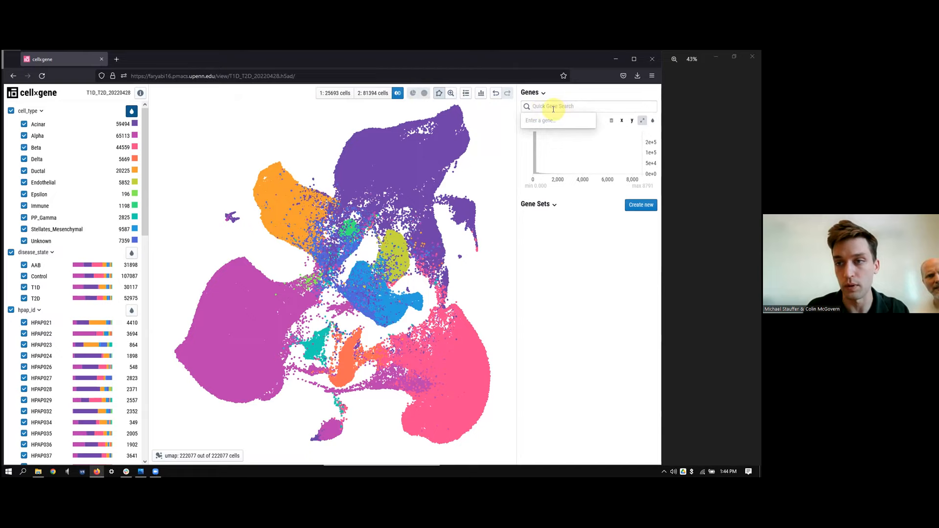
Search 'prss' and add PRSS1 to the gene list above CPA1.
{"action": "type", "text": "prss"}
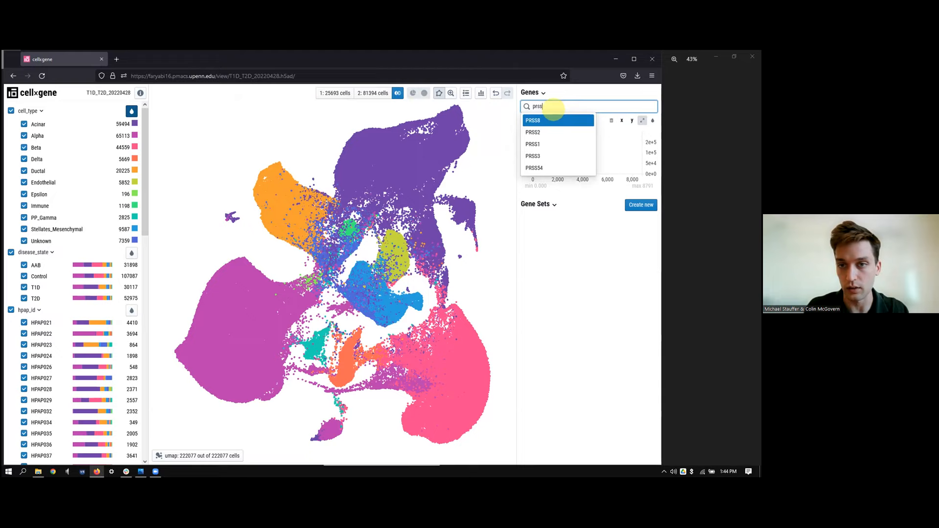
{"action": "left_click", "coordinate": [532, 144]}
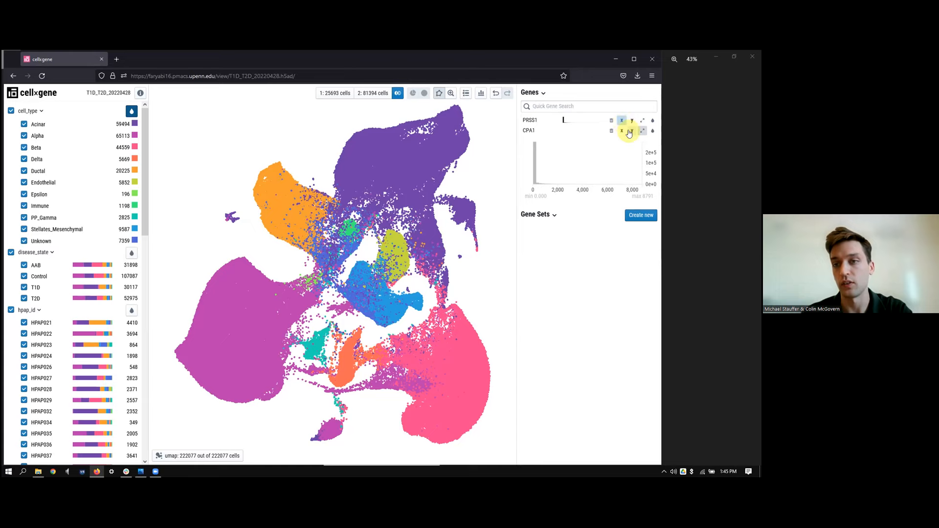
Plot CPA1 against PRSS1 expression in a scatterplot.
{"action": "left_click", "coordinate": [632, 131]}
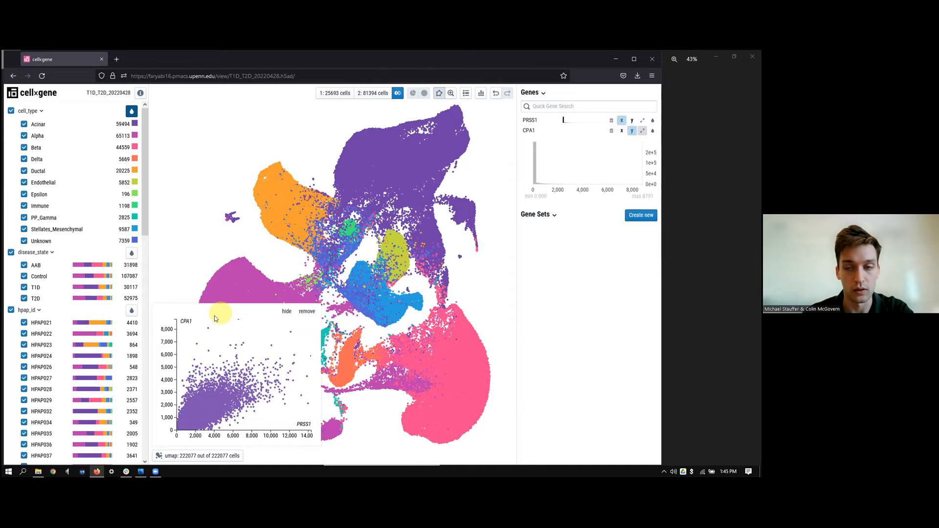
{"action": "mouse_move", "coordinate": [231, 341]}
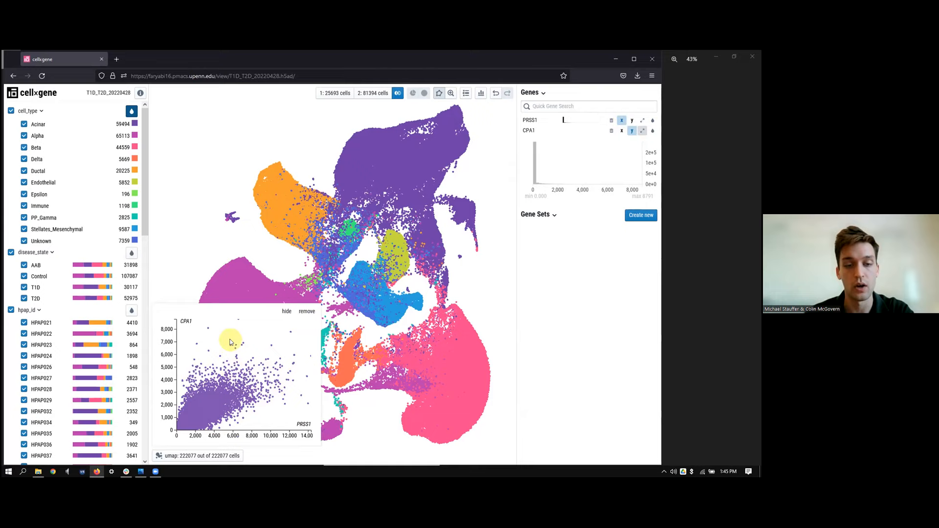
{"action": "mouse_move", "coordinate": [231, 432]}
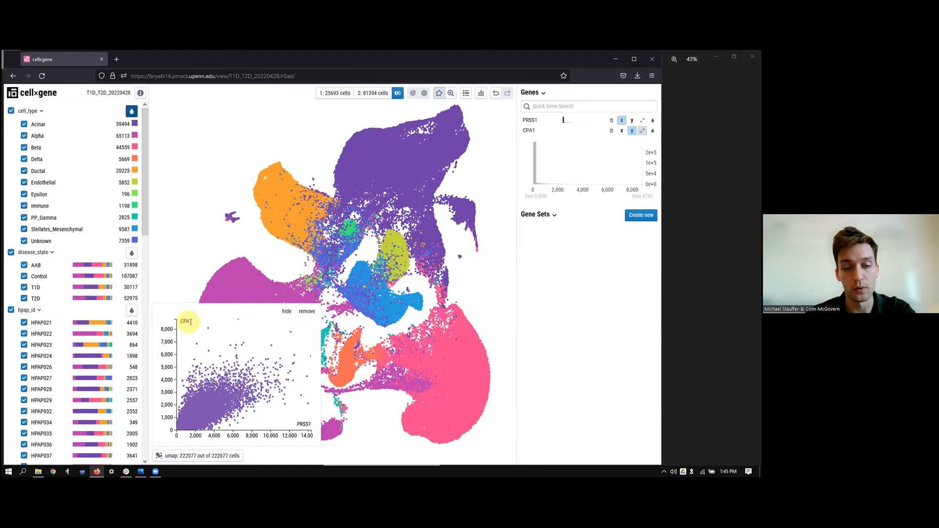
{"action": "mouse_move", "coordinate": [304, 336]}
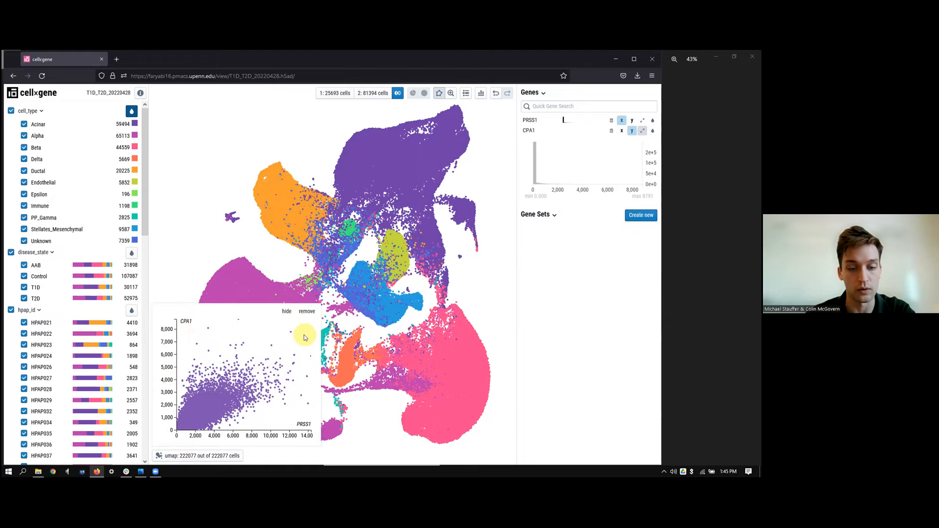
{"action": "mouse_move", "coordinate": [287, 346]}
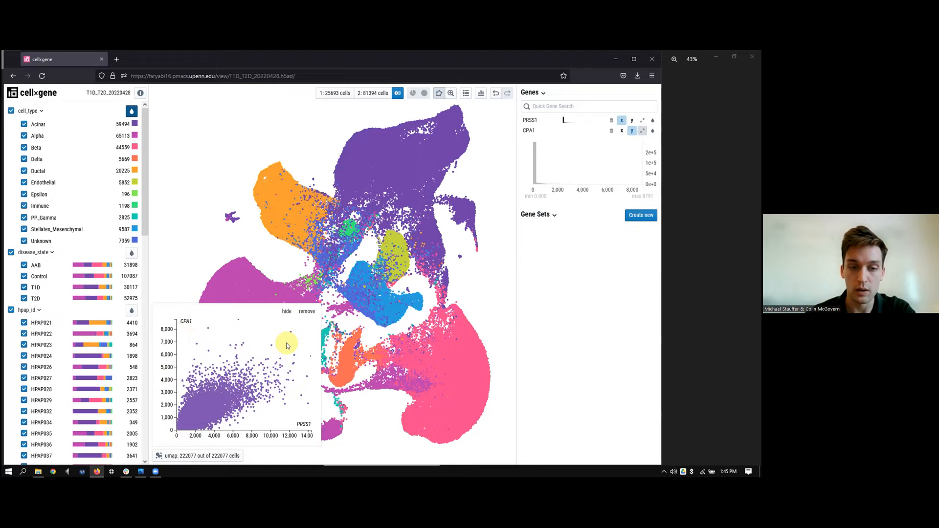
{"action": "mouse_move", "coordinate": [293, 341]}
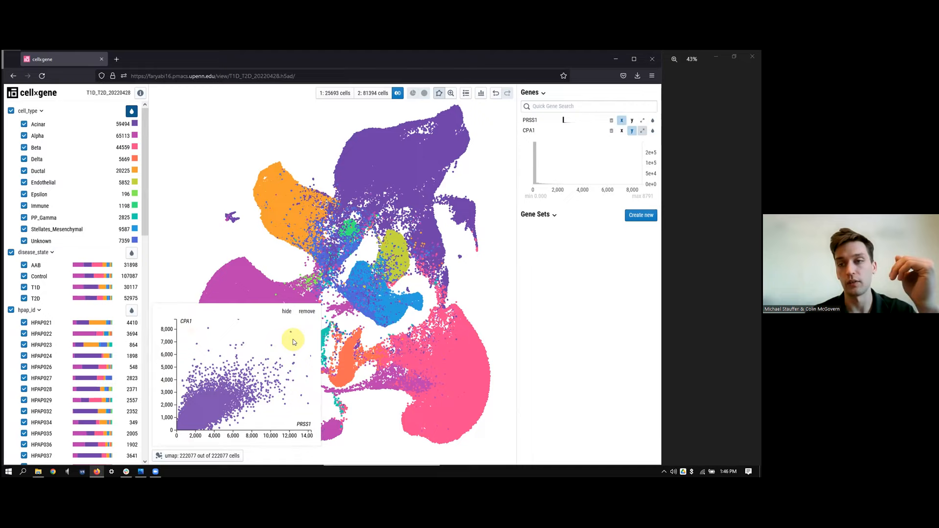
{"action": "mouse_move", "coordinate": [292, 342]}
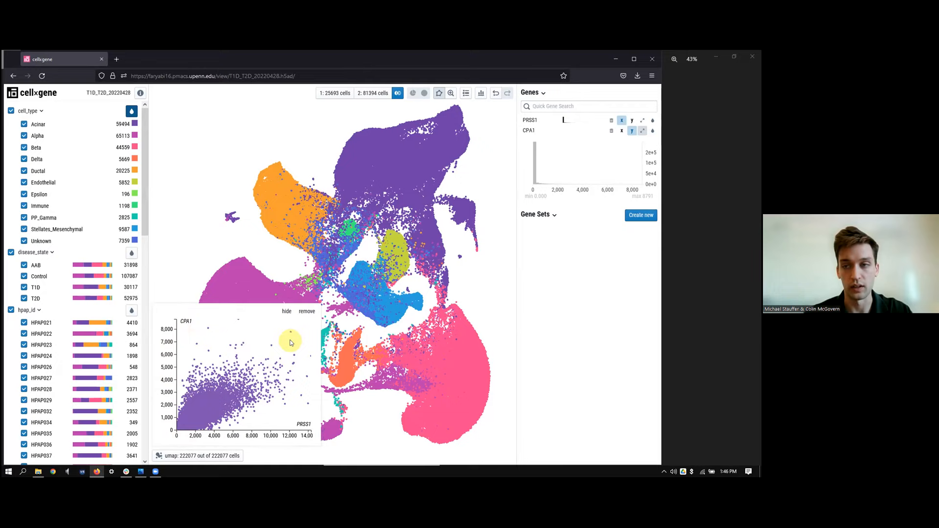
{"action": "mouse_move", "coordinate": [162, 275]}
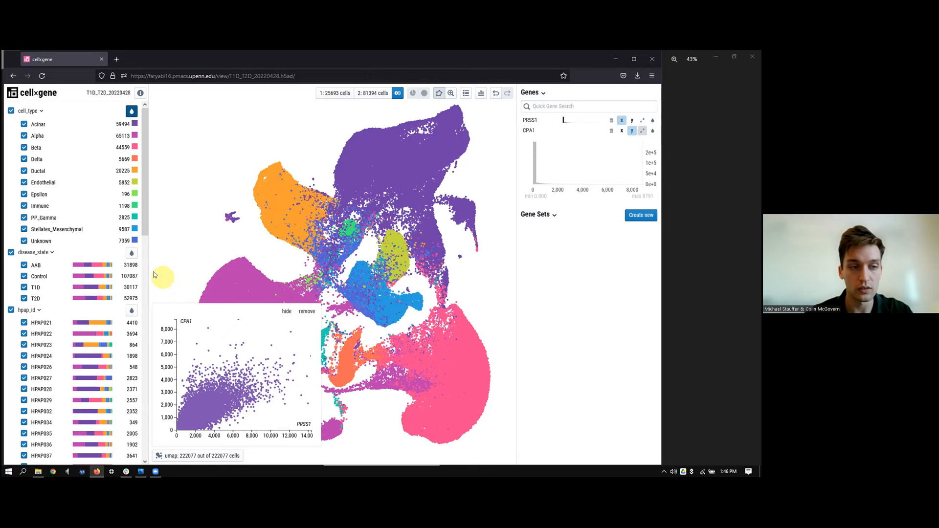
Colour the UMAP and CPA1–PRSS1 scatterplot by disease_state: AAB, Control, T1D, T2D.
{"action": "left_click", "coordinate": [131, 252]}
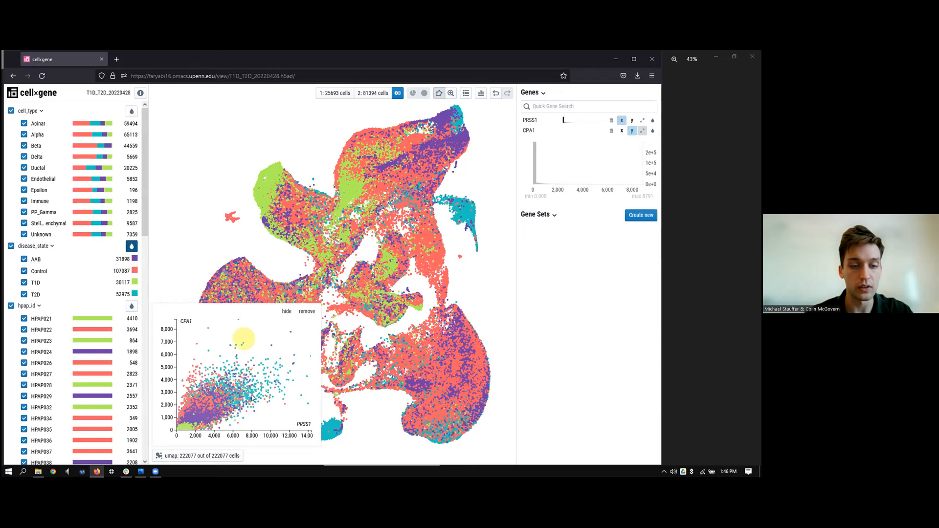
{"action": "mouse_move", "coordinate": [217, 336]}
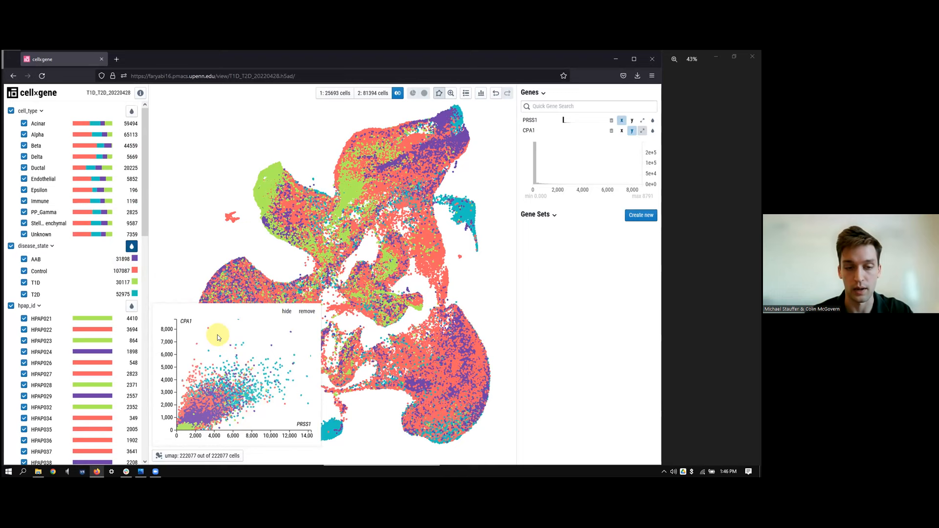
{"action": "mouse_move", "coordinate": [98, 251]}
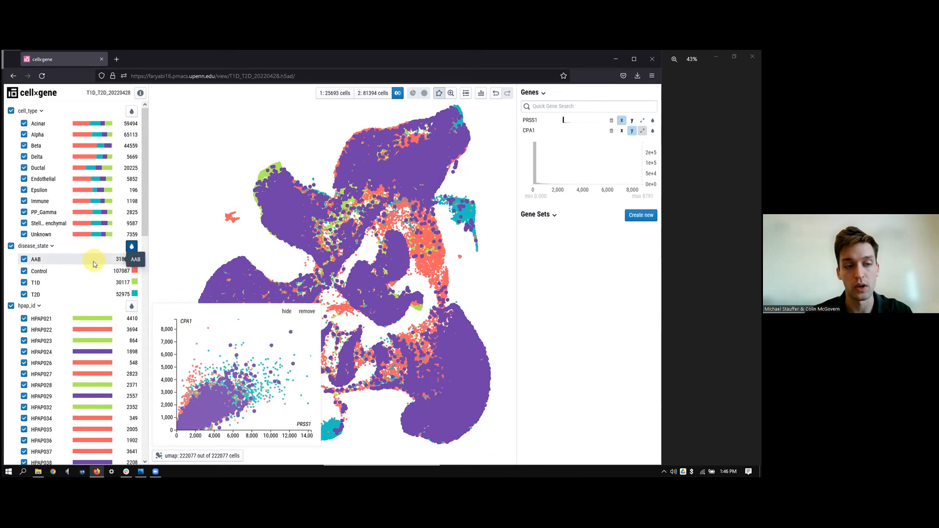
{"action": "left_click", "coordinate": [131, 246]}
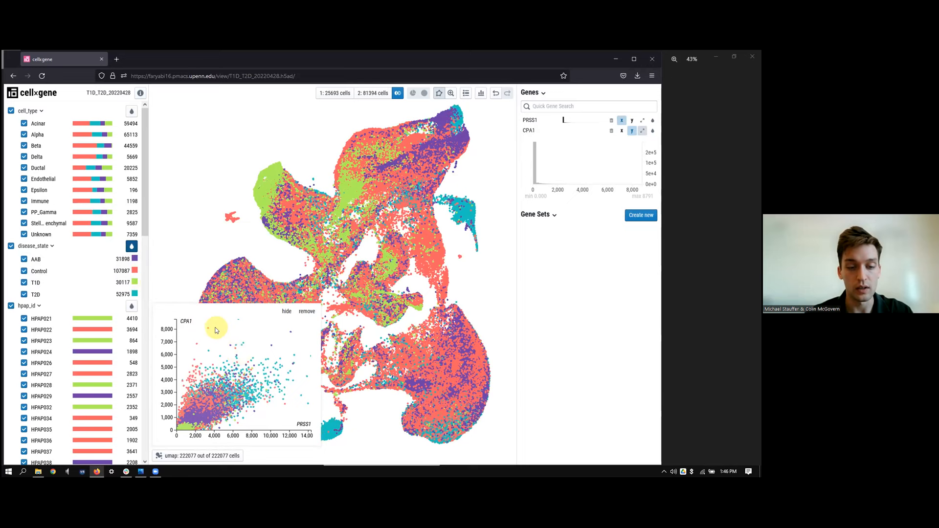
{"action": "mouse_move", "coordinate": [90, 259]}
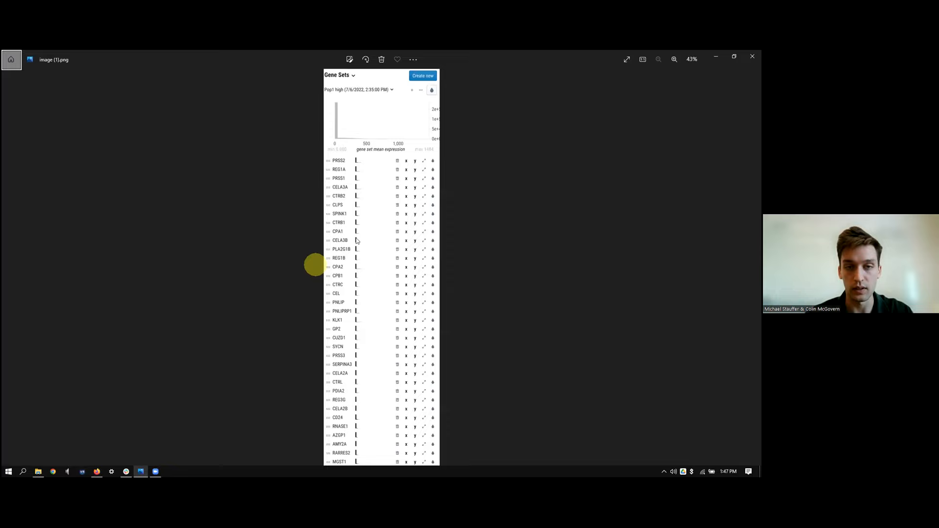
{"action": "mouse_move", "coordinate": [353, 173]}
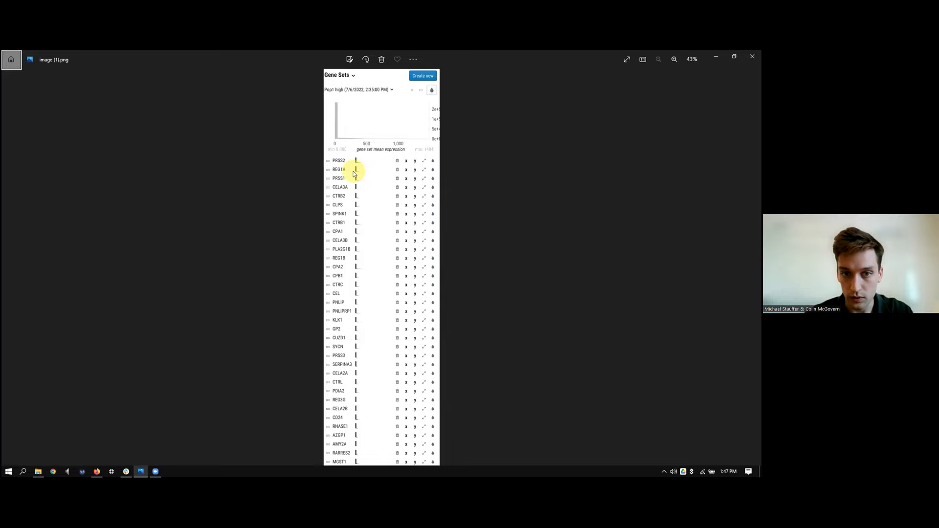
Enlarge the Pop1 high gene set screenshot (PRSS2, REG1A, PRSS1) in Windows Photos.
{"action": "left_click", "coordinate": [673, 59]}
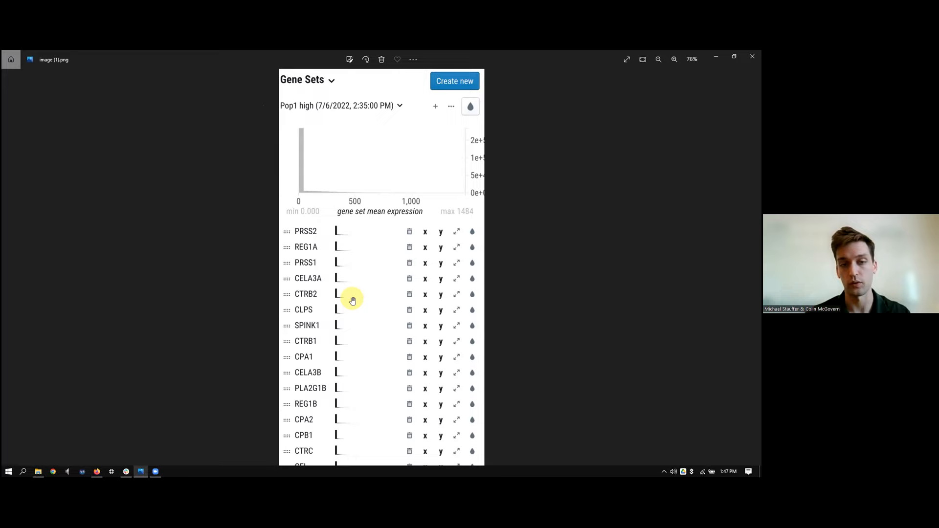
{"action": "mouse_move", "coordinate": [291, 232]}
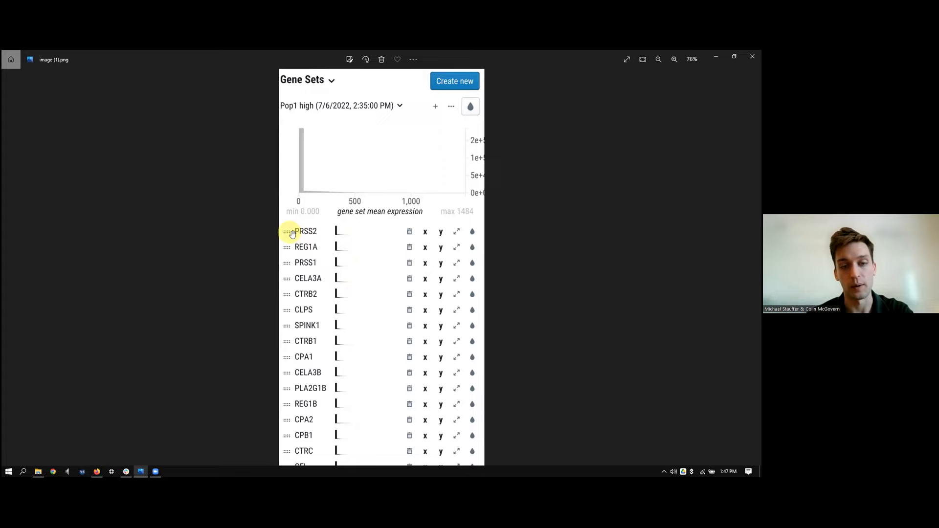
{"action": "mouse_move", "coordinate": [311, 246]}
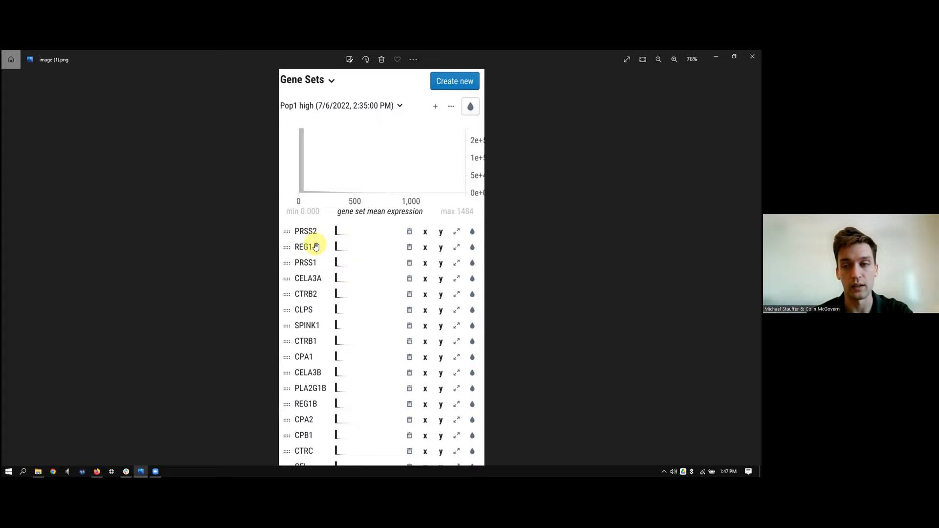
{"action": "mouse_move", "coordinate": [96, 472]}
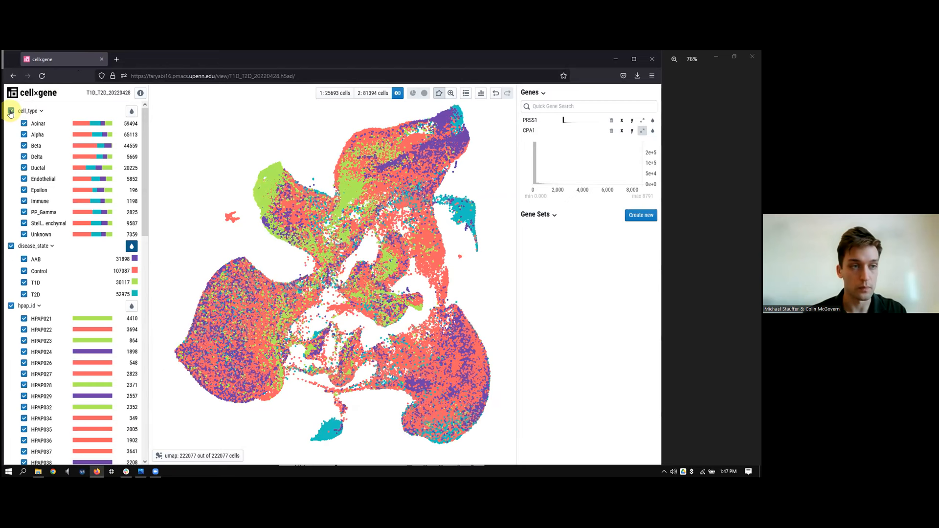
Subset the data to the 58,705 Control-state Alpha and Beta cells.
{"action": "left_click", "coordinate": [11, 111]}
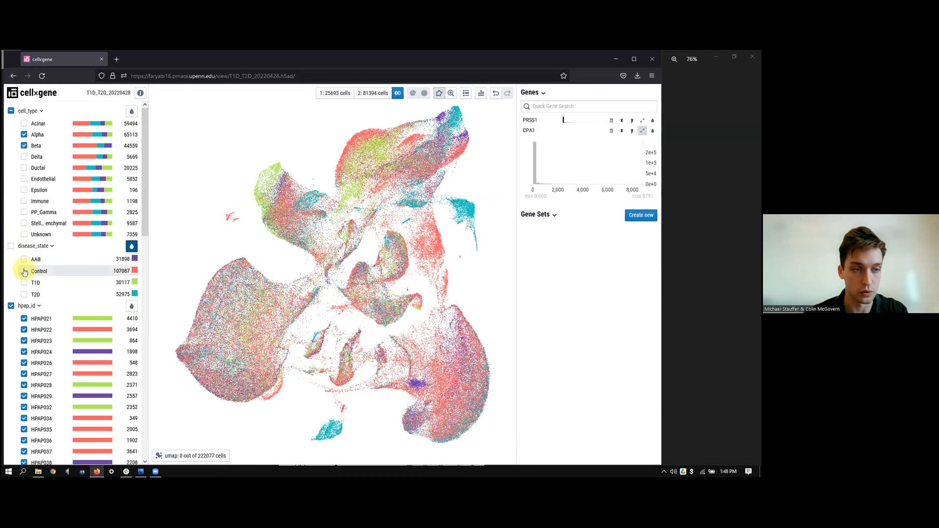
{"action": "left_click", "coordinate": [24, 270]}
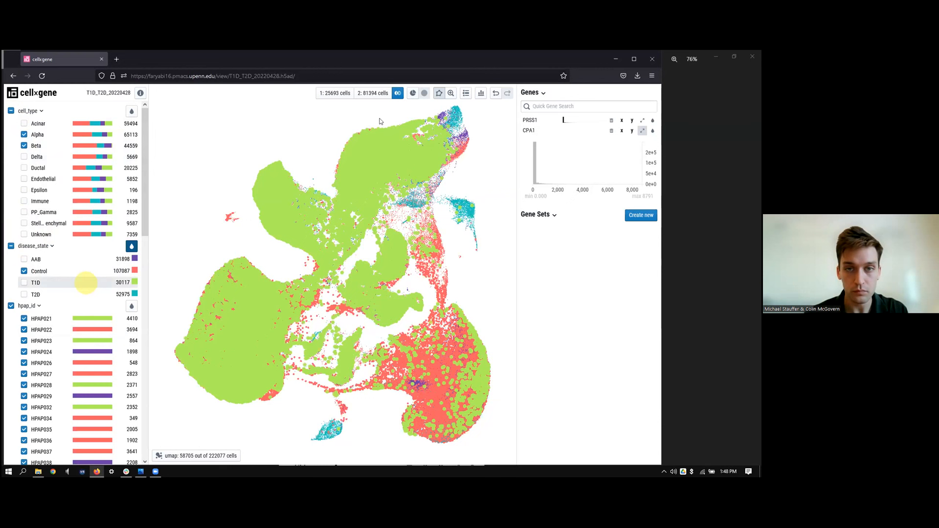
{"action": "left_click", "coordinate": [412, 93]}
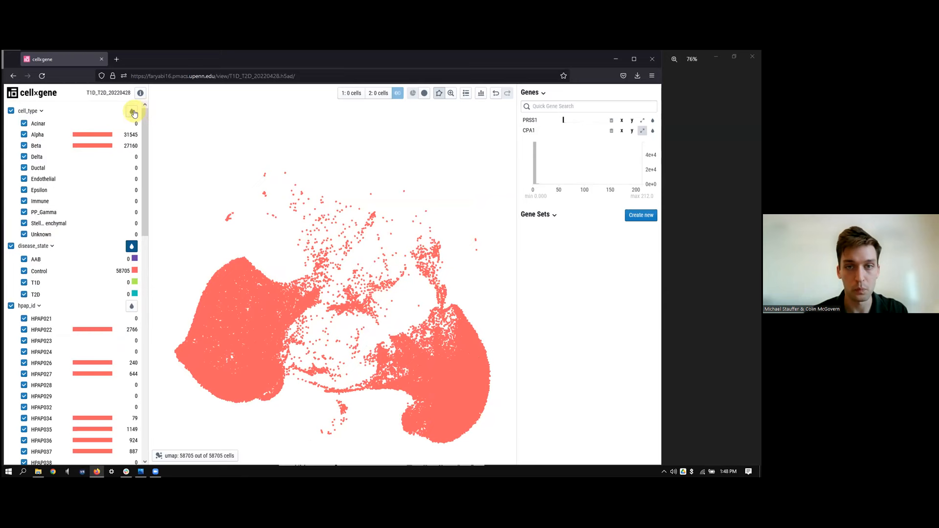
Colour the 58,705-cell Control subset by cell_type, separating Alpha from Beta.
{"action": "left_click", "coordinate": [133, 112]}
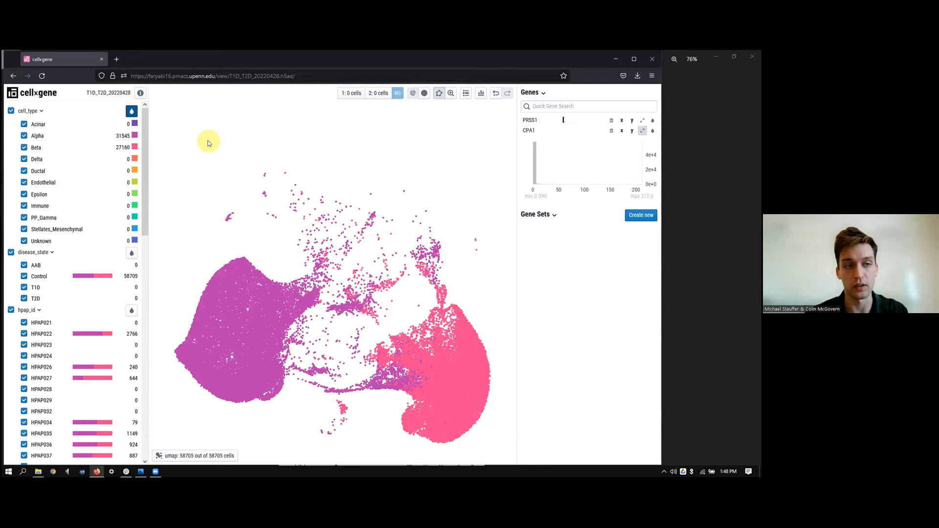
{"action": "mouse_move", "coordinate": [294, 134]}
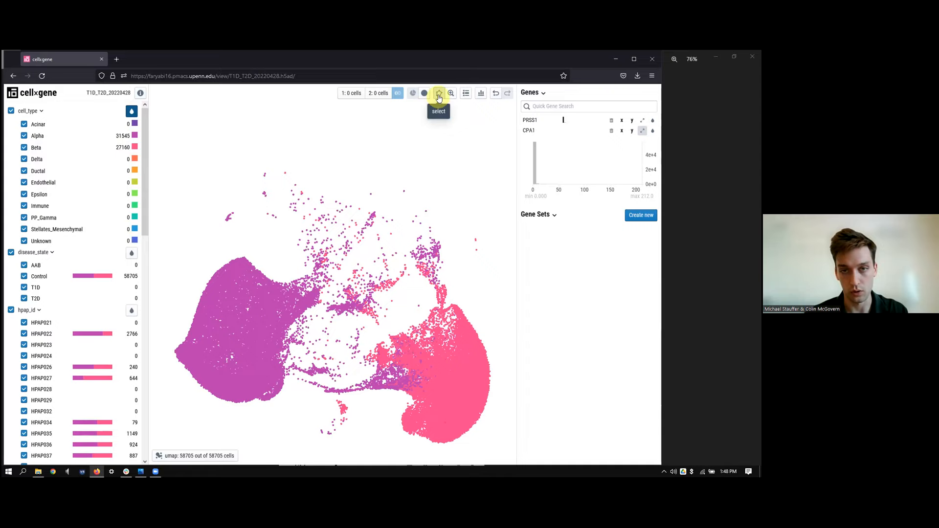
{"action": "mouse_move", "coordinate": [223, 240]}
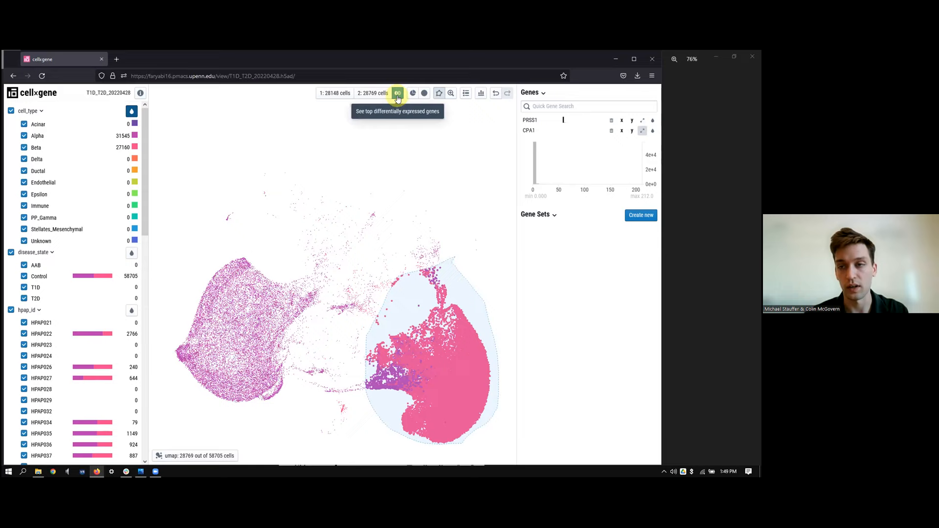
Compute top differentially expressed genes between the two cell sets, then restore all 222,077 cells.
{"action": "left_click", "coordinate": [398, 93]}
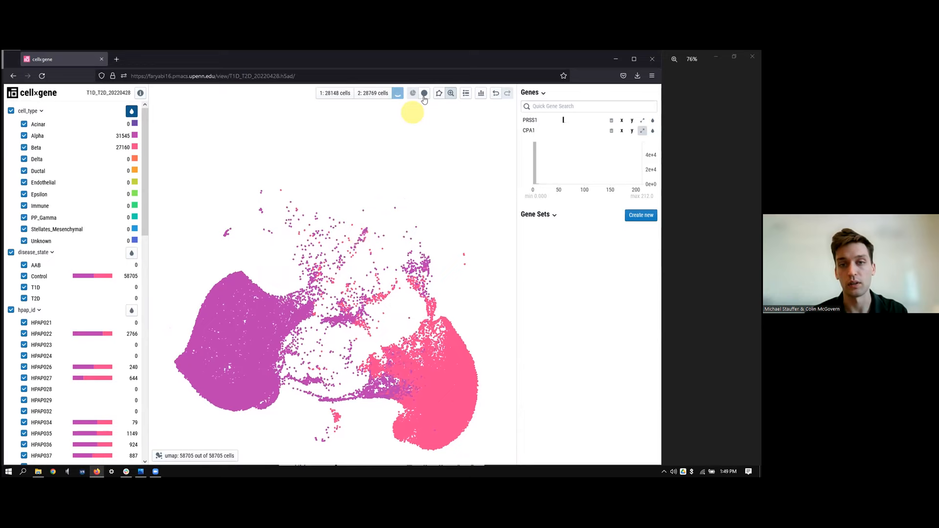
{"action": "left_click", "coordinate": [424, 93]}
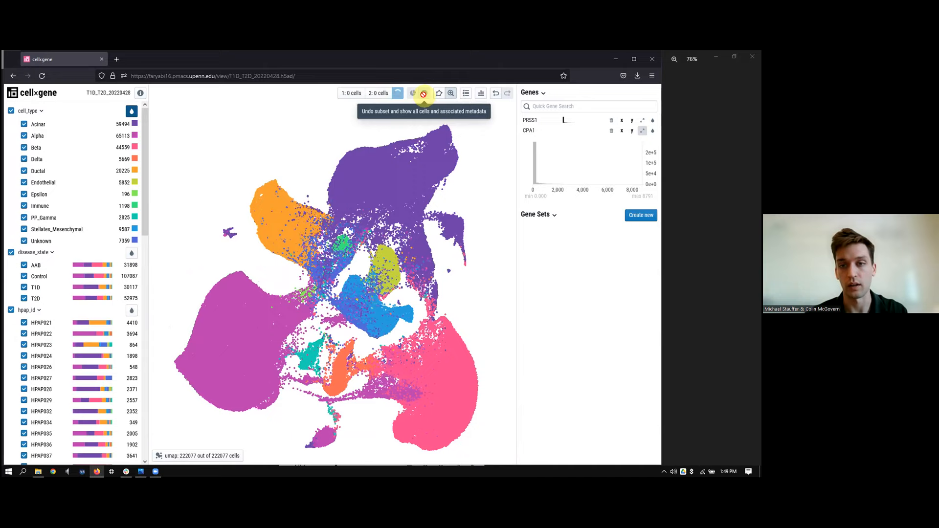
{"action": "mouse_move", "coordinate": [406, 159]}
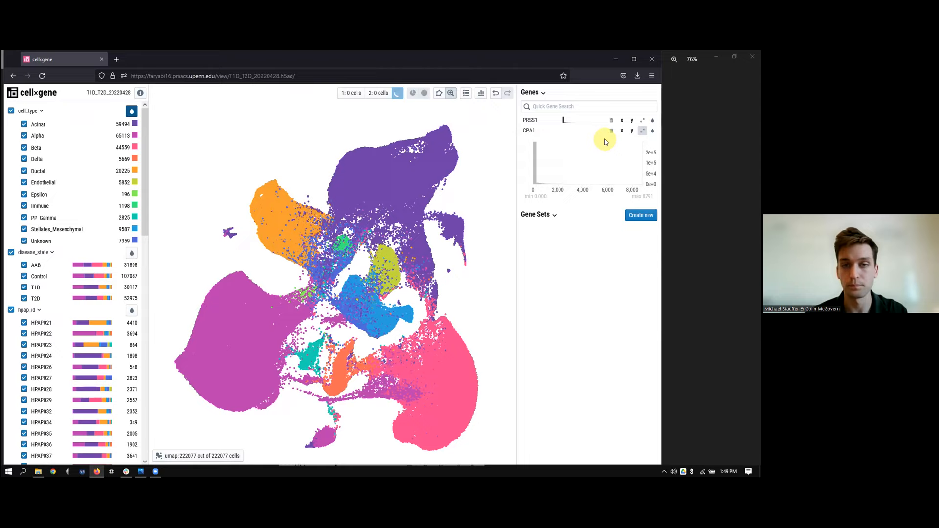
Inspect the new Pop1 high and Pop2 high gene sets by expanding and collapsing one.
{"action": "left_click", "coordinate": [640, 215]}
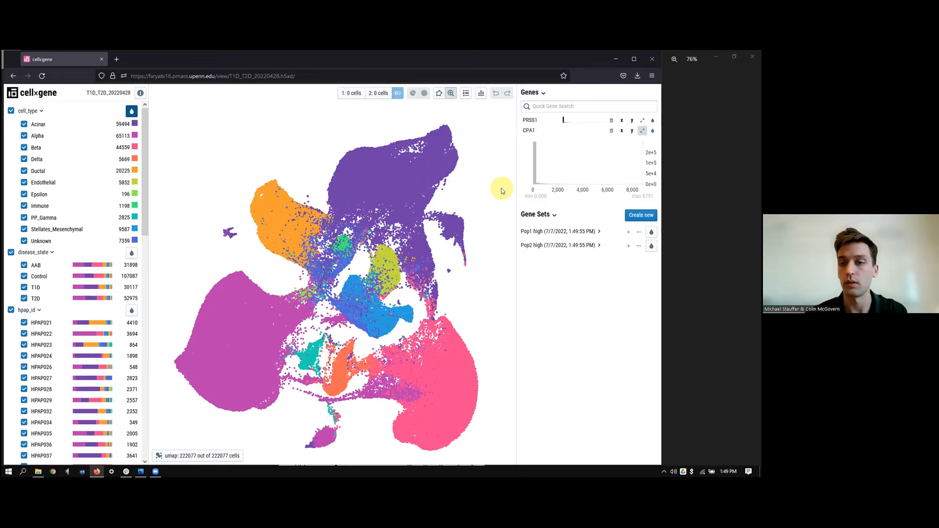
{"action": "mouse_move", "coordinate": [560, 232]}
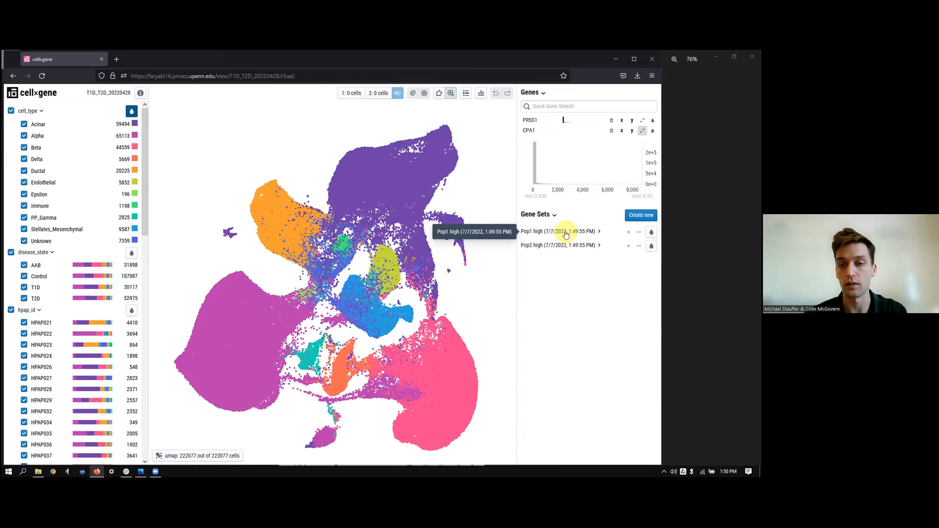
{"action": "left_click", "coordinate": [598, 245]}
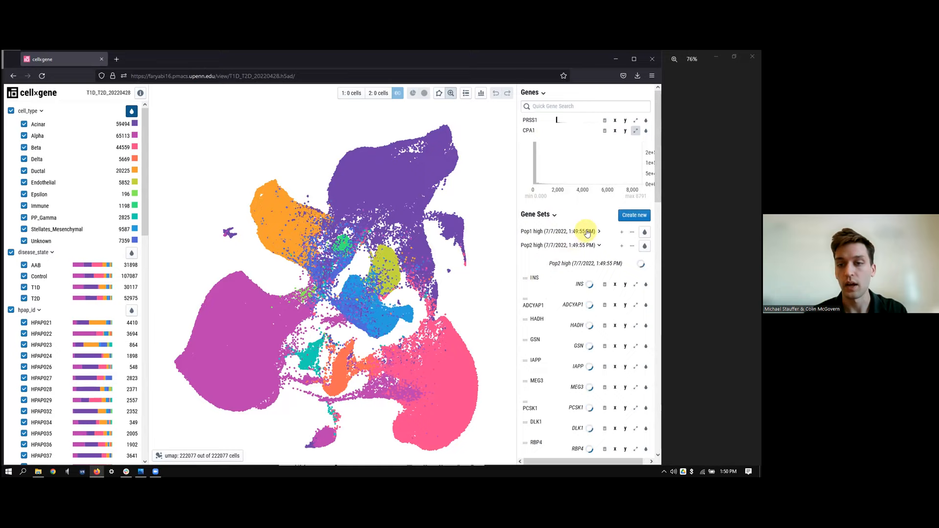
{"action": "left_click", "coordinate": [599, 231]}
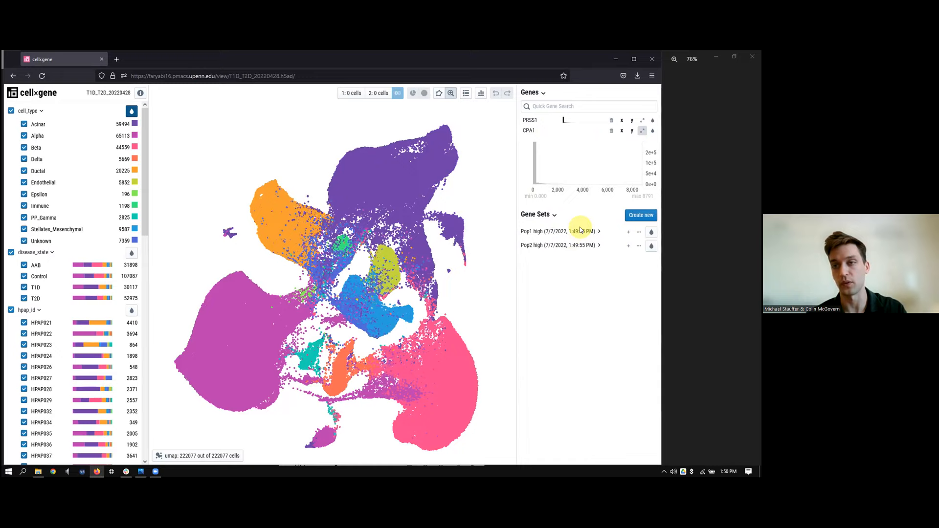
{"action": "mouse_move", "coordinate": [560, 258]}
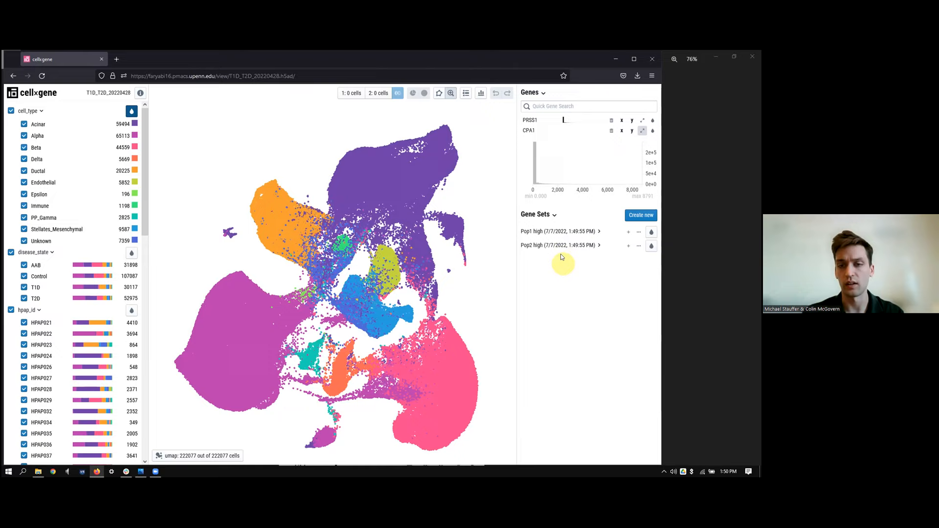
Rename gene set Pop2 high to 'beta' and Pop1 high to 'alpha'.
{"action": "left_click", "coordinate": [639, 245]}
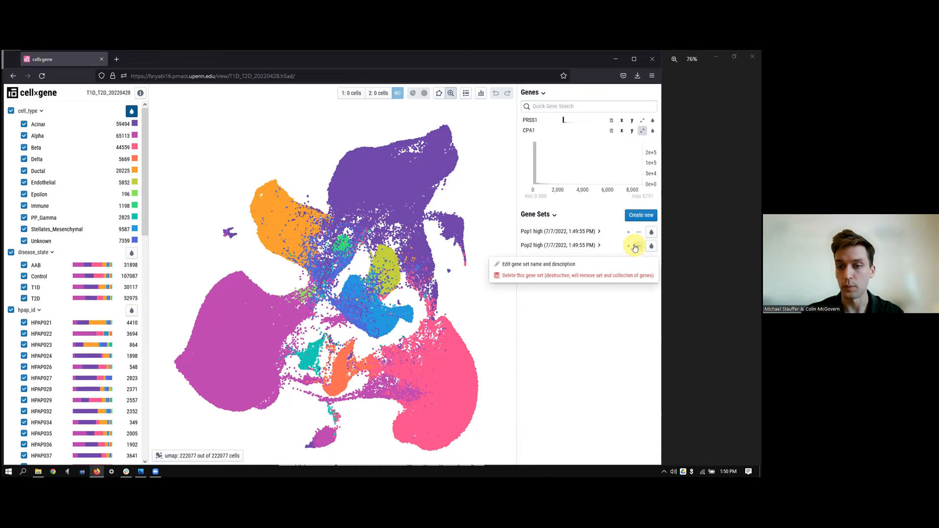
{"action": "left_click", "coordinate": [537, 265]}
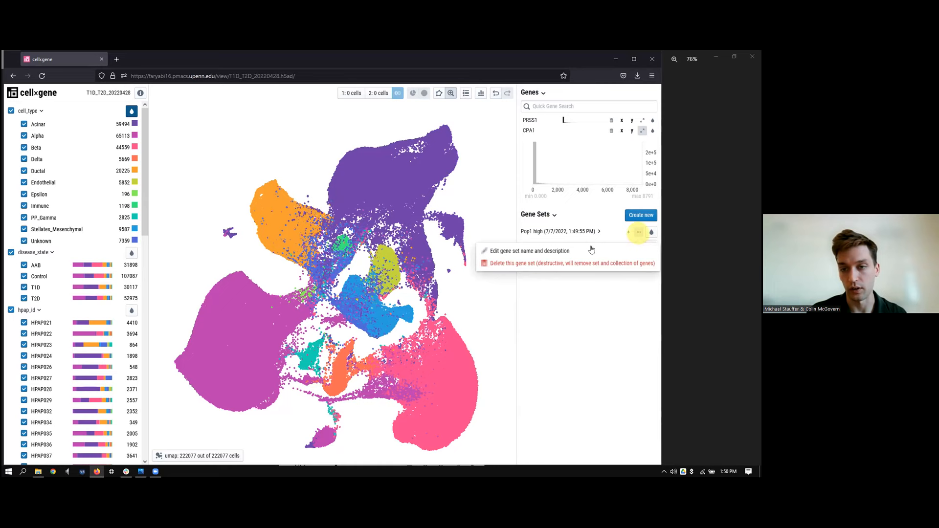
{"action": "left_click", "coordinate": [529, 250]}
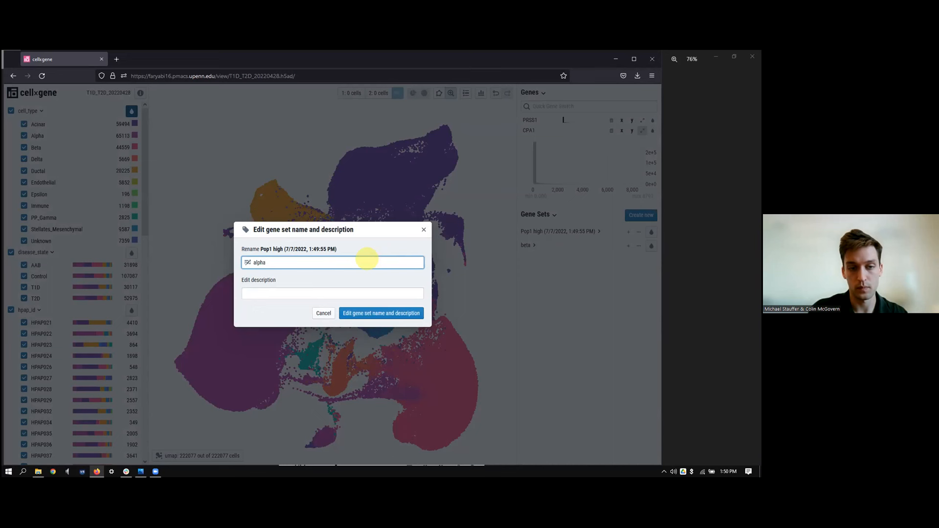
{"action": "left_click", "coordinate": [381, 312]}
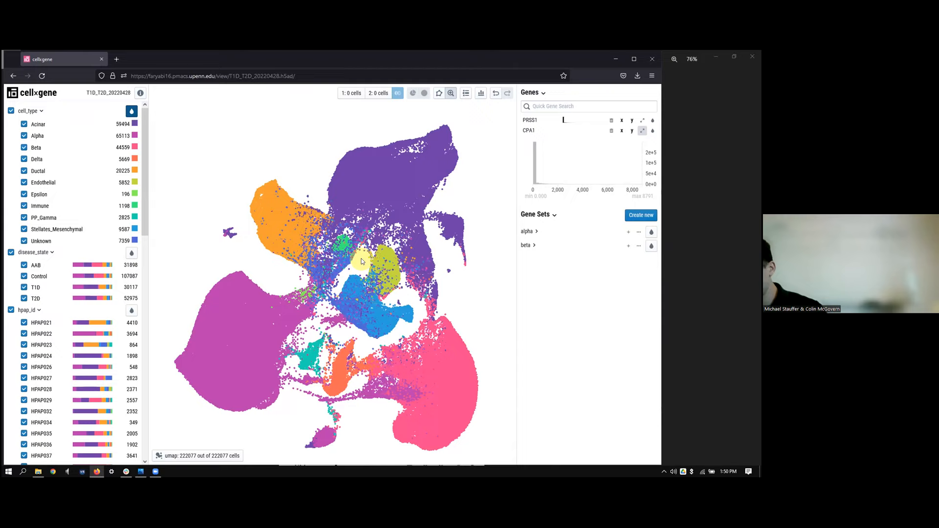